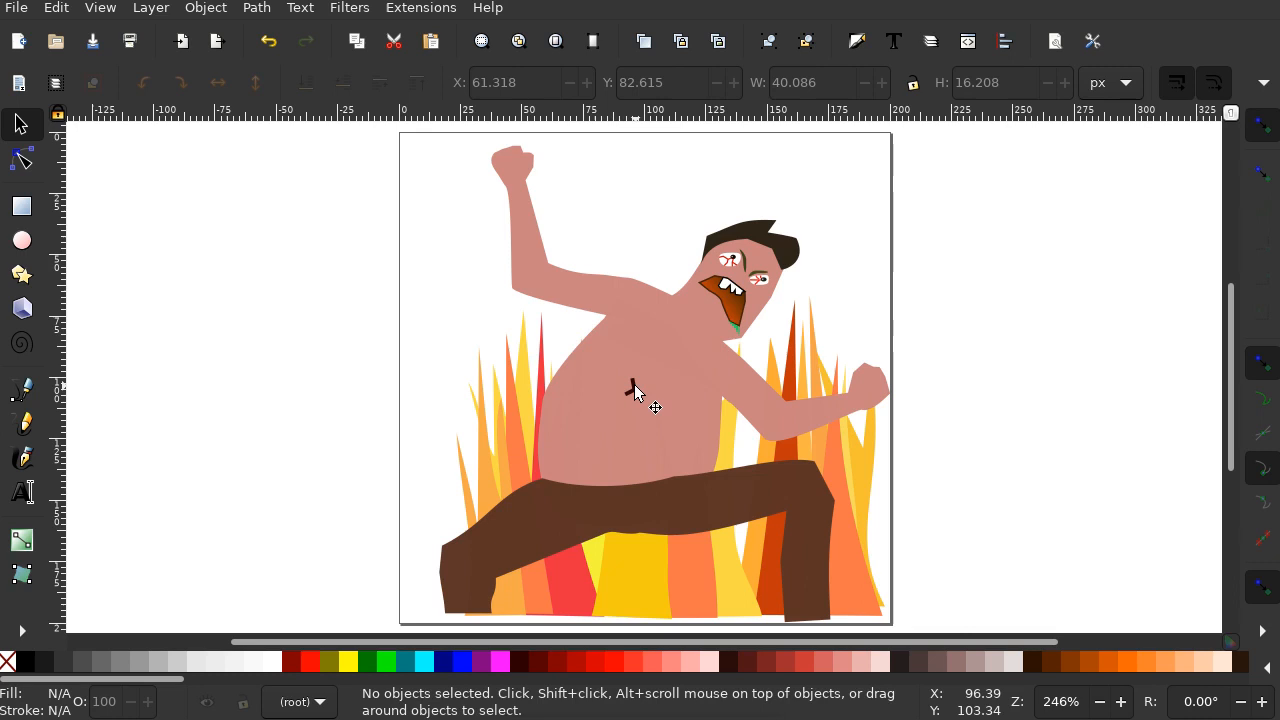
{"action": "mouse_move", "coordinate": [783, 330]}
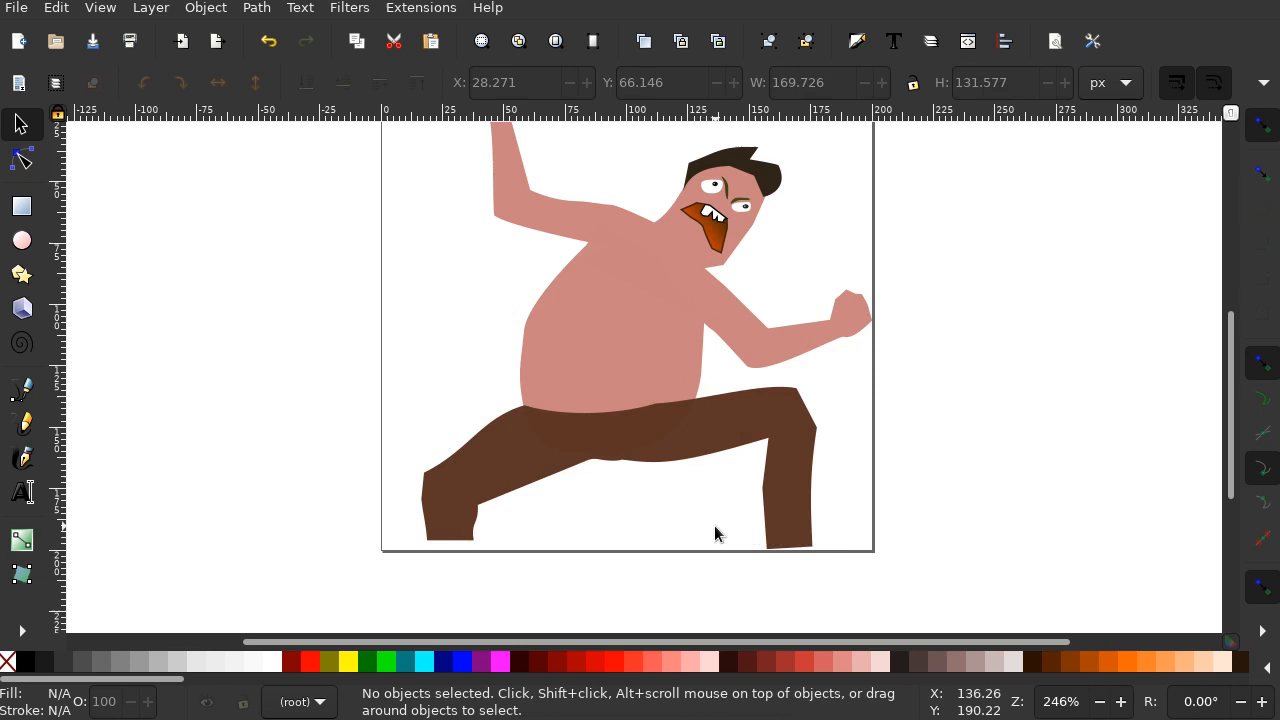
Step: Zoom the view in on the remaining cartoon man
{"action": "scroll", "scroll_direction": "up", "scroll_amount": 3}
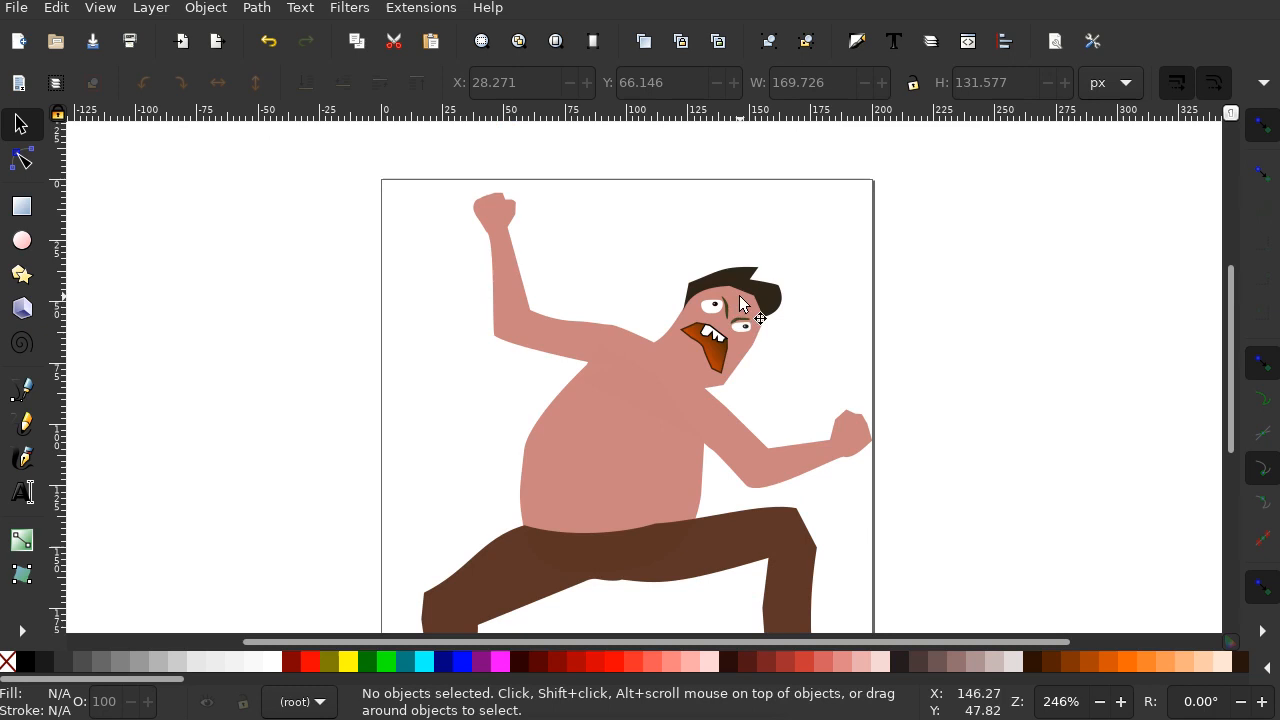
{"action": "mouse_move", "coordinate": [967, 41]}
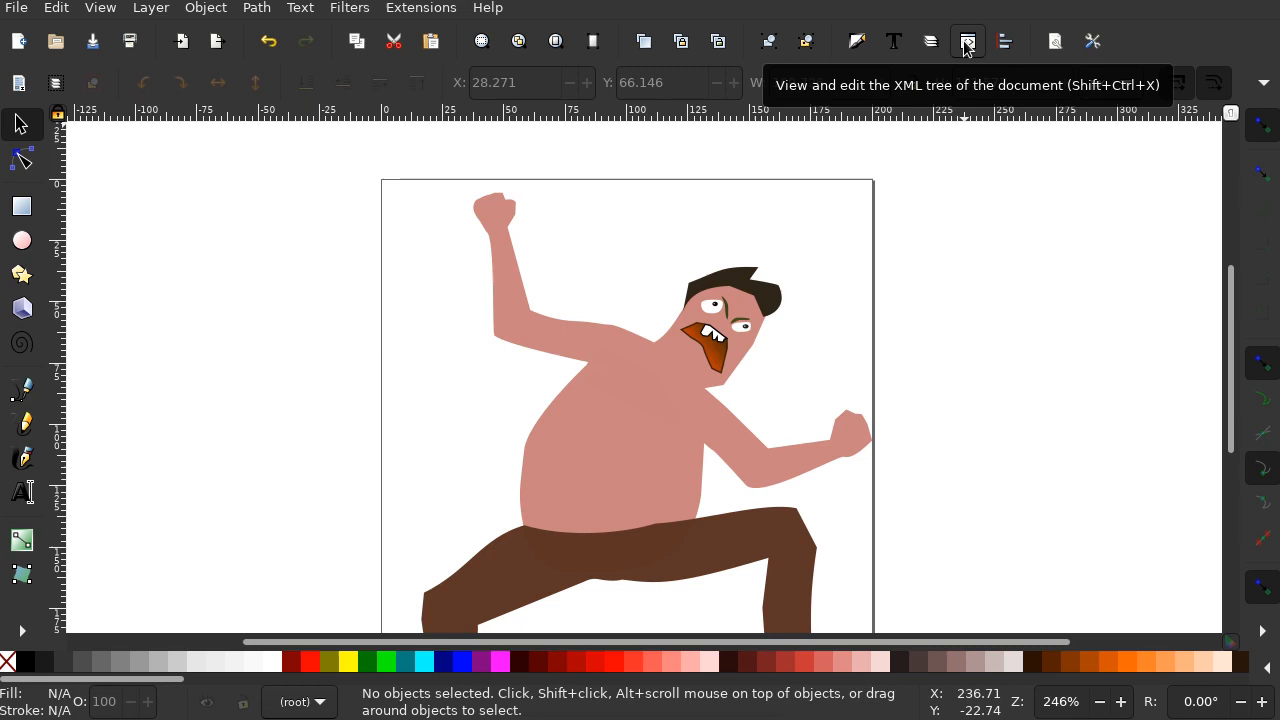
{"action": "left_click", "coordinate": [967, 41]}
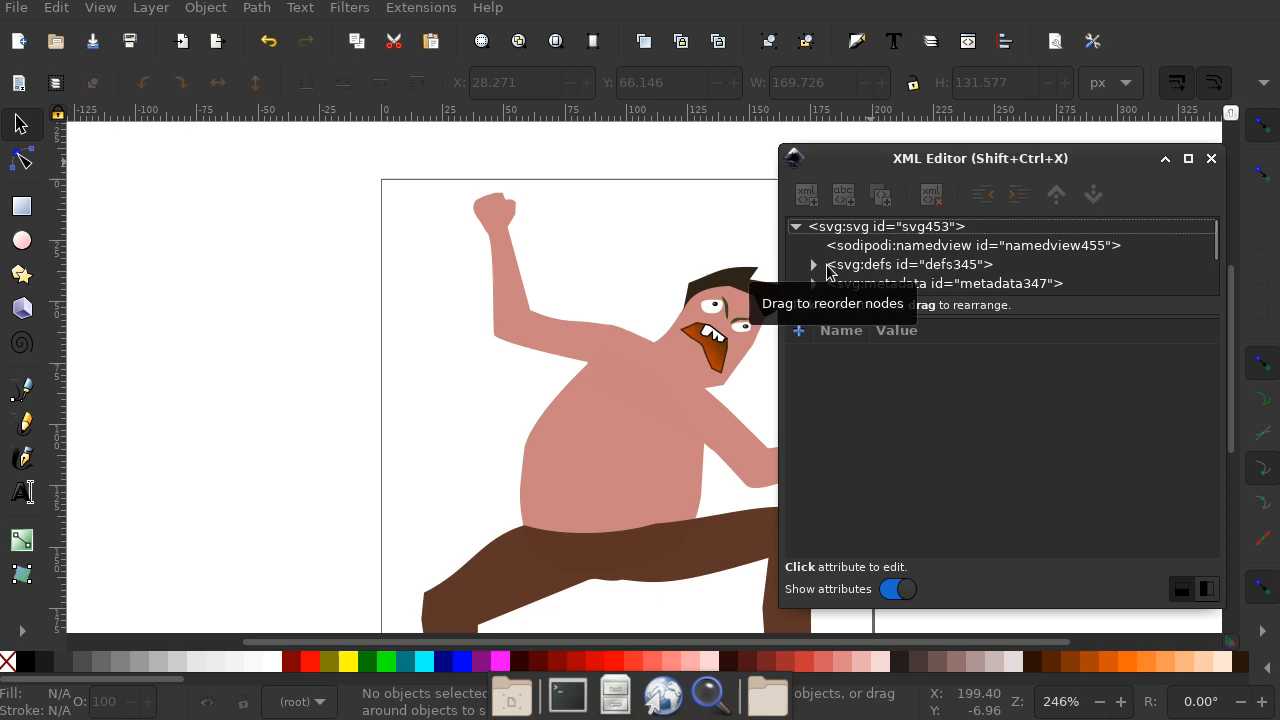
{"action": "left_click", "coordinate": [813, 264]}
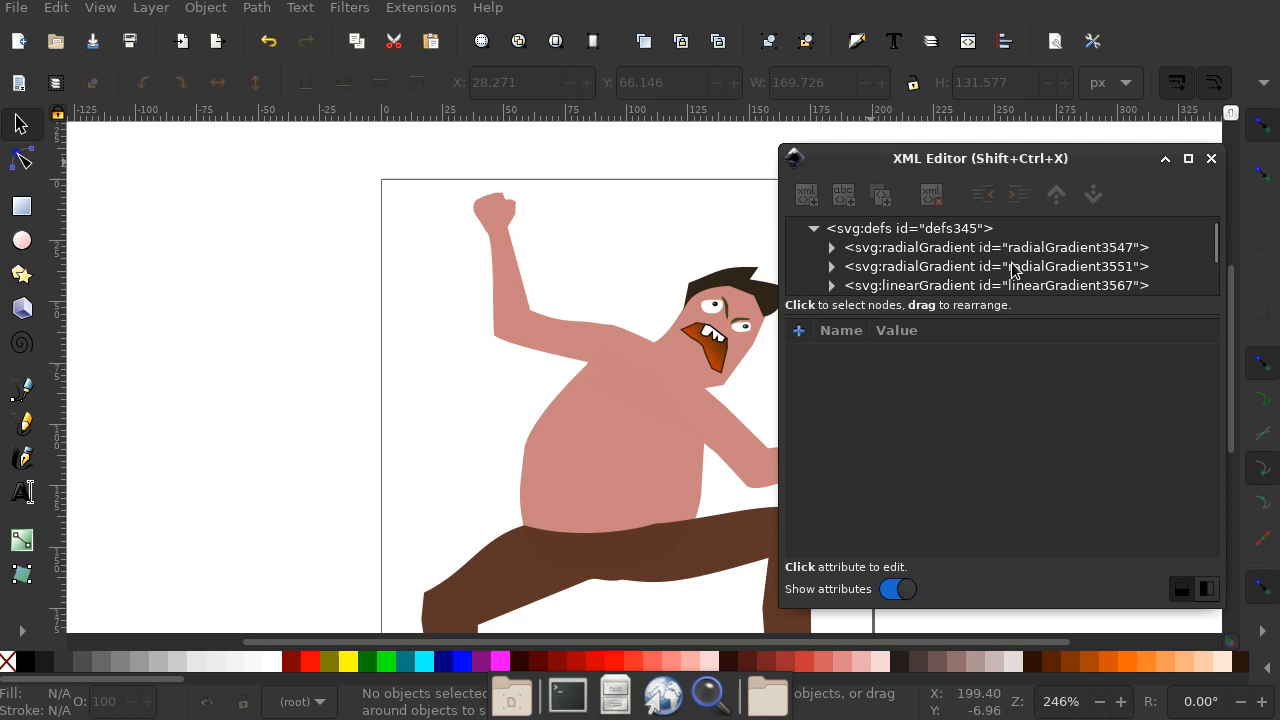
{"action": "mouse_move", "coordinate": [720, 360]}
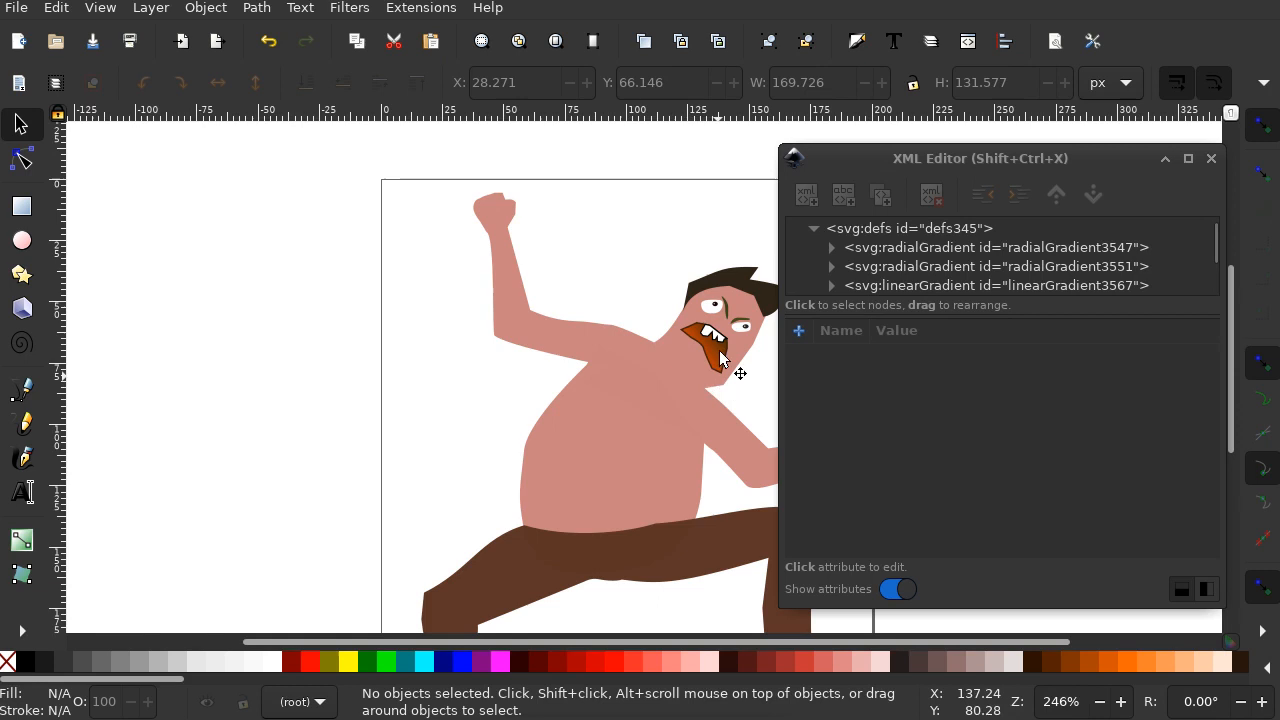
{"action": "mouse_move", "coordinate": [730, 367]}
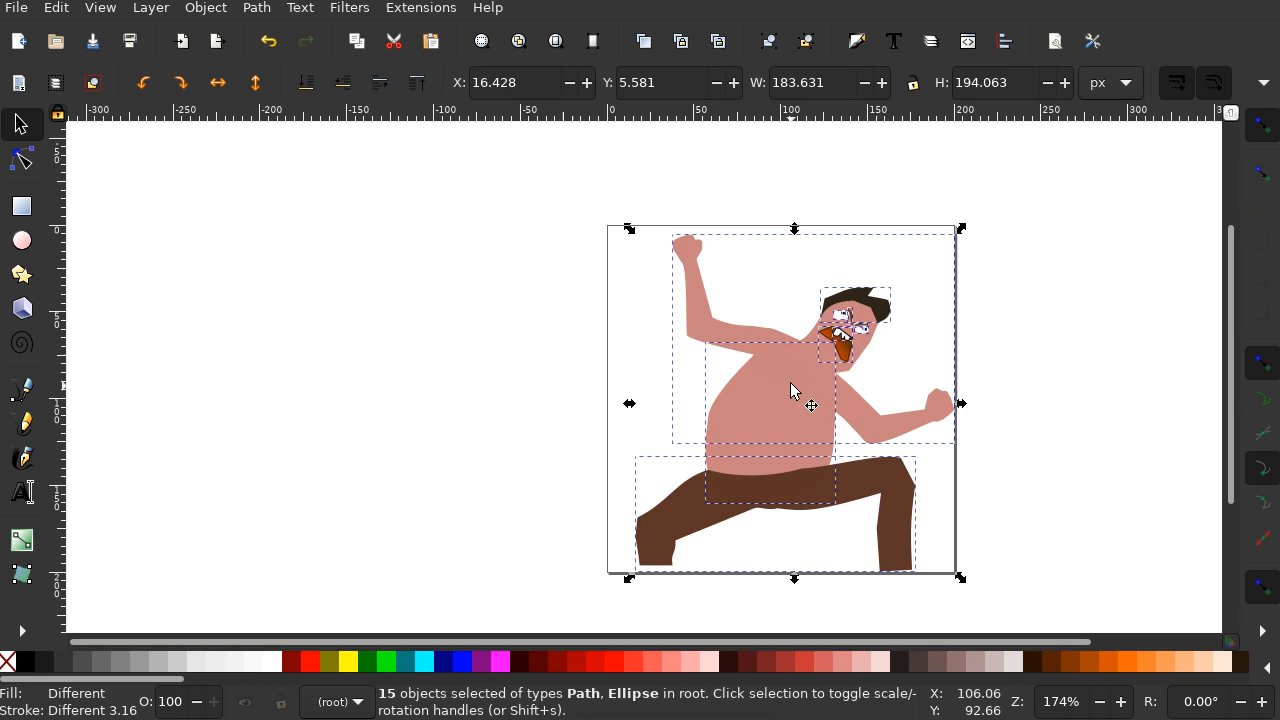
{"action": "left_click", "coordinate": [770, 410]}
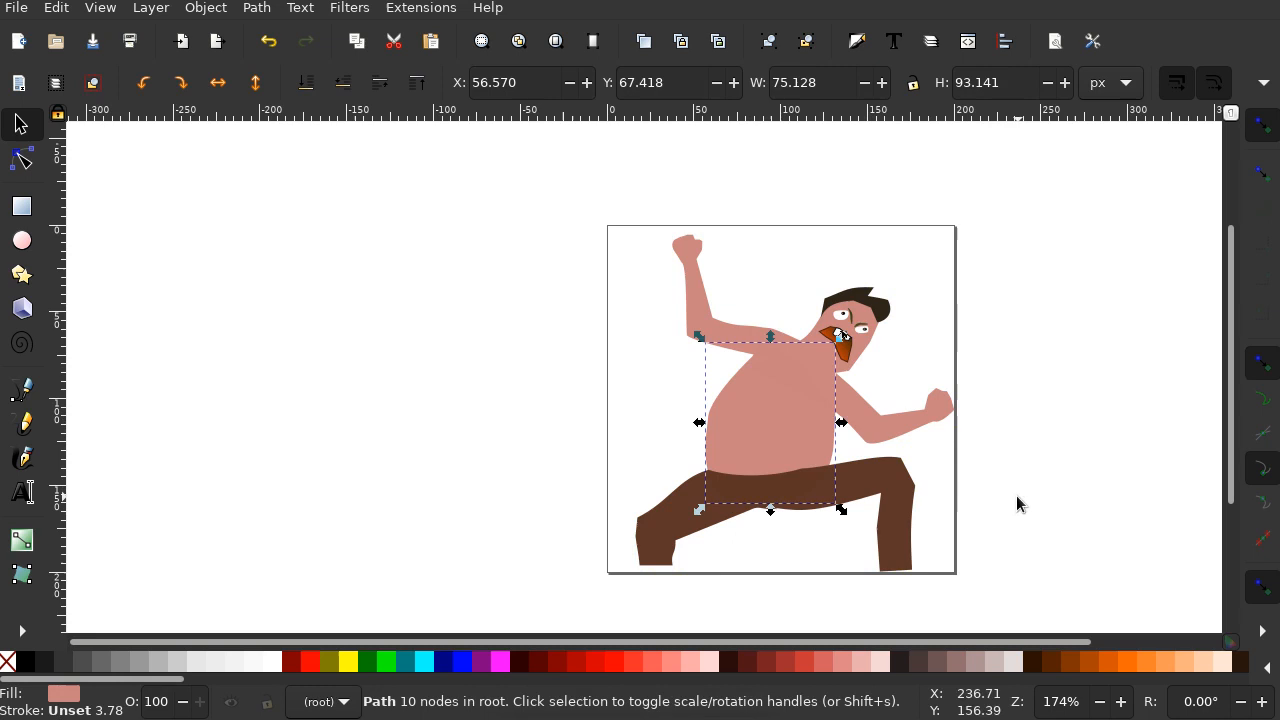
{"action": "left_click", "coordinate": [1047, 451]}
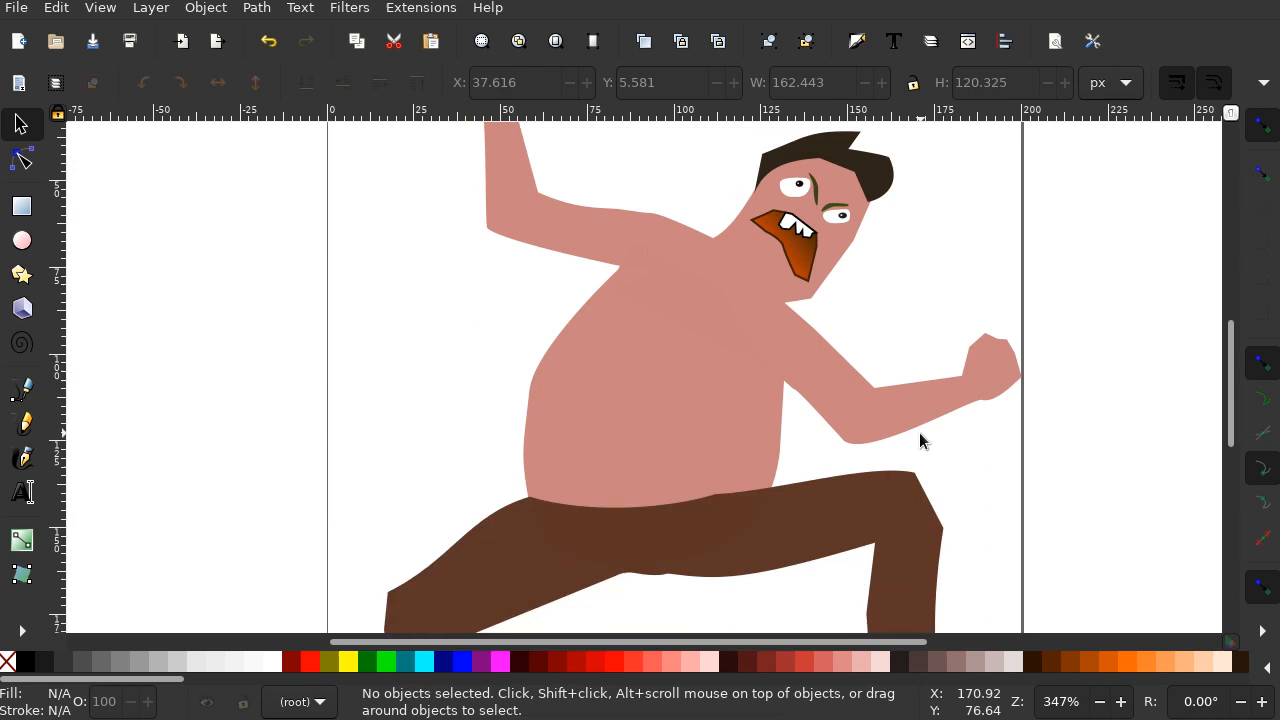
{"action": "left_click", "coordinate": [830, 300]}
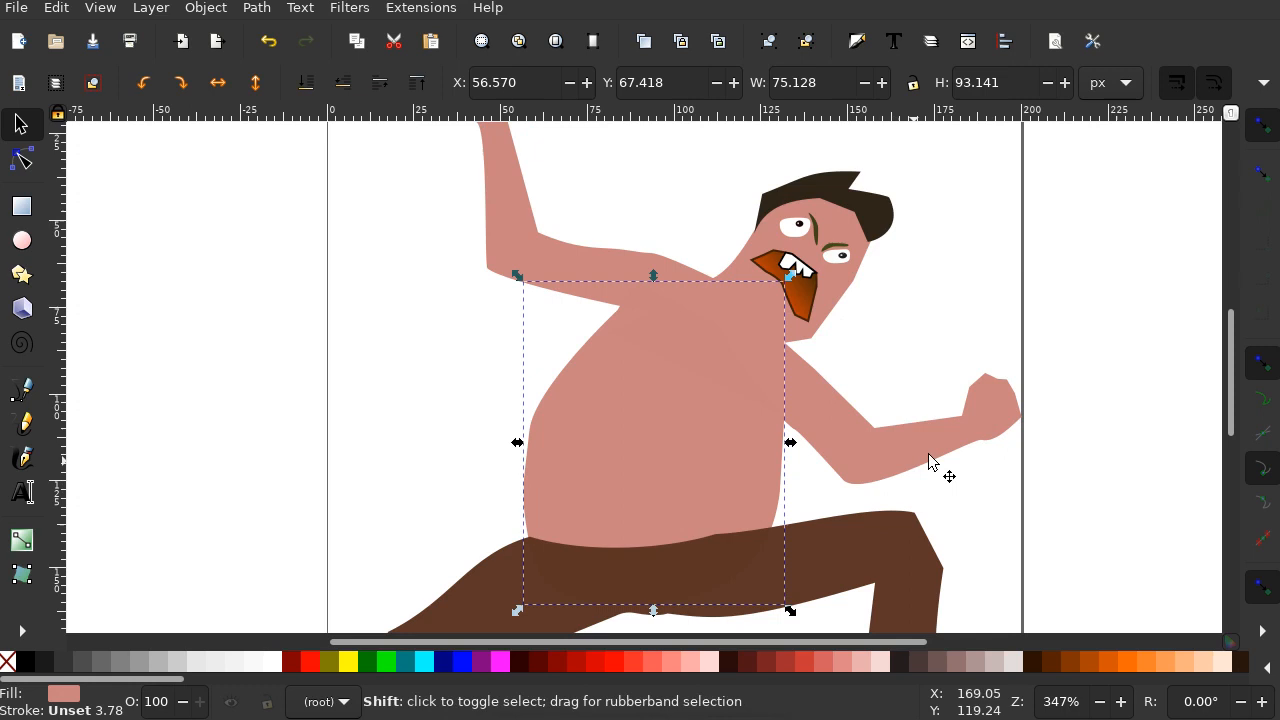
{"action": "left_click", "coordinate": [256, 8]}
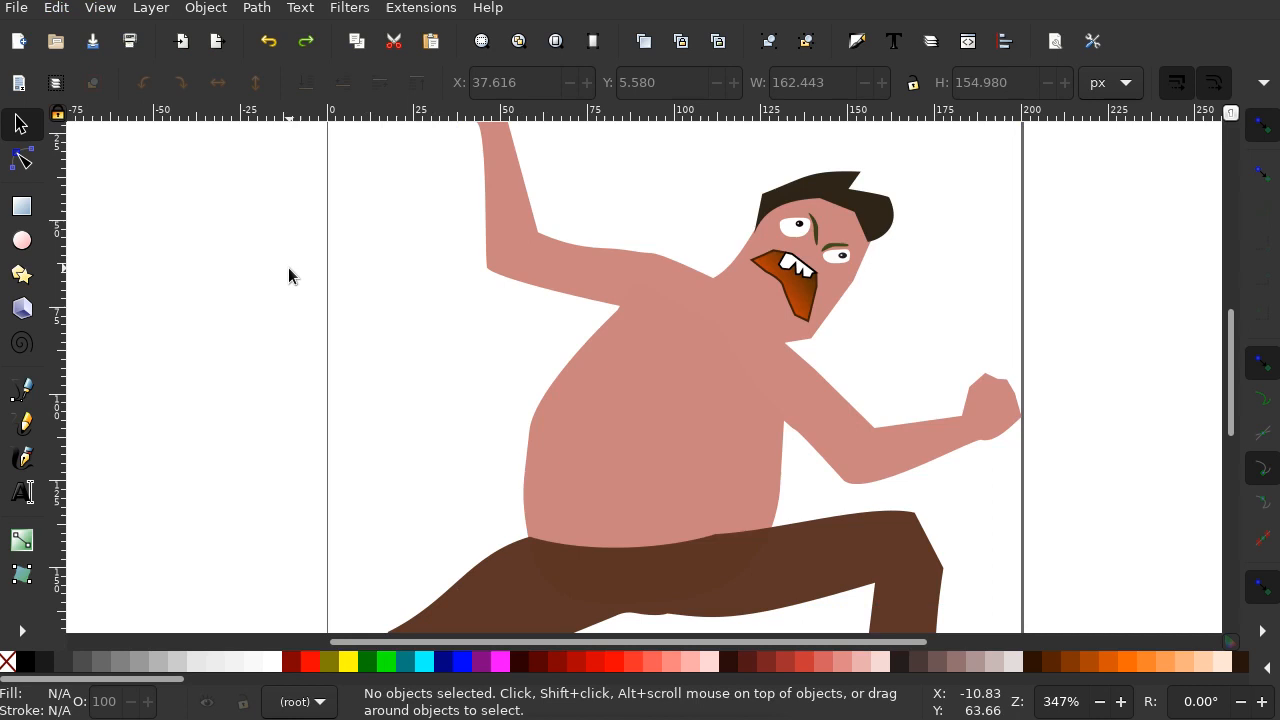
Step: Draw a skin-coloured square left of the page and drop its colour onto the skin shapes
{"action": "left_click_drag", "start_coordinate": [241, 320], "coordinate": [300, 391]}
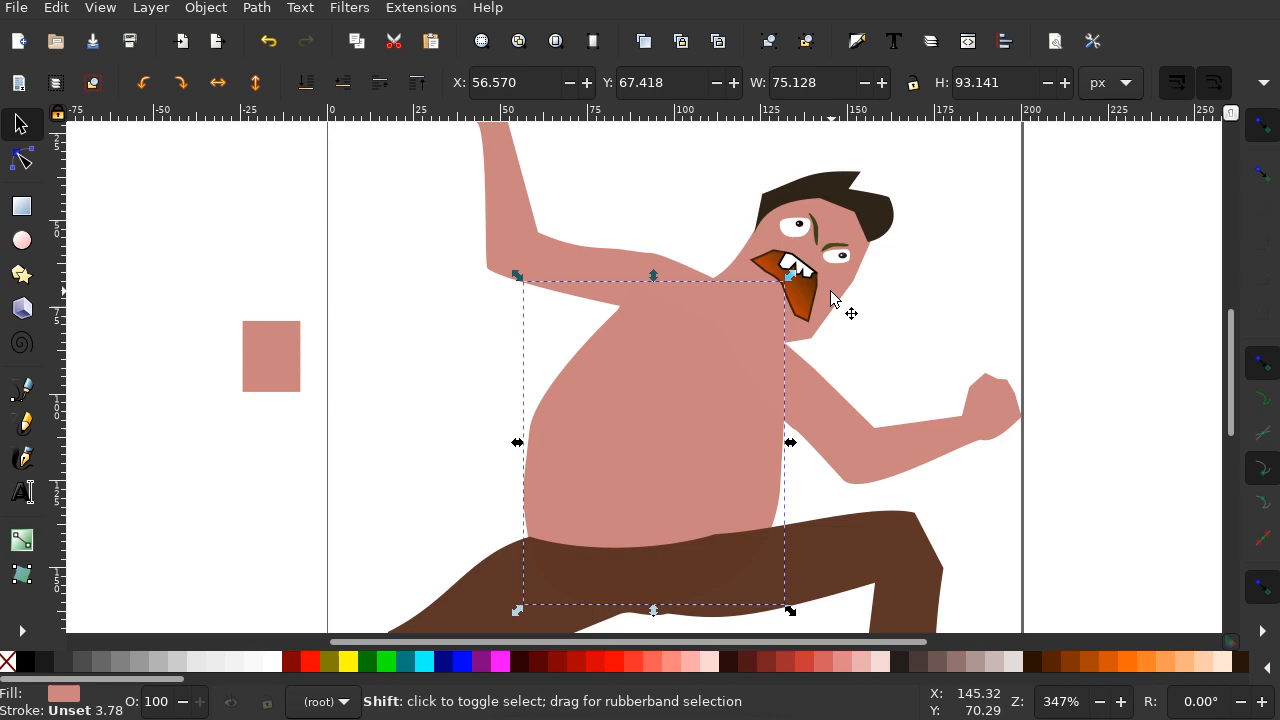
{"action": "left_click", "coordinate": [256, 8]}
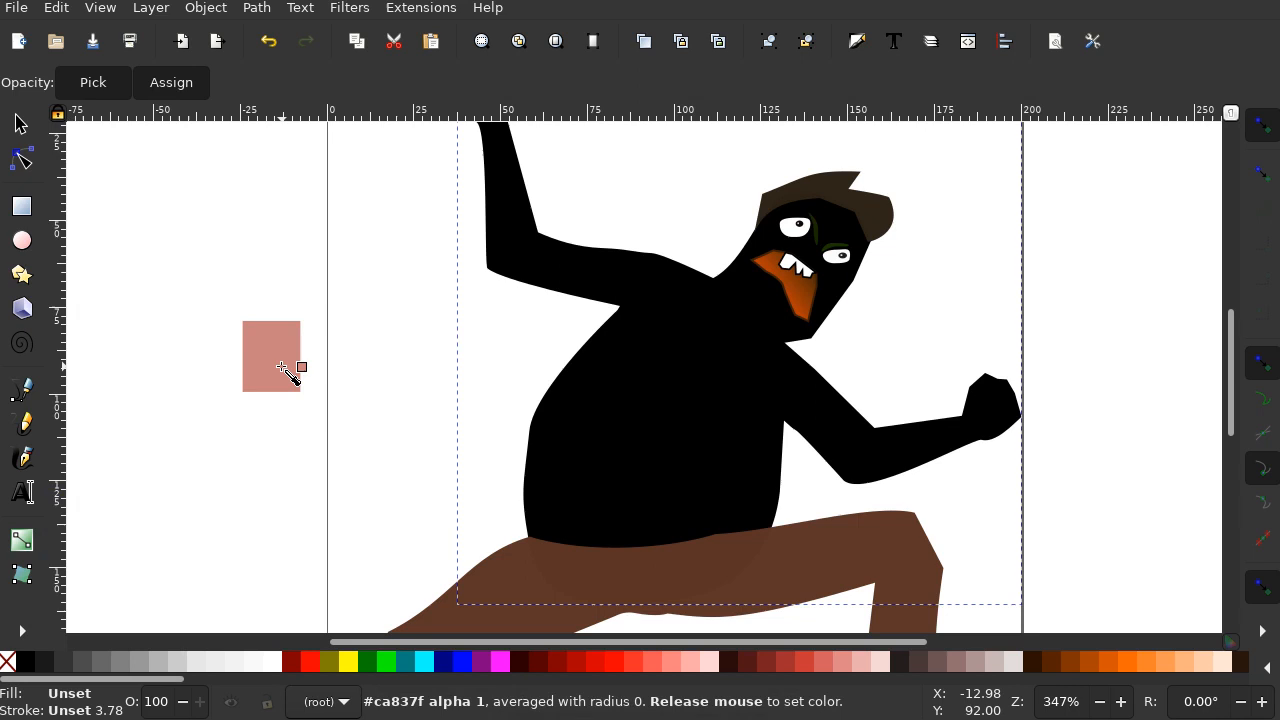
{"action": "left_click", "coordinate": [270, 356]}
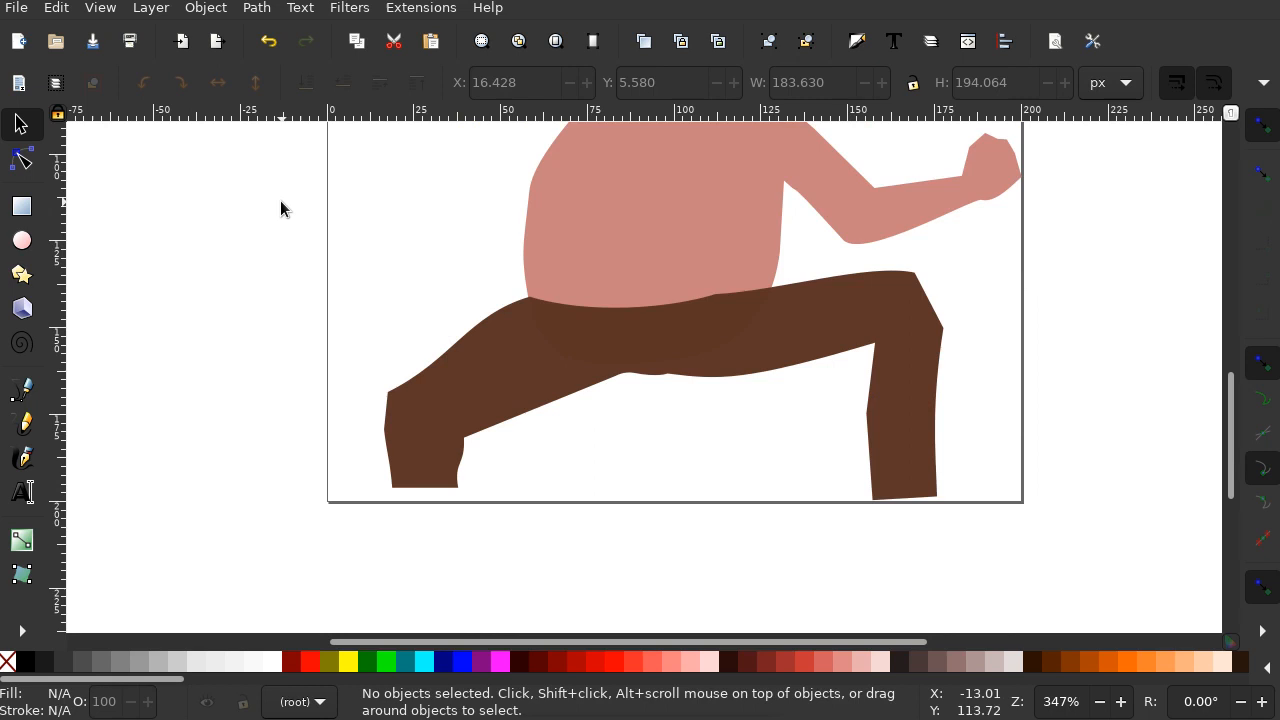
{"action": "left_click", "coordinate": [660, 400]}
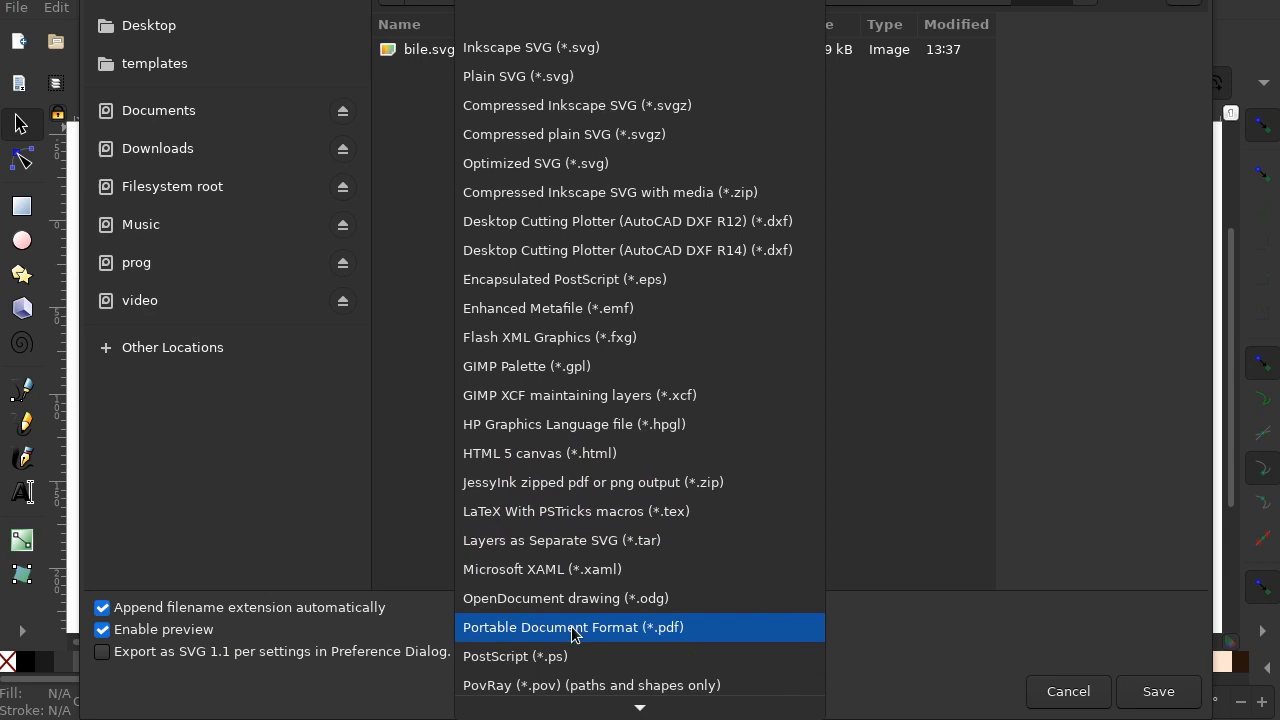
Step: Set the save format to Plain SVG (*.svg)
{"action": "left_click", "coordinate": [518, 76]}
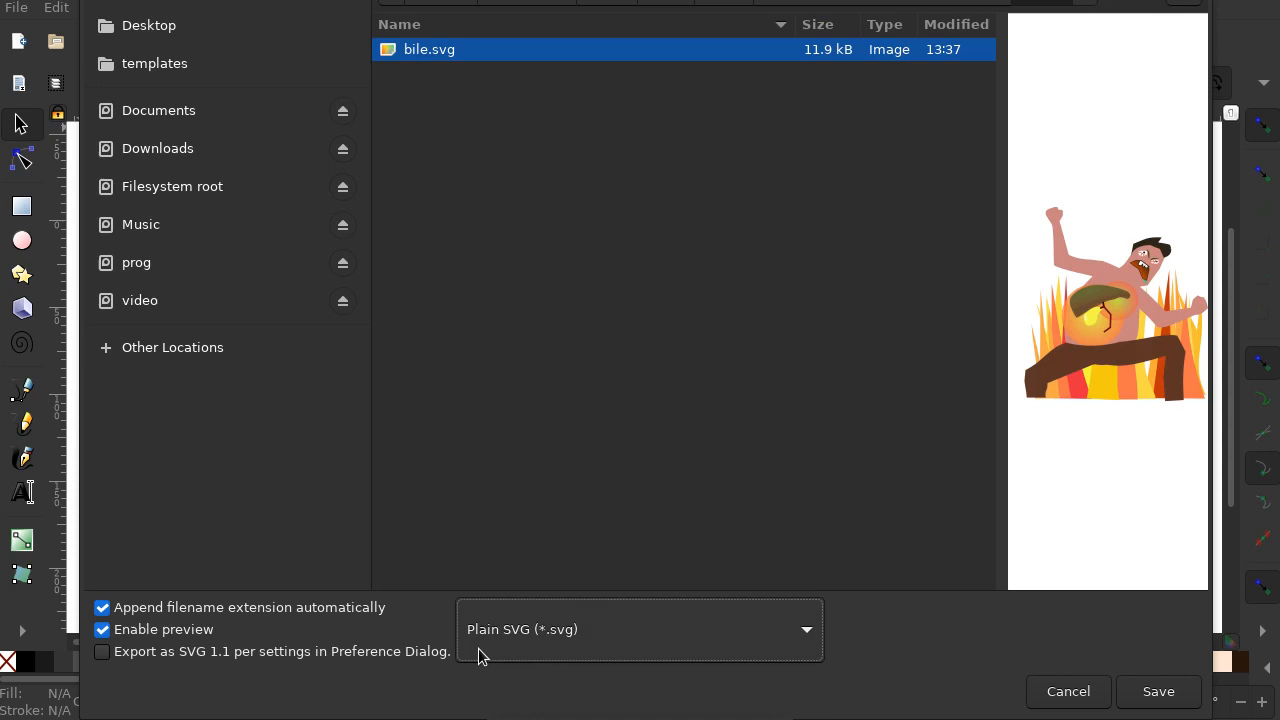
{"action": "mouse_move", "coordinate": [148, 25]}
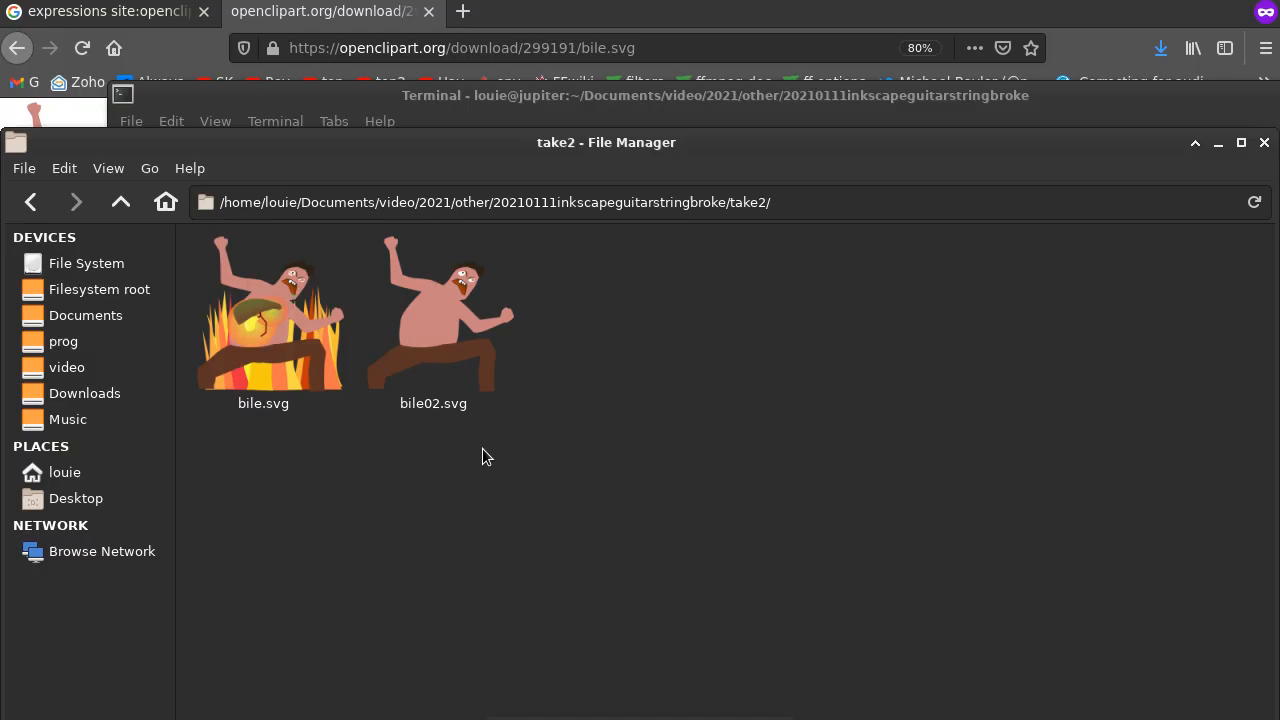
Step: Open bile02.svg with Mousepad through the Open With menu
{"action": "right_click", "coordinate": [433, 320]}
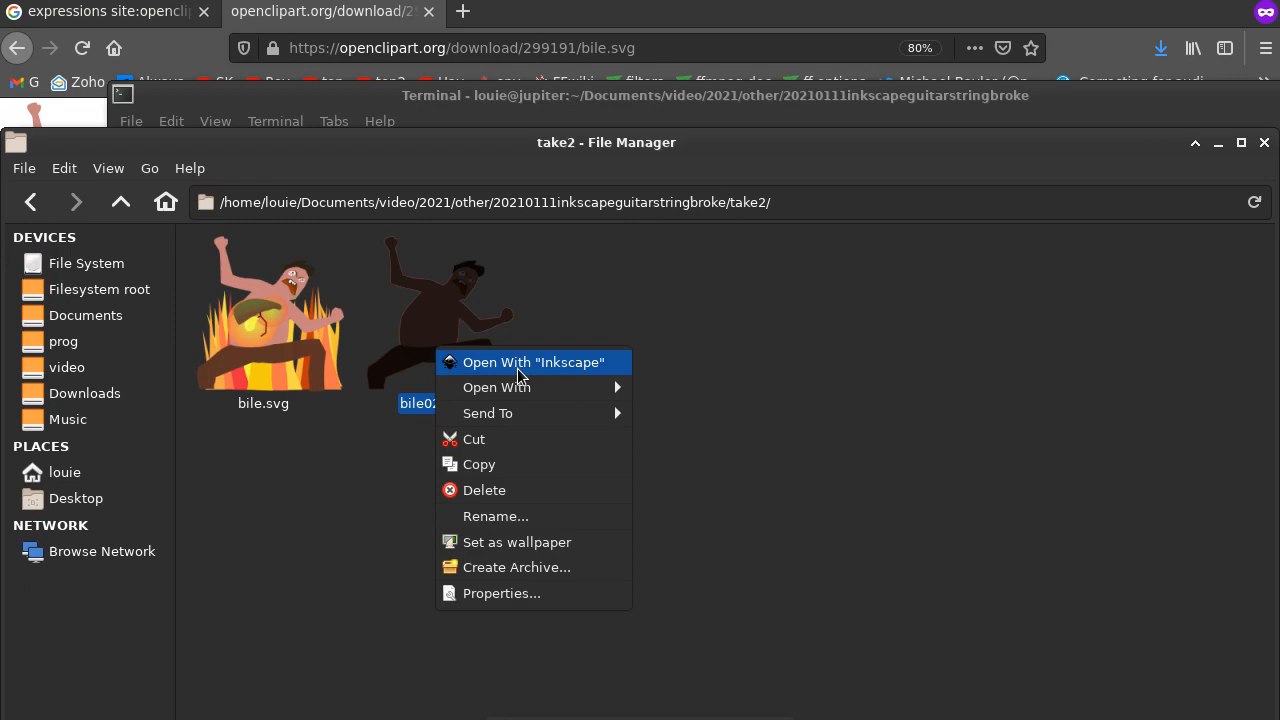
{"action": "left_click", "coordinate": [496, 387]}
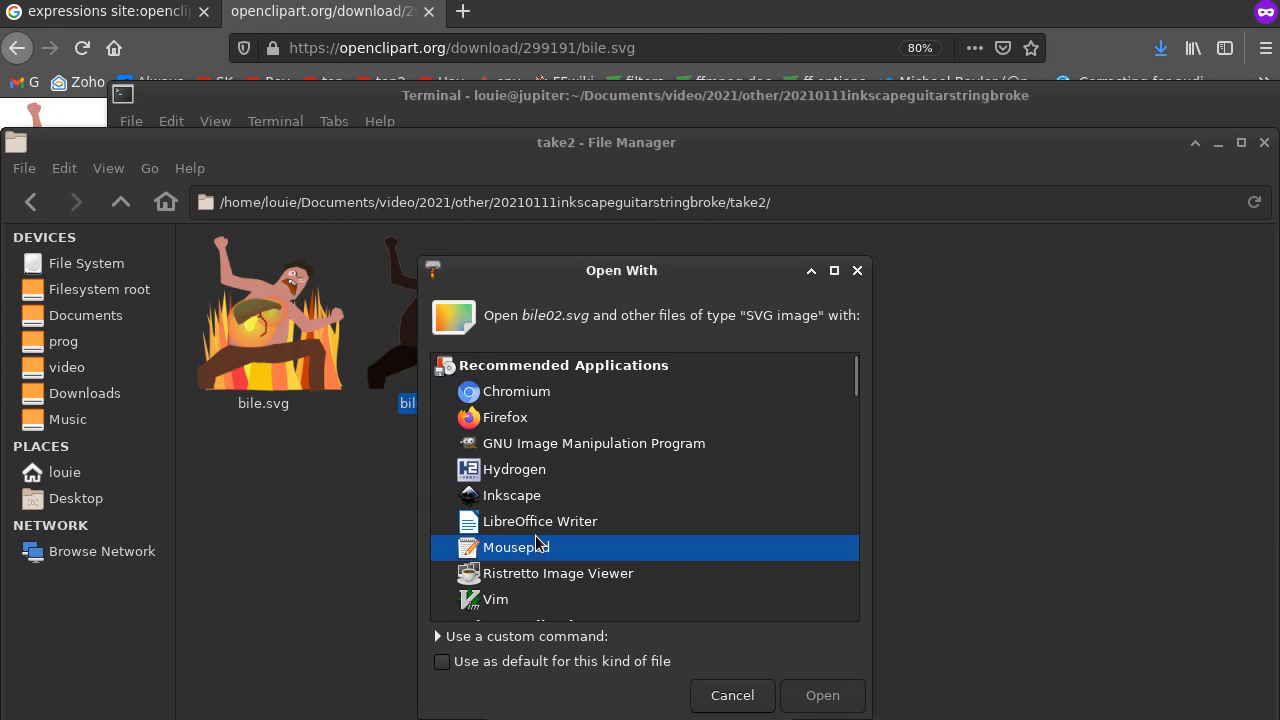
{"action": "left_click", "coordinate": [821, 695]}
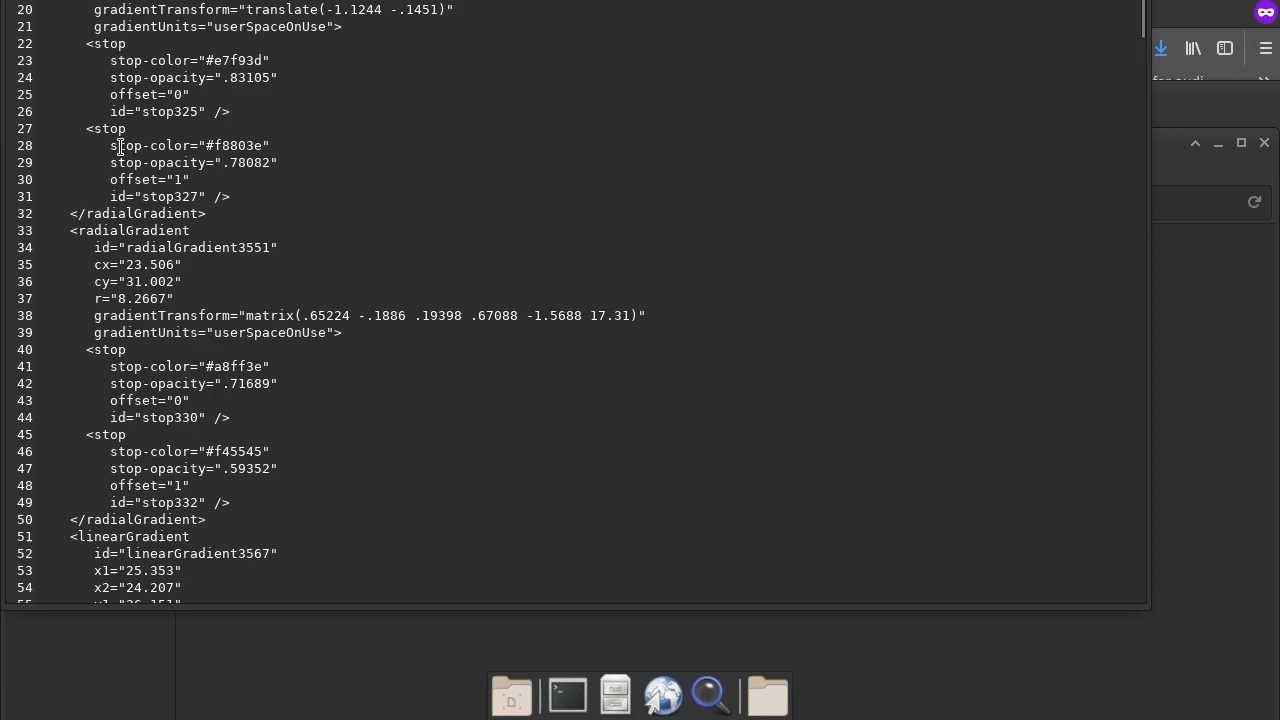
Step: Step through the 'trans' matches until path385's scale transform is reached
{"action": "scroll", "scroll_direction": "down", "scroll_amount": 3}
{"action": "type", "text": "trans"}
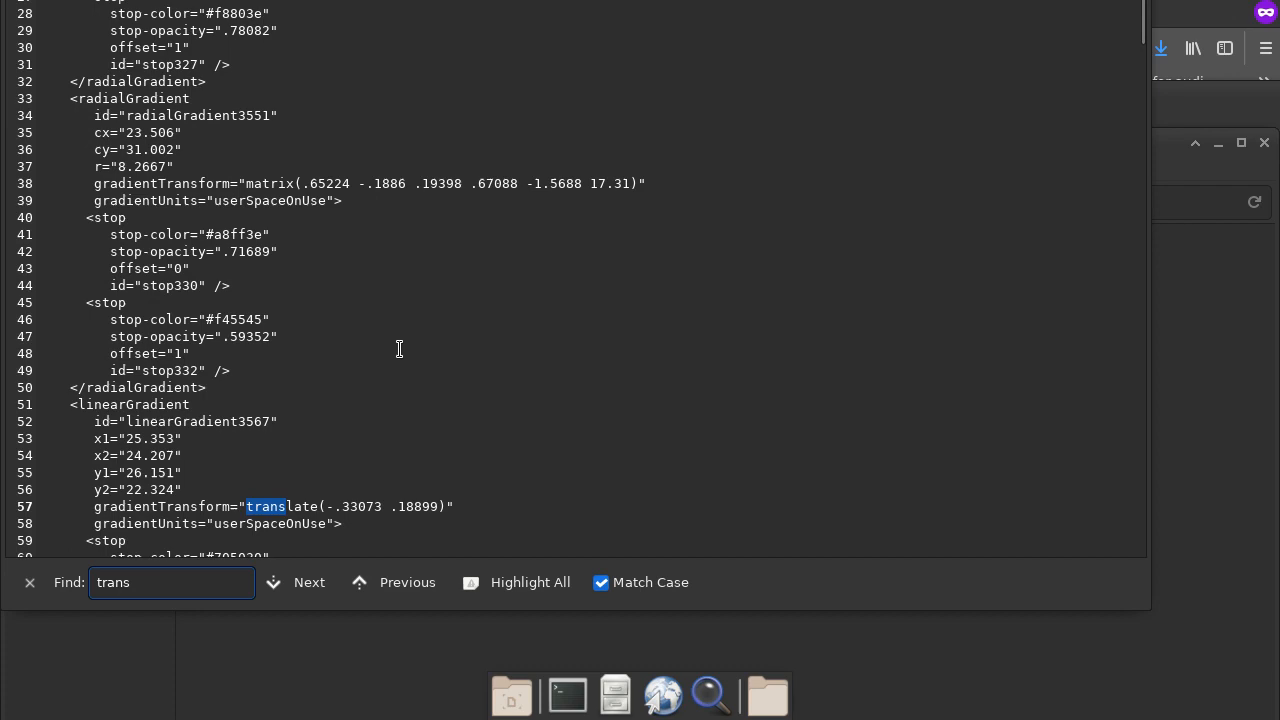
{"action": "left_click", "coordinate": [309, 582]}
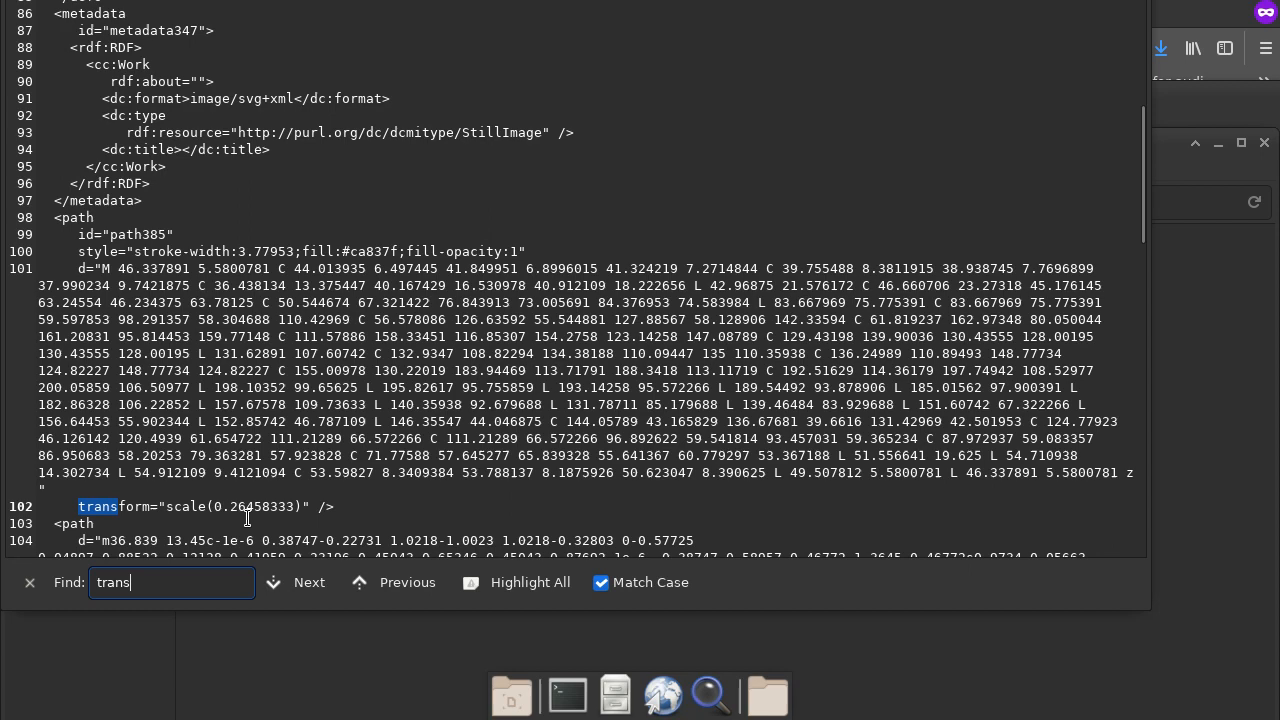
{"action": "left_click", "coordinate": [407, 582]}
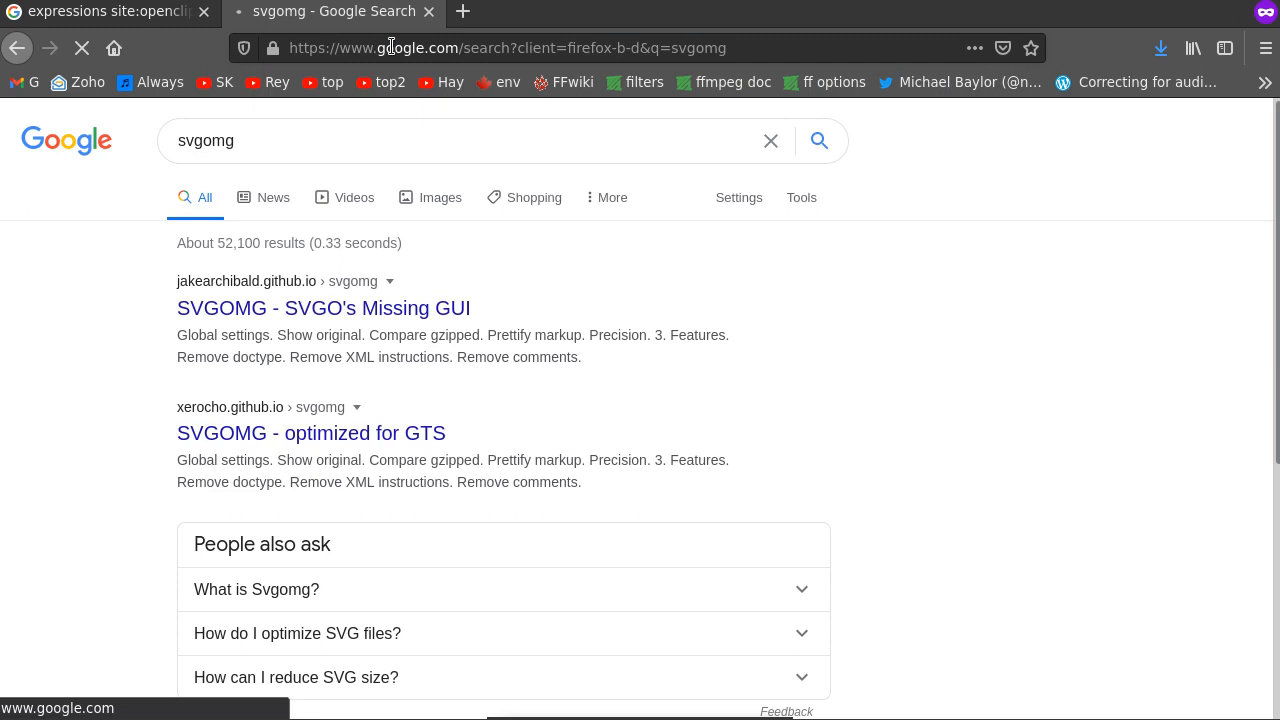
Step: Open the 'SVGOMG - SVGO's Missing GUI' search result
{"action": "left_click", "coordinate": [323, 307]}
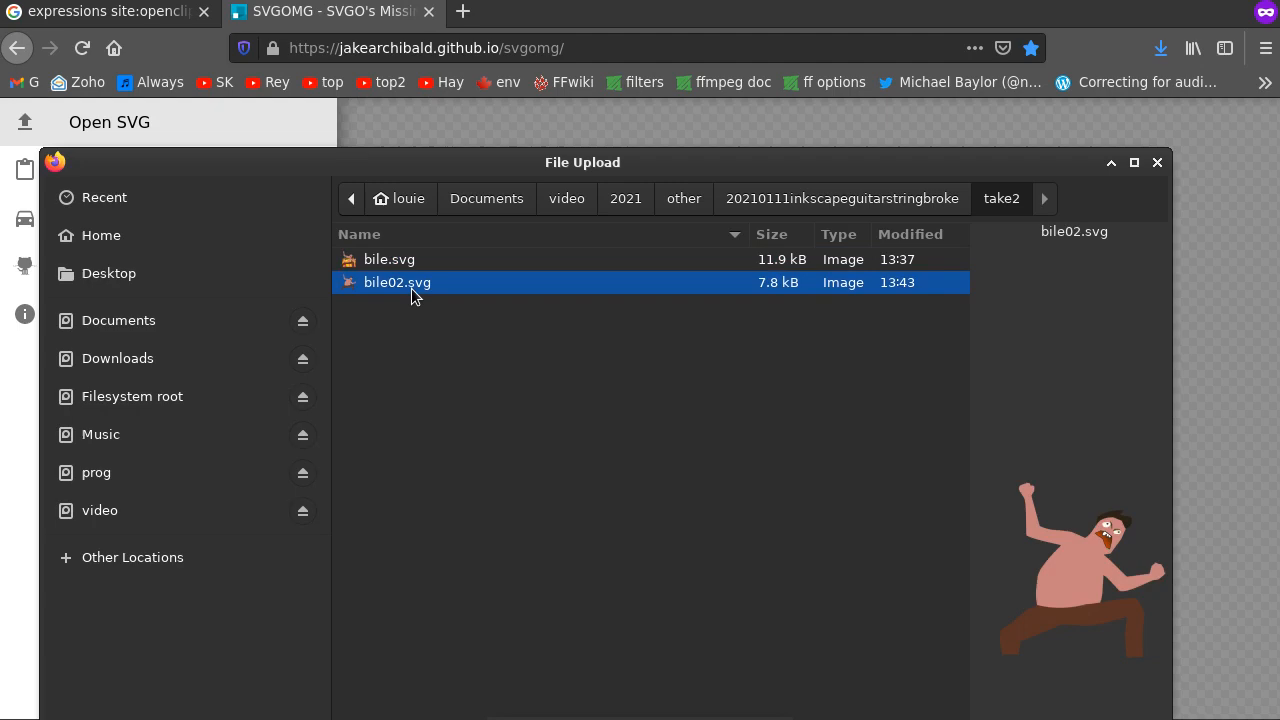
Step: Load bile02.svg into SVGOMG and turn on prettified markup output
{"action": "double_click", "coordinate": [397, 282]}
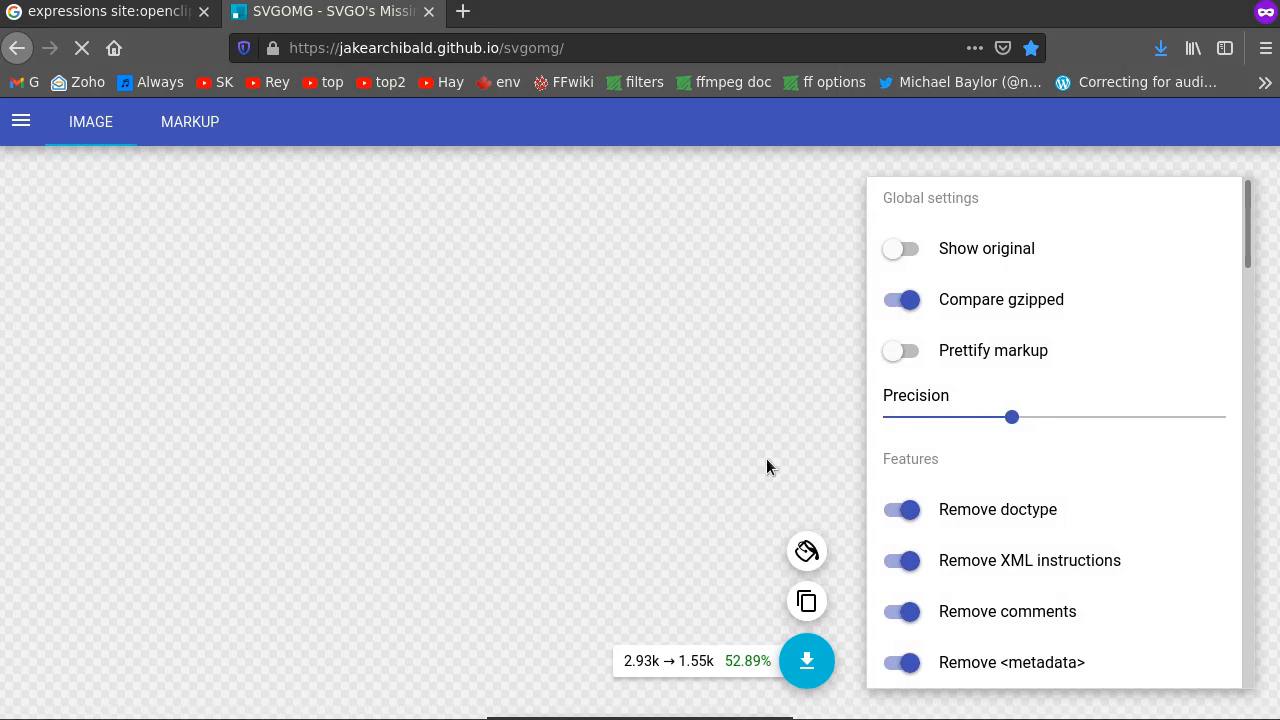
{"action": "left_click", "coordinate": [900, 350]}
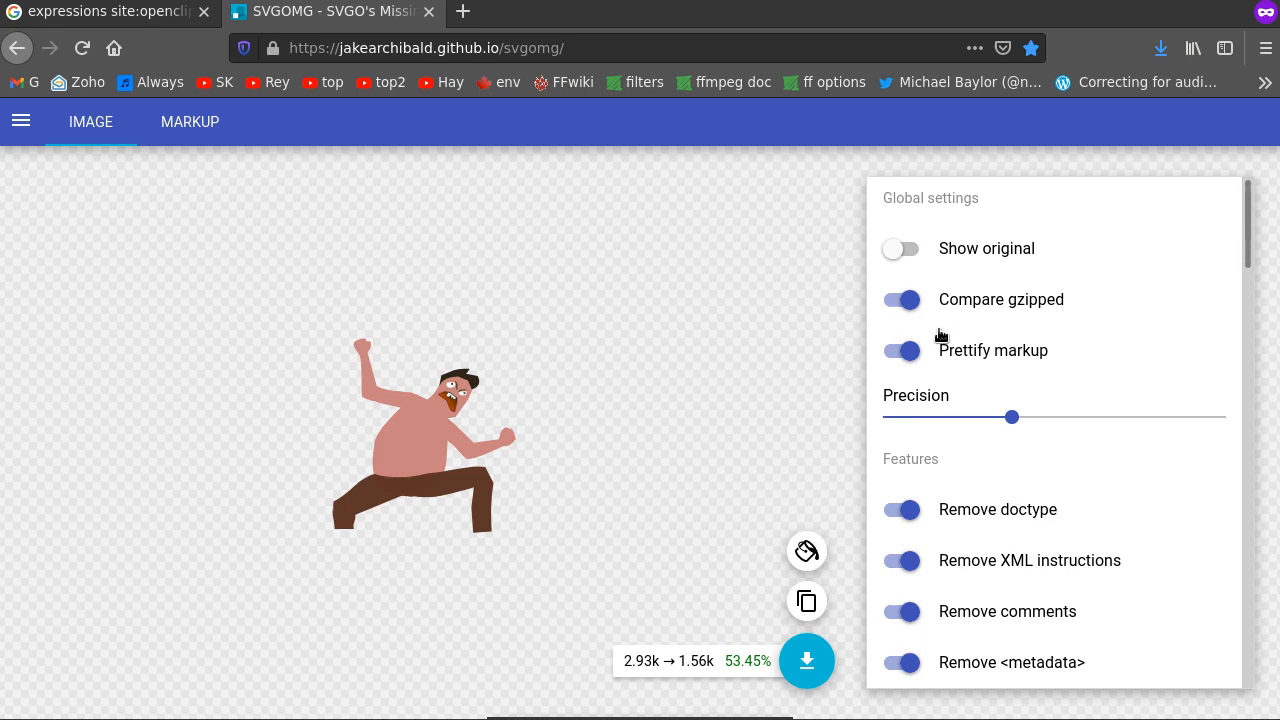
{"action": "left_click", "coordinate": [901, 299]}
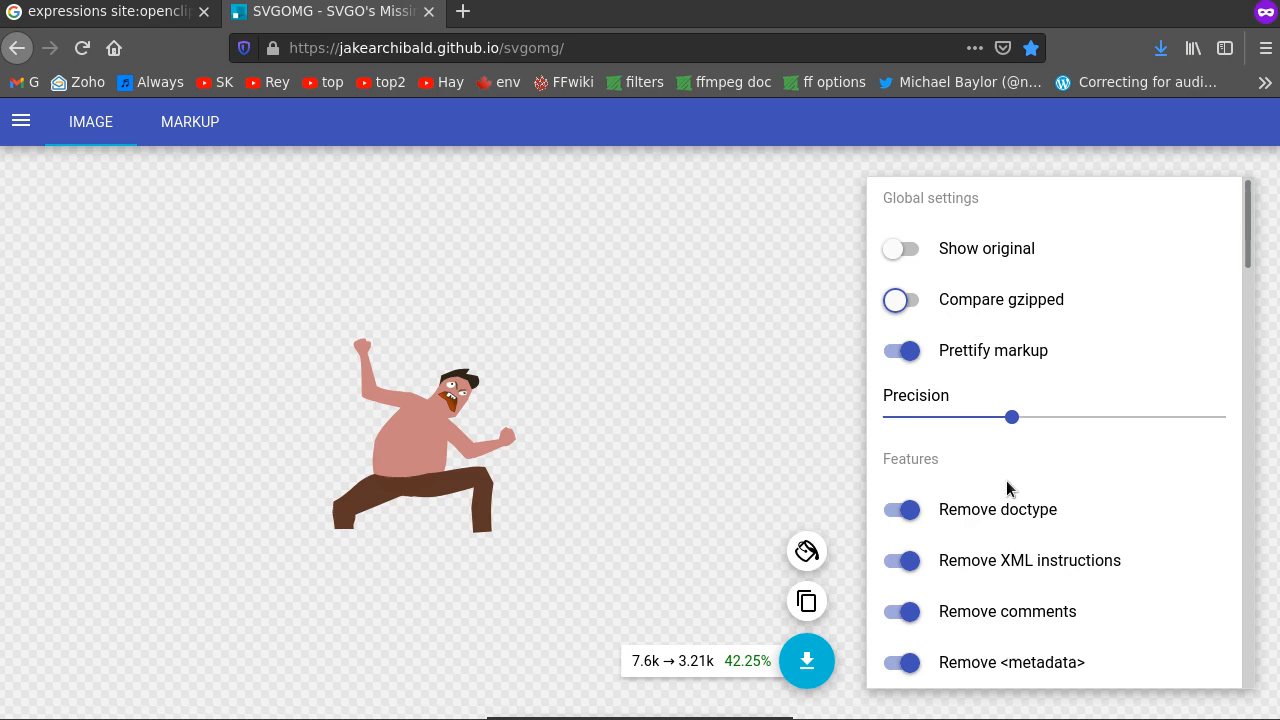
Step: Switch Remove xmlns back off and scroll the toggles to the 7.6k → 3.21k result
{"action": "scroll", "scroll_direction": "down", "scroll_amount": 3}
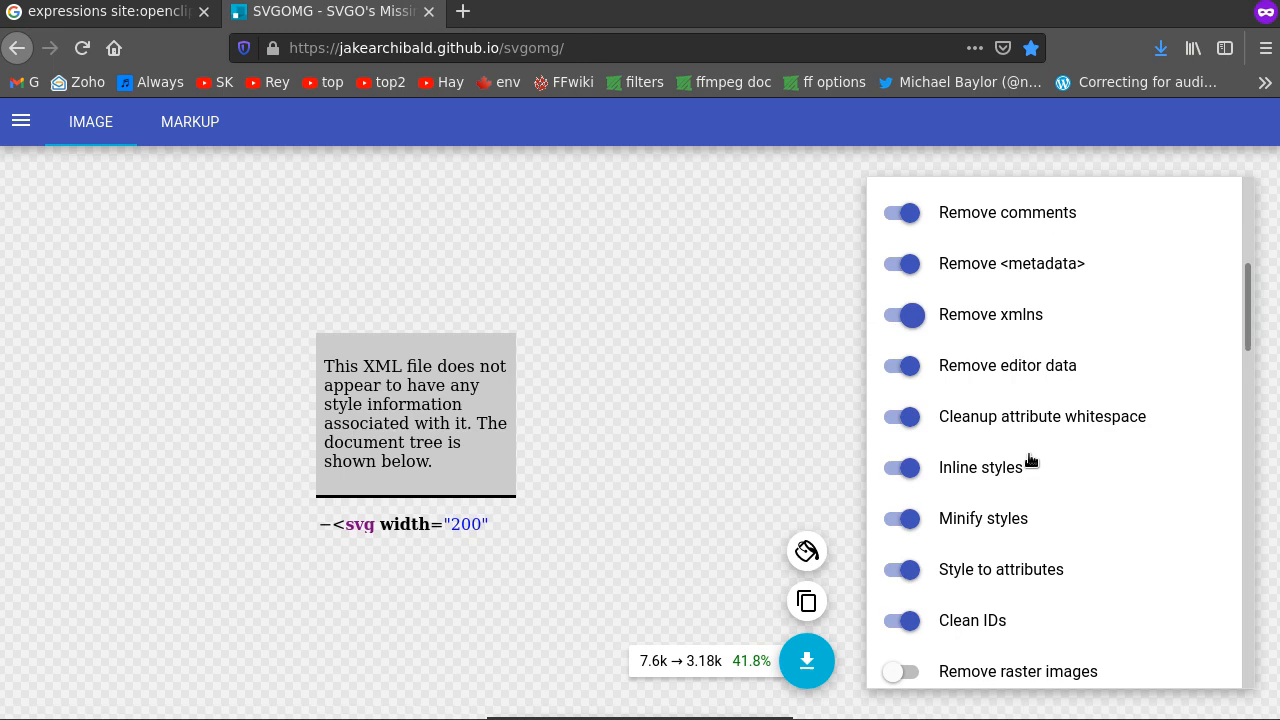
{"action": "left_click", "coordinate": [901, 314]}
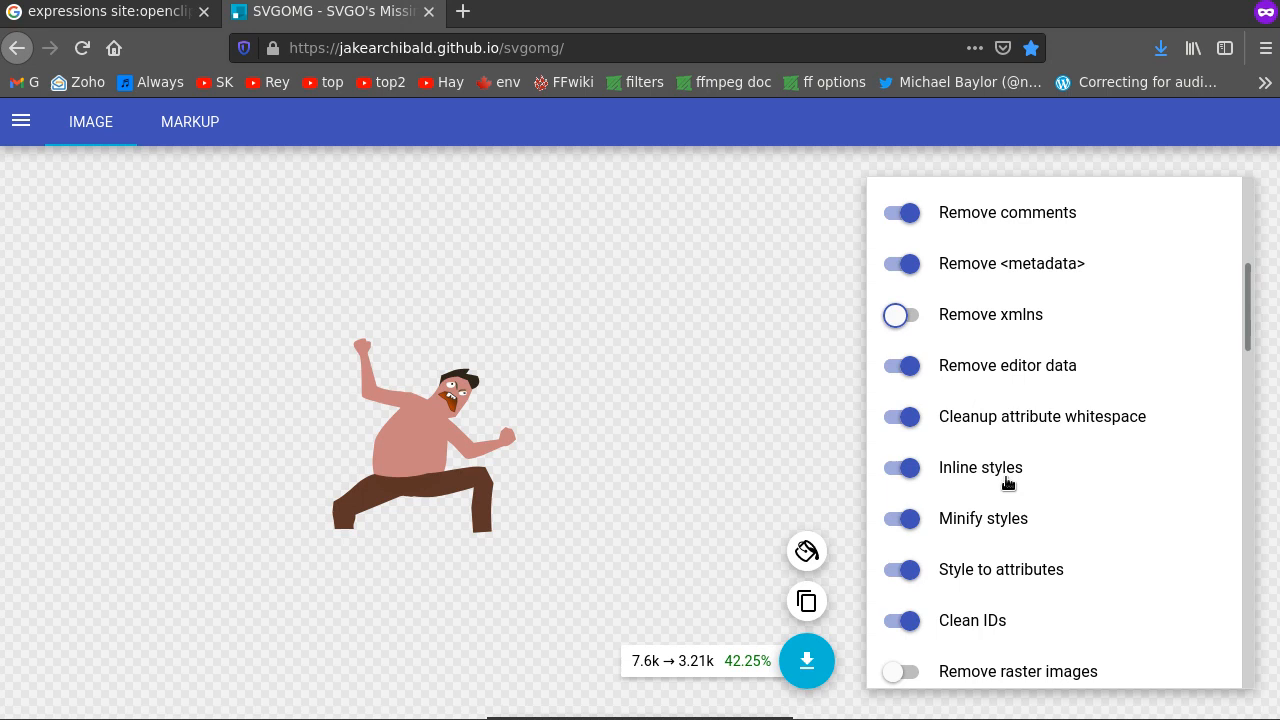
{"action": "scroll", "scroll_direction": "down", "scroll_amount": 3}
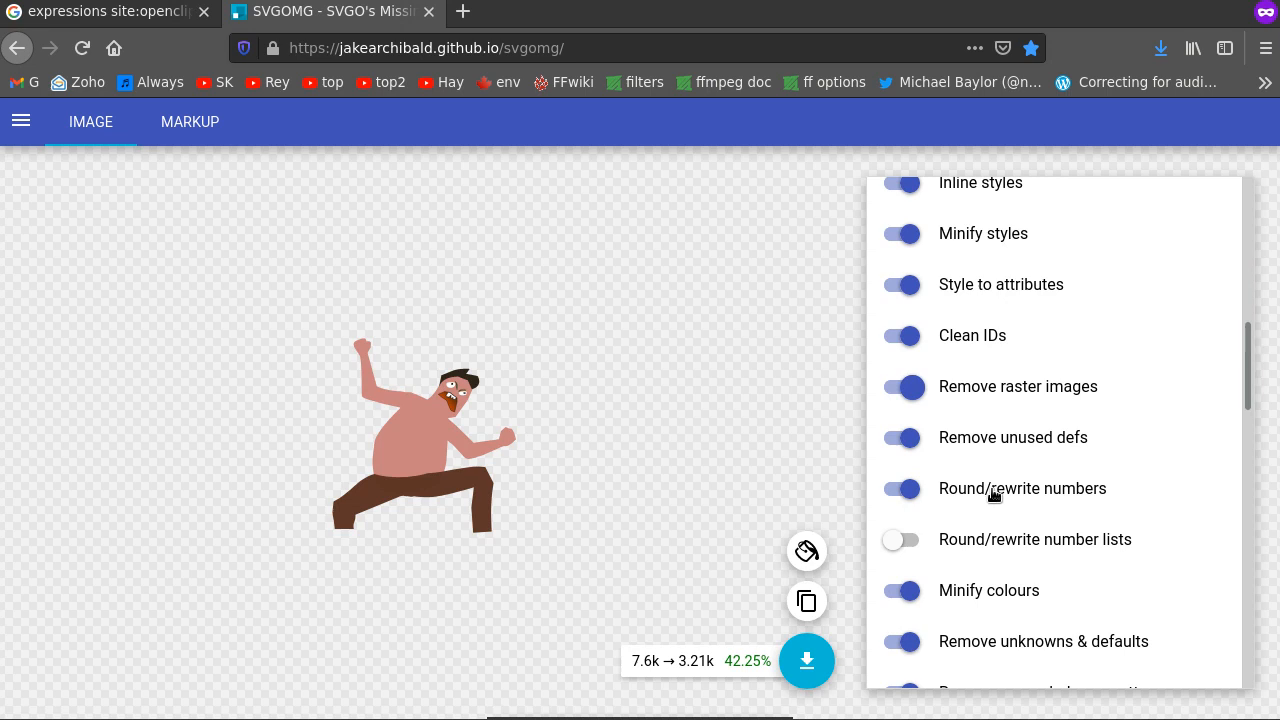
{"action": "scroll", "scroll_direction": "down", "scroll_amount": 3}
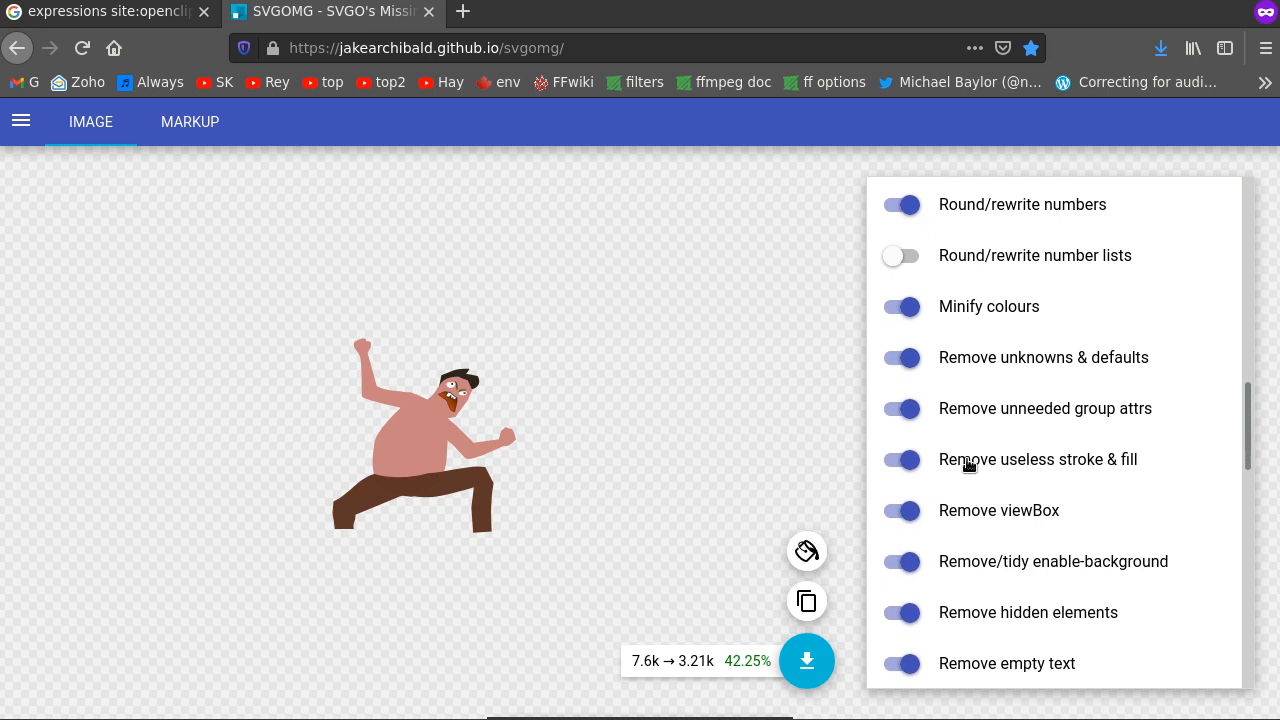
{"action": "scroll", "scroll_direction": "down", "scroll_amount": 3}
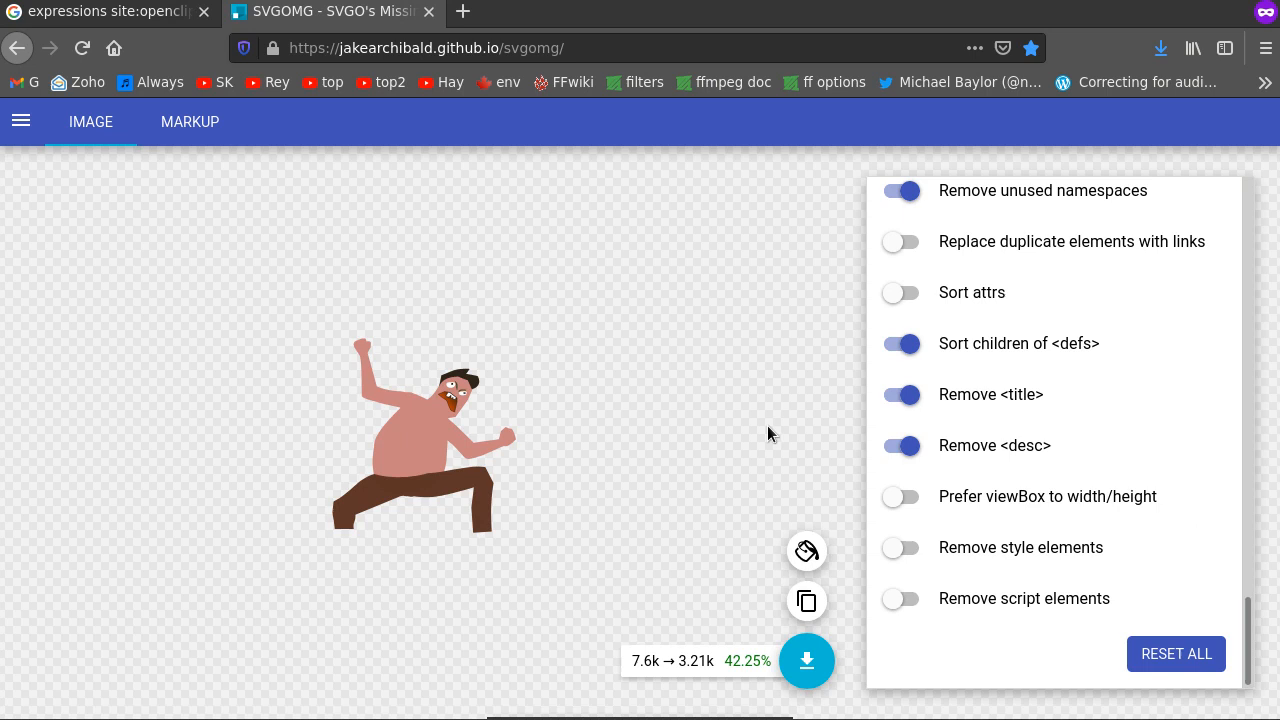
{"action": "left_click", "coordinate": [806, 661]}
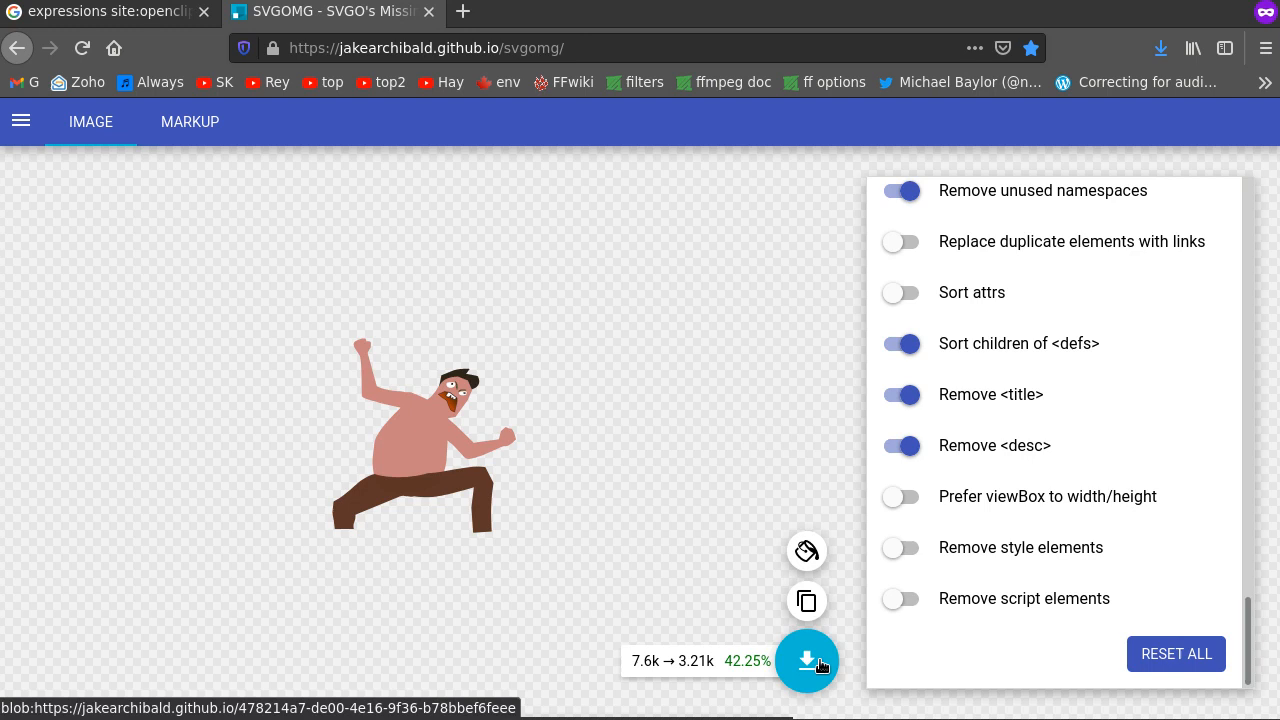
Step: Download the optimised SVG into the folder holding bile.svg and bile02.svg
{"action": "left_click", "coordinate": [806, 661]}
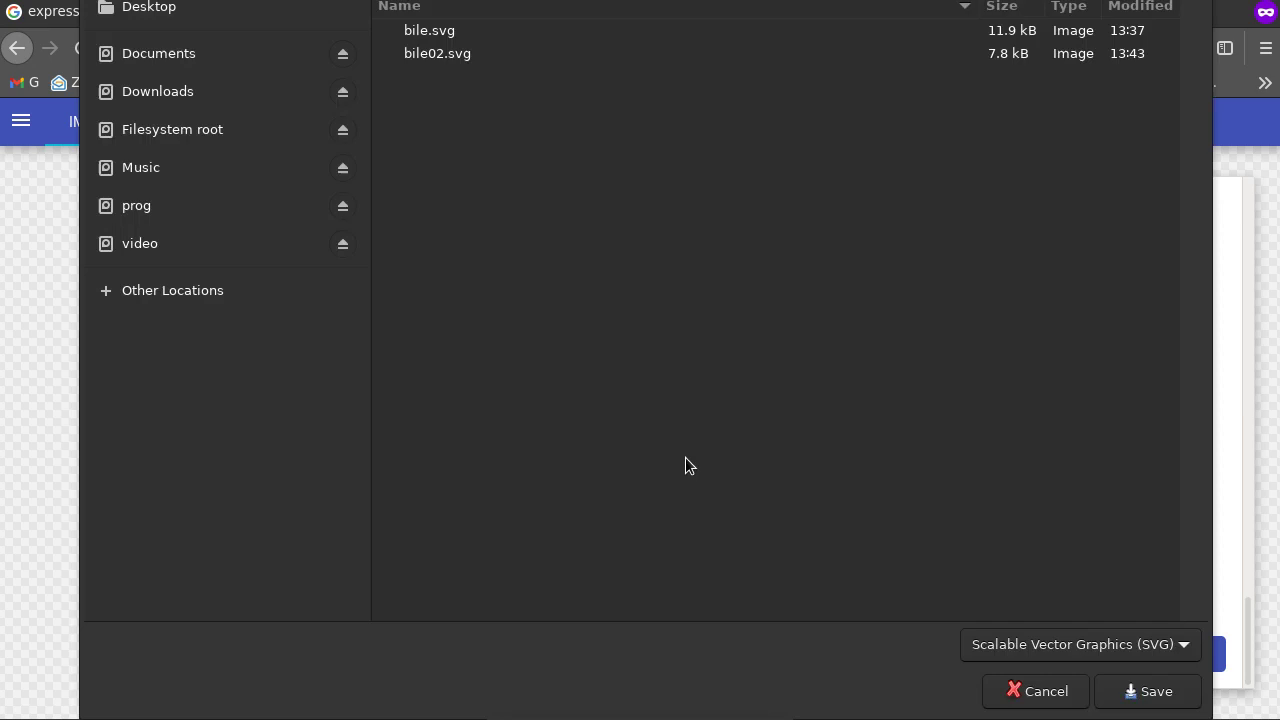
{"action": "mouse_move", "coordinate": [330, 123]}
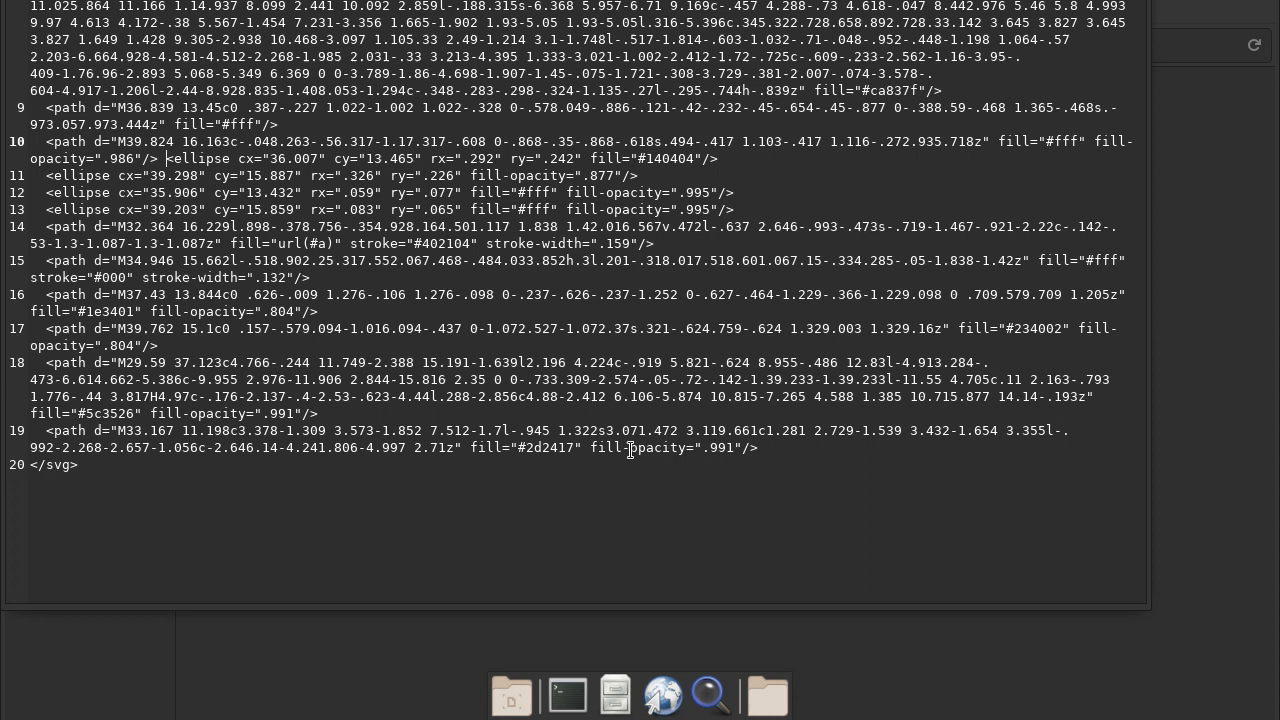
Step: Select the fill-opacity attribute on the last path line
{"action": "double_click", "coordinate": [663, 448]}
{"action": "type", "text": "fill-opacity"}
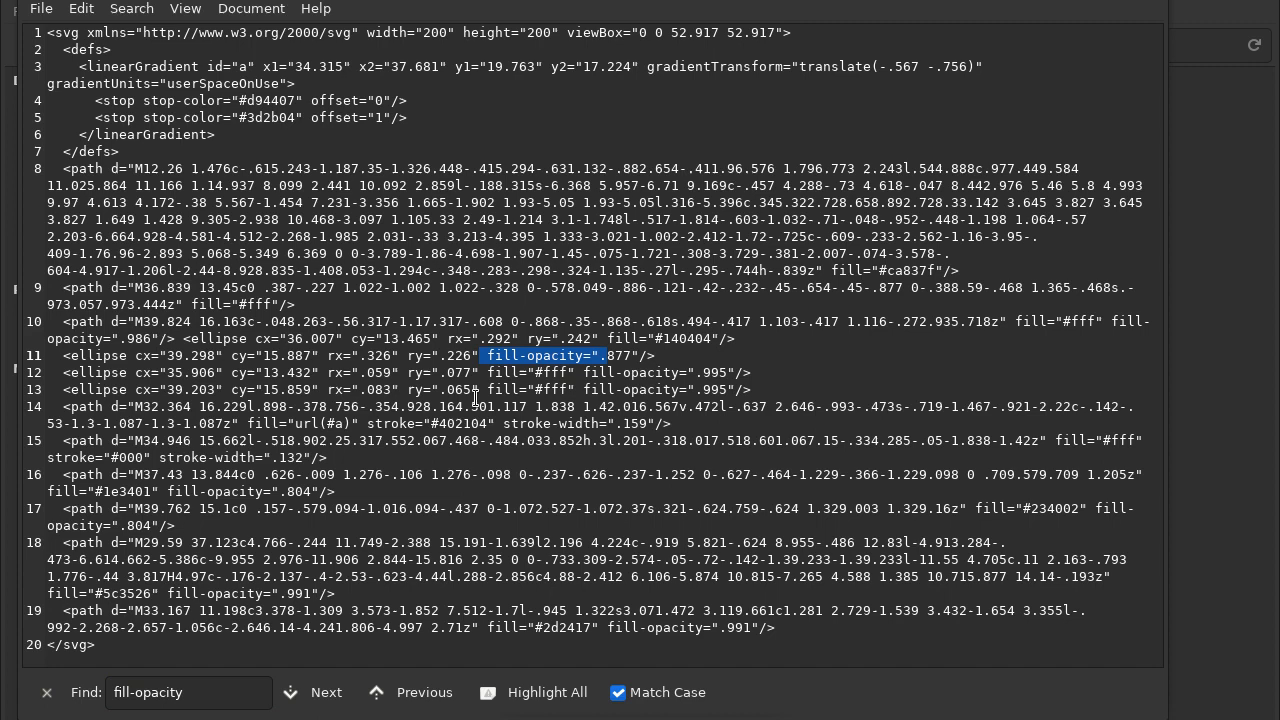
Step: Step through each fill-opacity match, deleting it from three ellipses and a path
{"action": "left_click", "coordinate": [325, 692]}
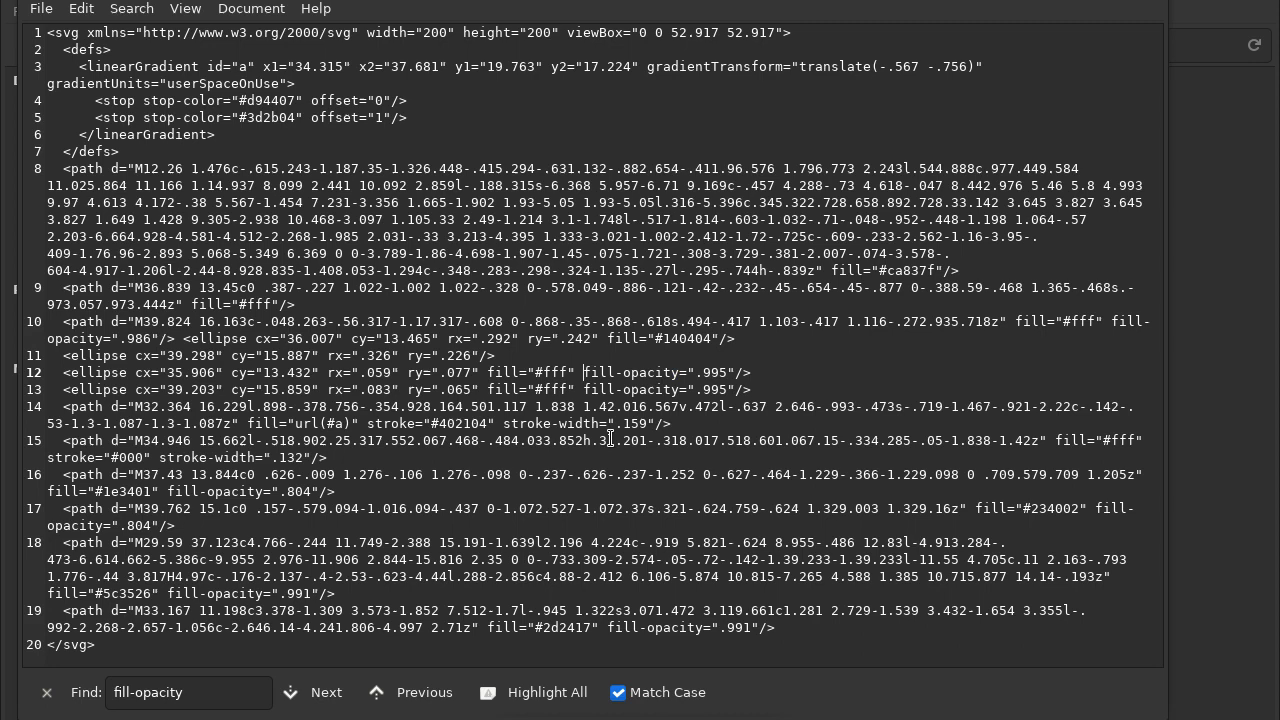
{"action": "left_click", "coordinate": [315, 692]}
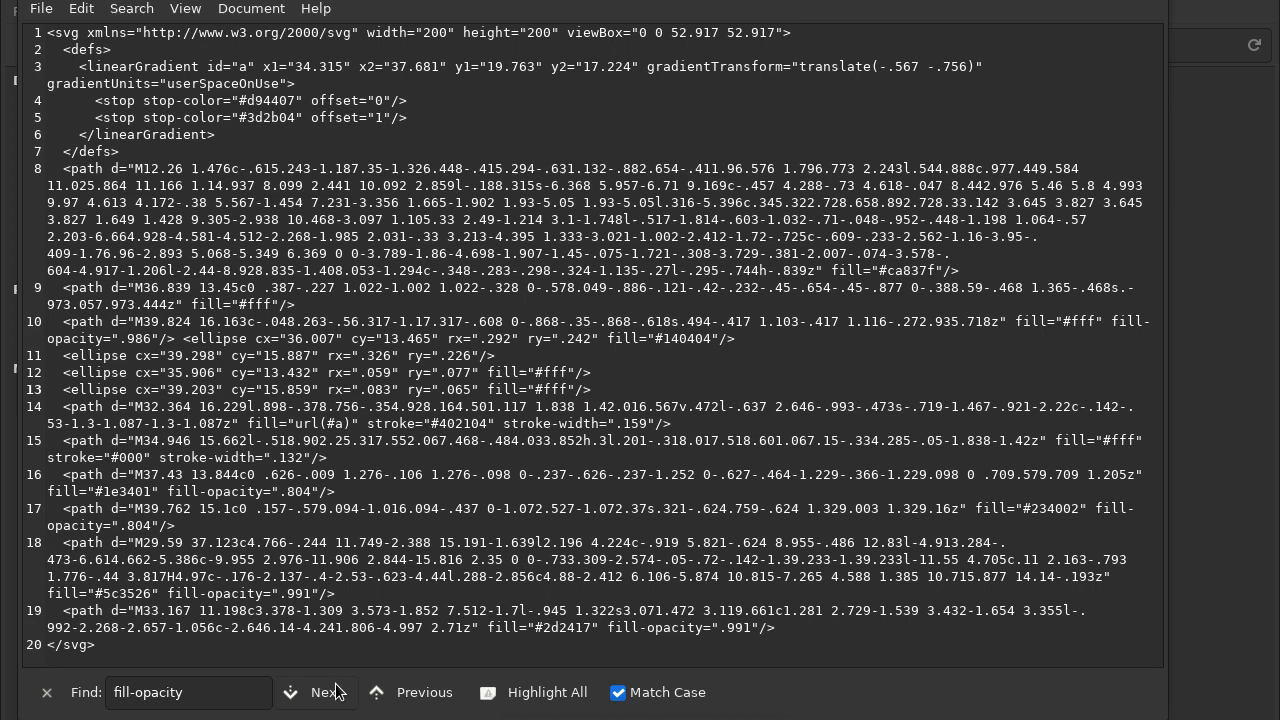
{"action": "left_click", "coordinate": [316, 692]}
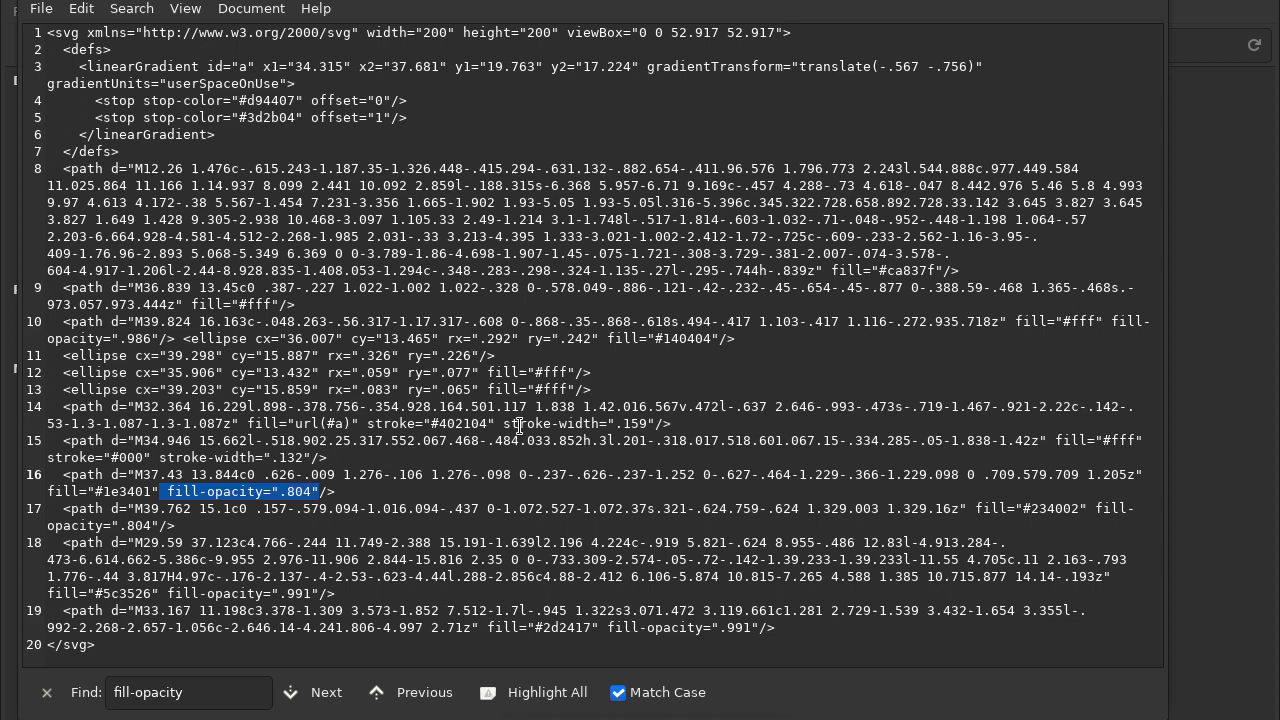
{"action": "left_click", "coordinate": [316, 692]}
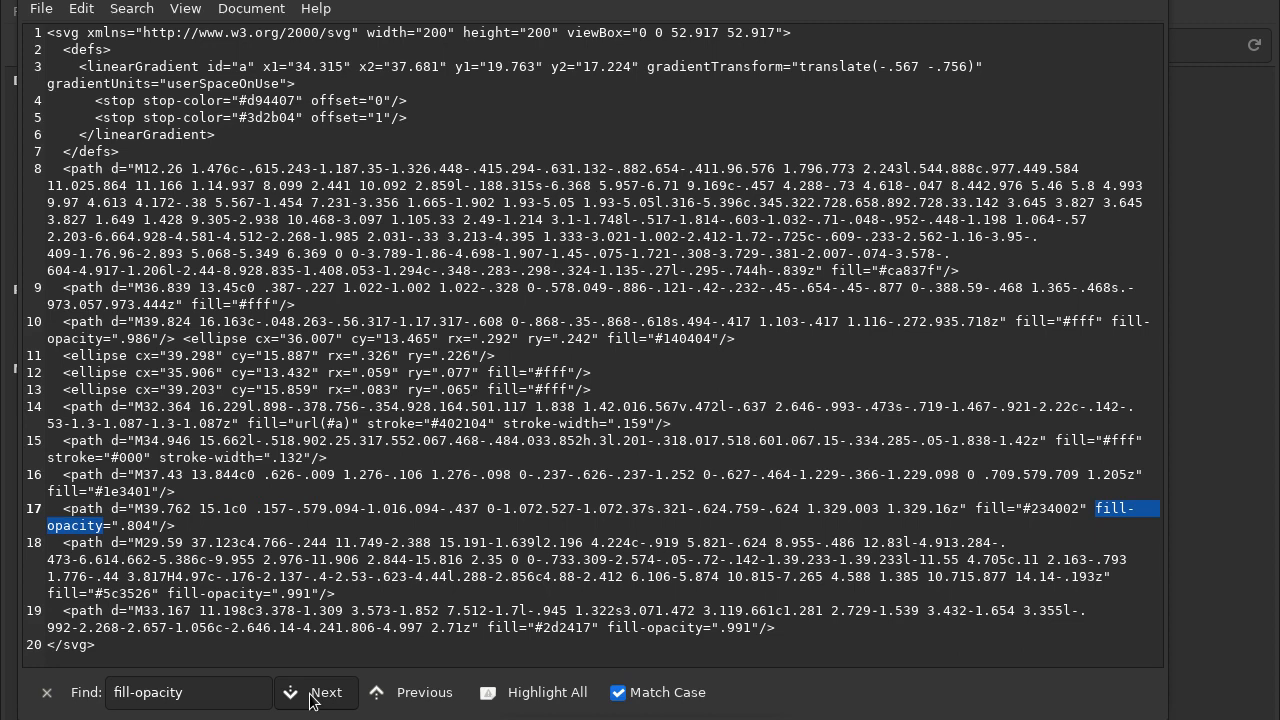
{"action": "left_click", "coordinate": [316, 692]}
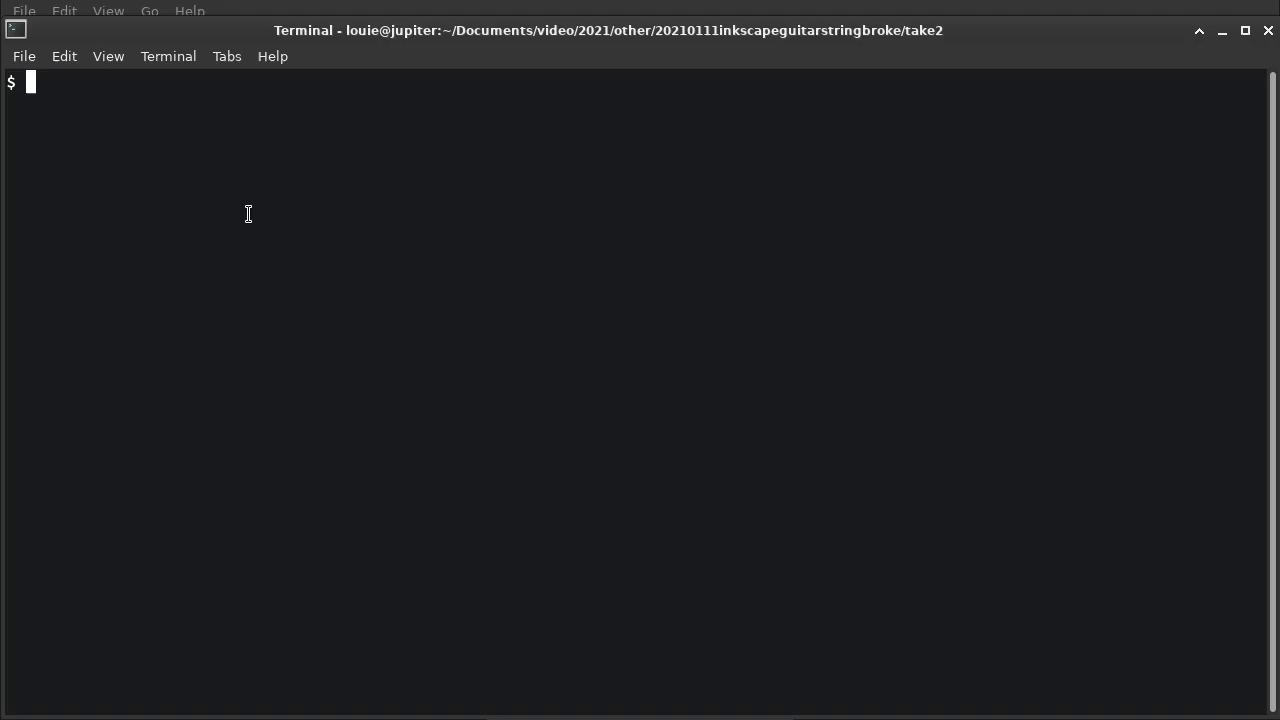
Step: List the take2 SVG files and launch Meld comparing bile03.svg with bile04.svg
{"action": "type", "text": "ls"}
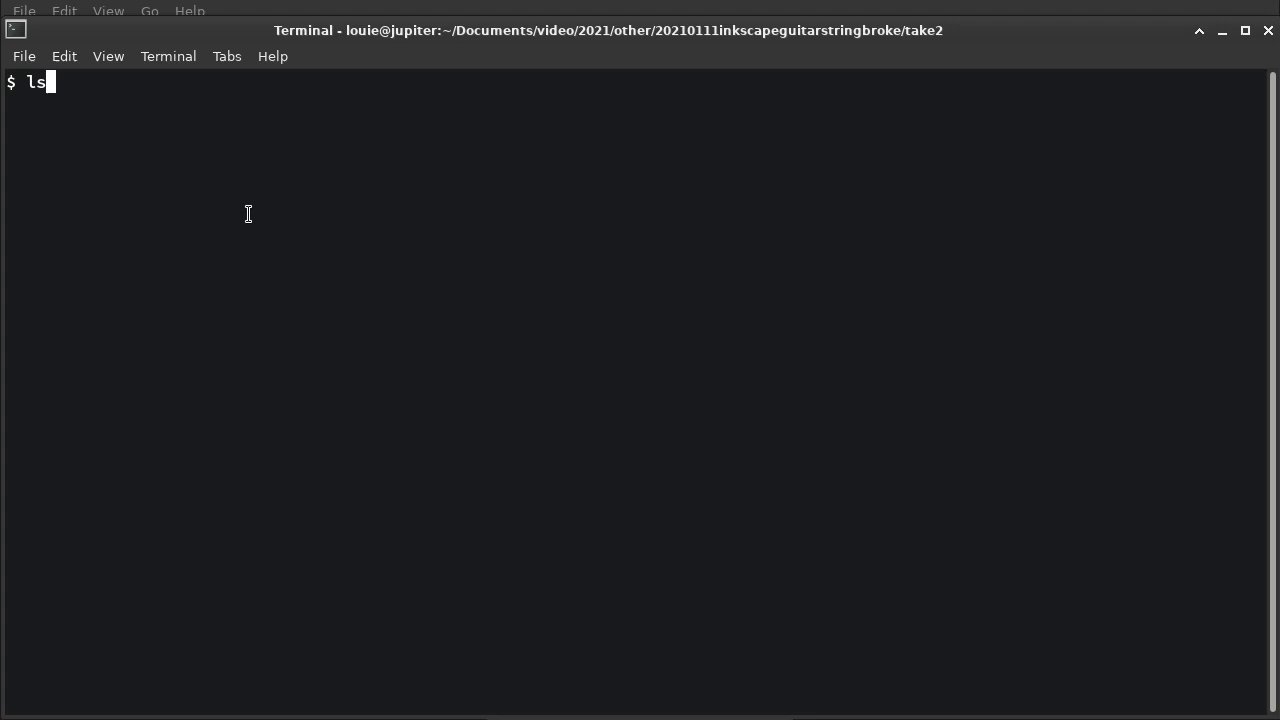
{"action": "type", "text": "meld"}
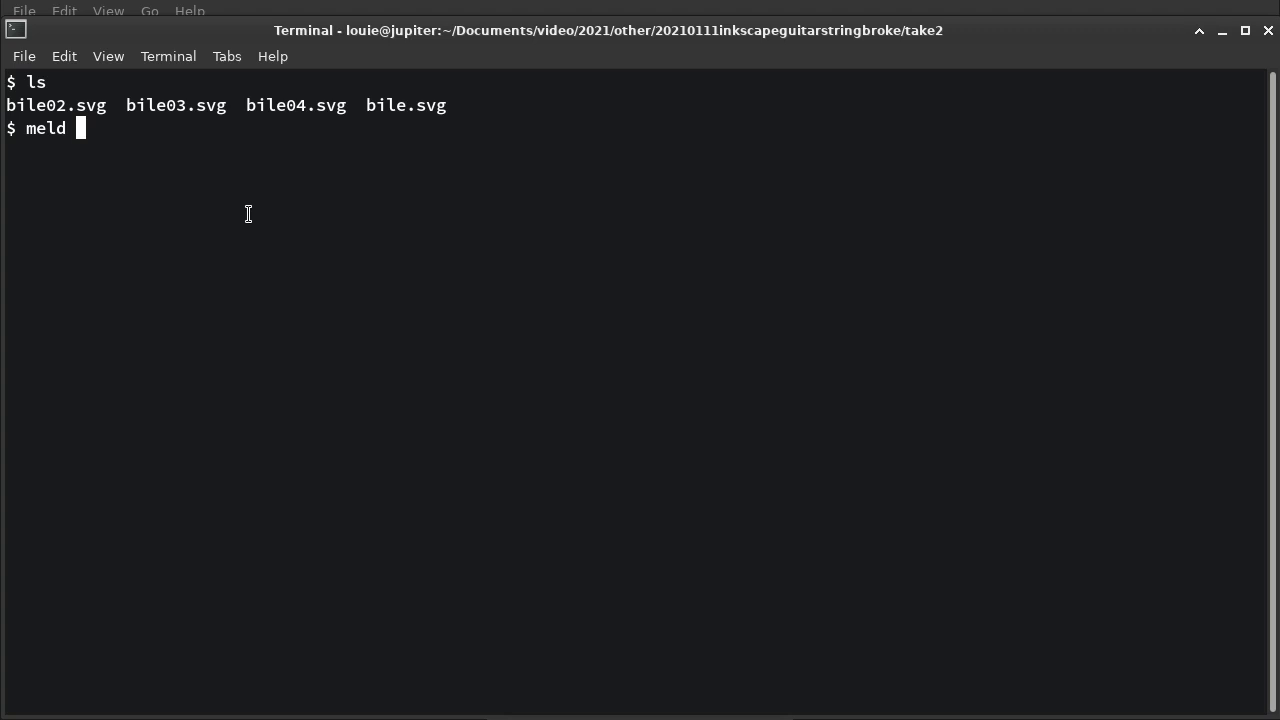
{"action": "key", "text": "Return"}
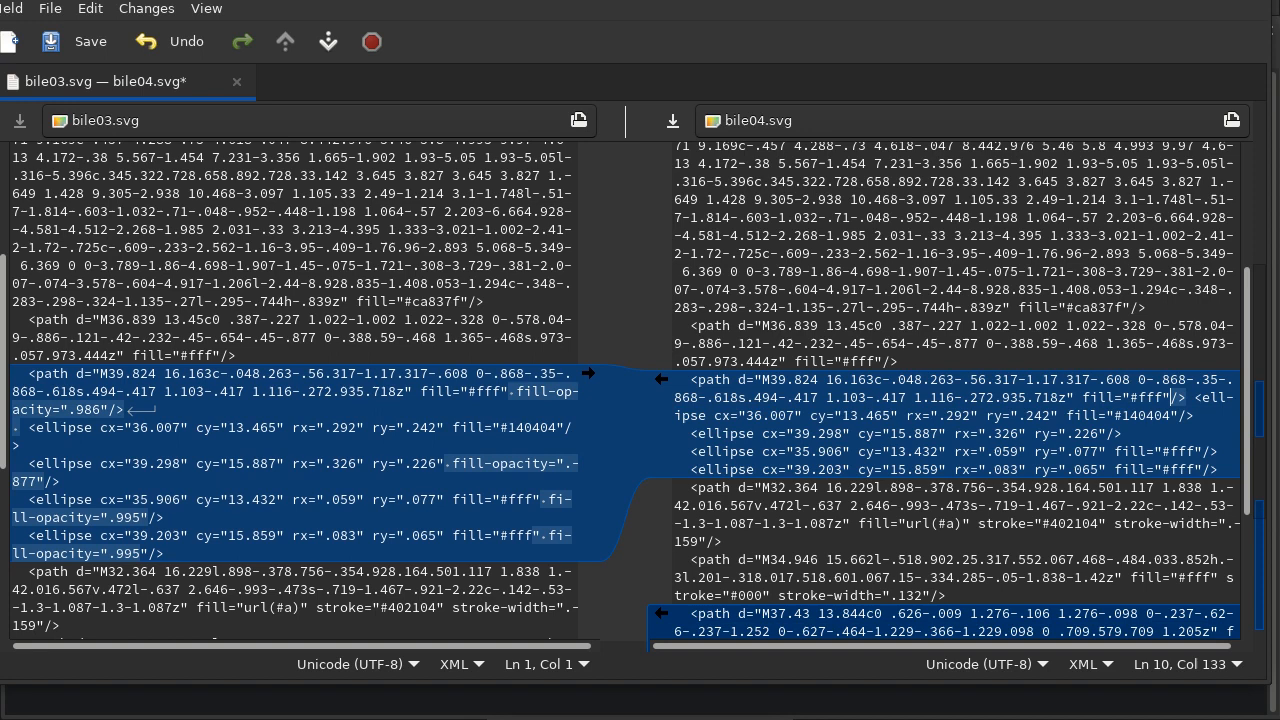
Step: Save bile04.svg and inspect the fill-opacity on line 10 of bile03.svg
{"action": "left_click", "coordinate": [90, 41]}
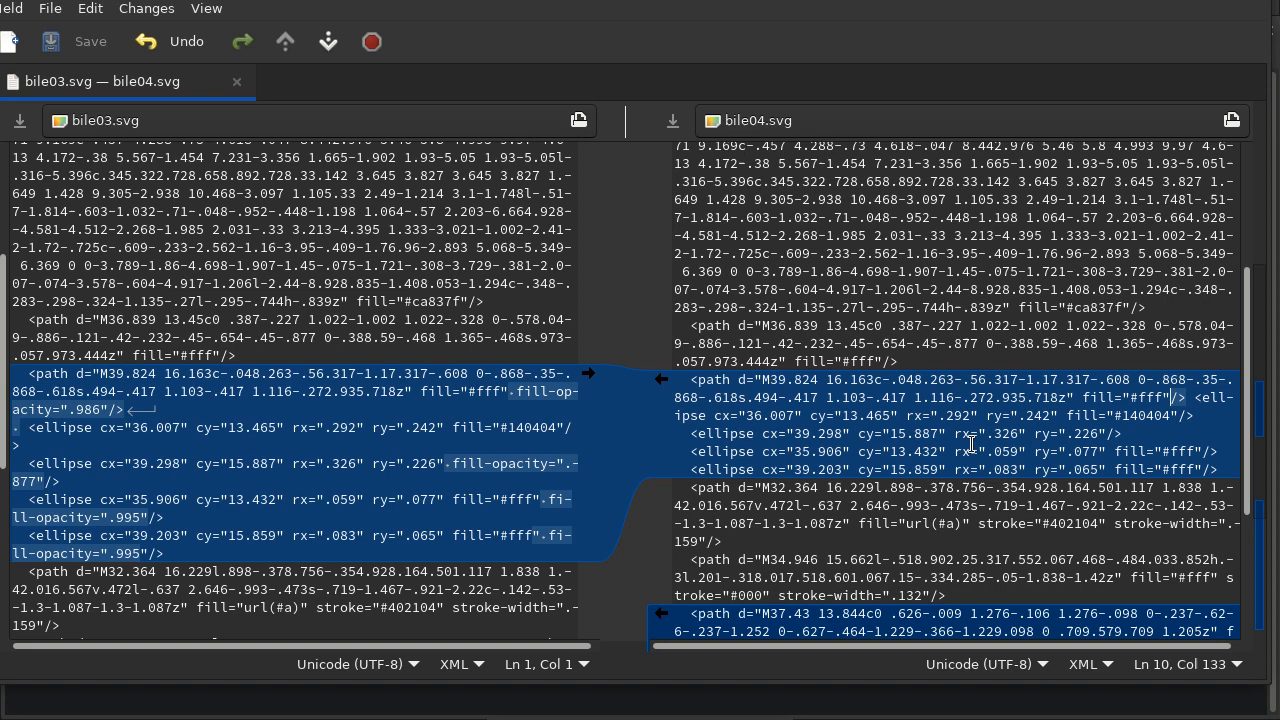
{"action": "mouse_move", "coordinate": [915, 400]}
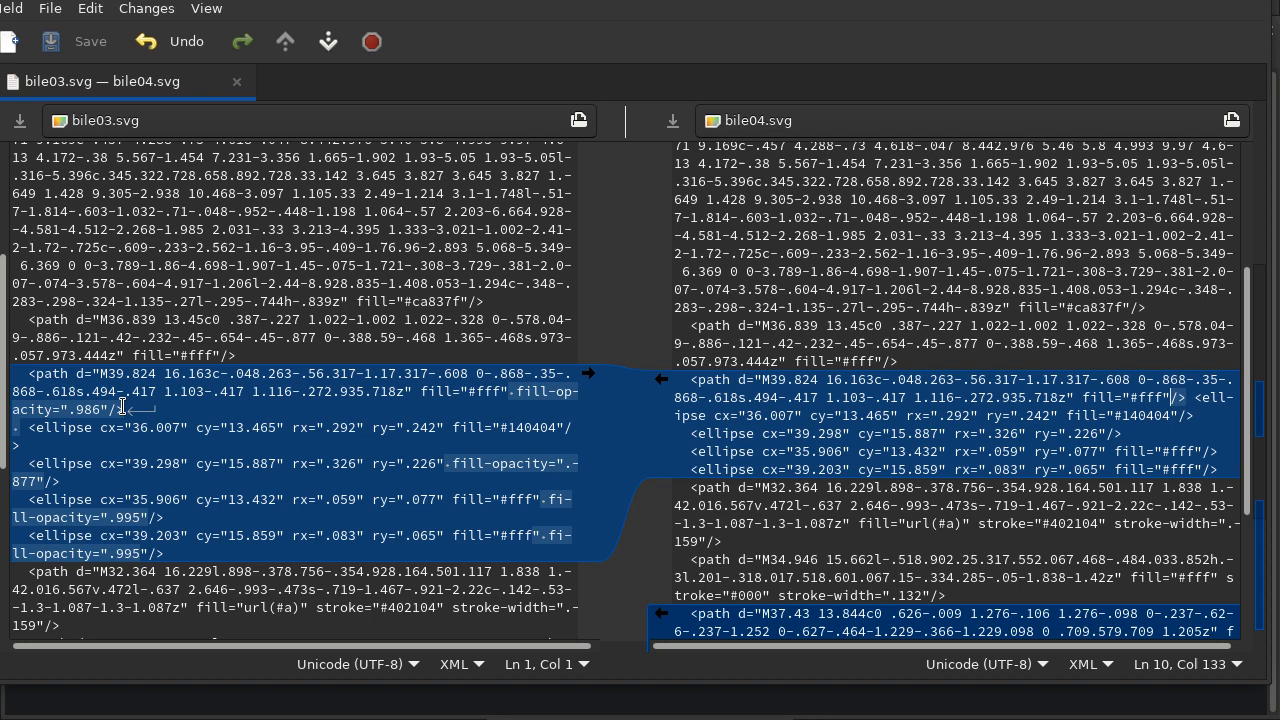
{"action": "left_click", "coordinate": [300, 515]}
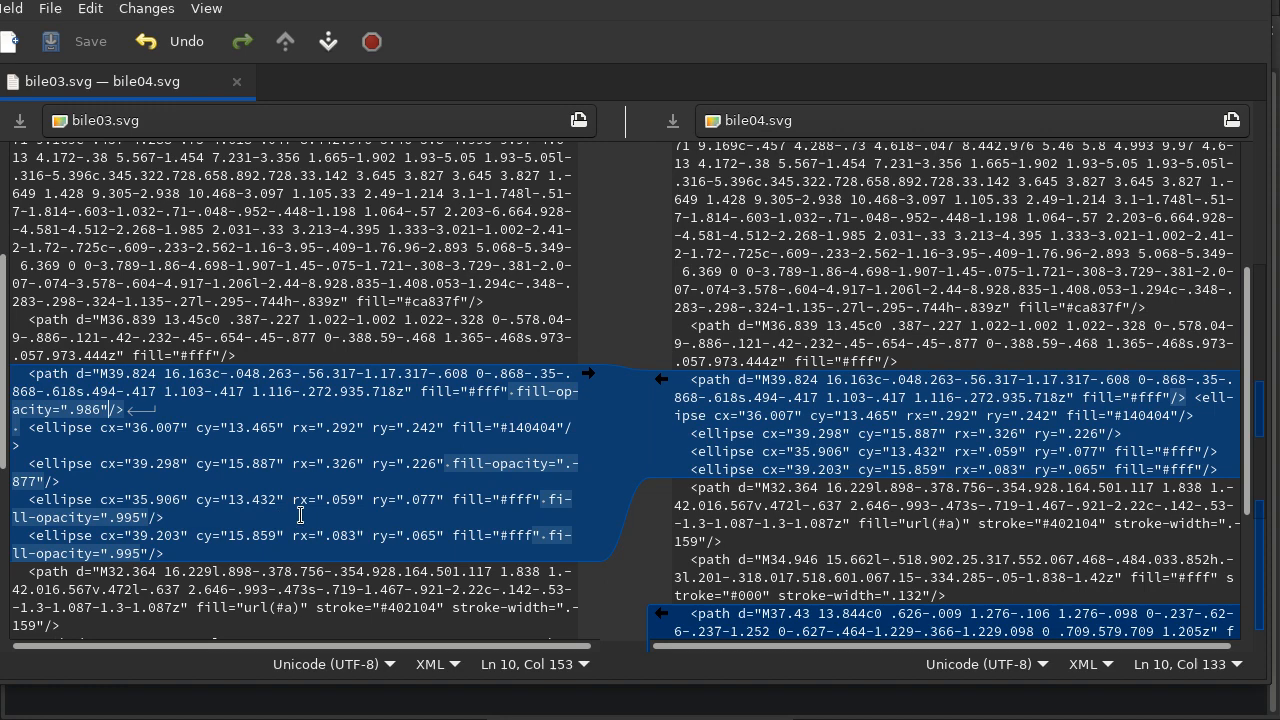
{"action": "scroll", "scroll_direction": "down", "scroll_amount": 3}
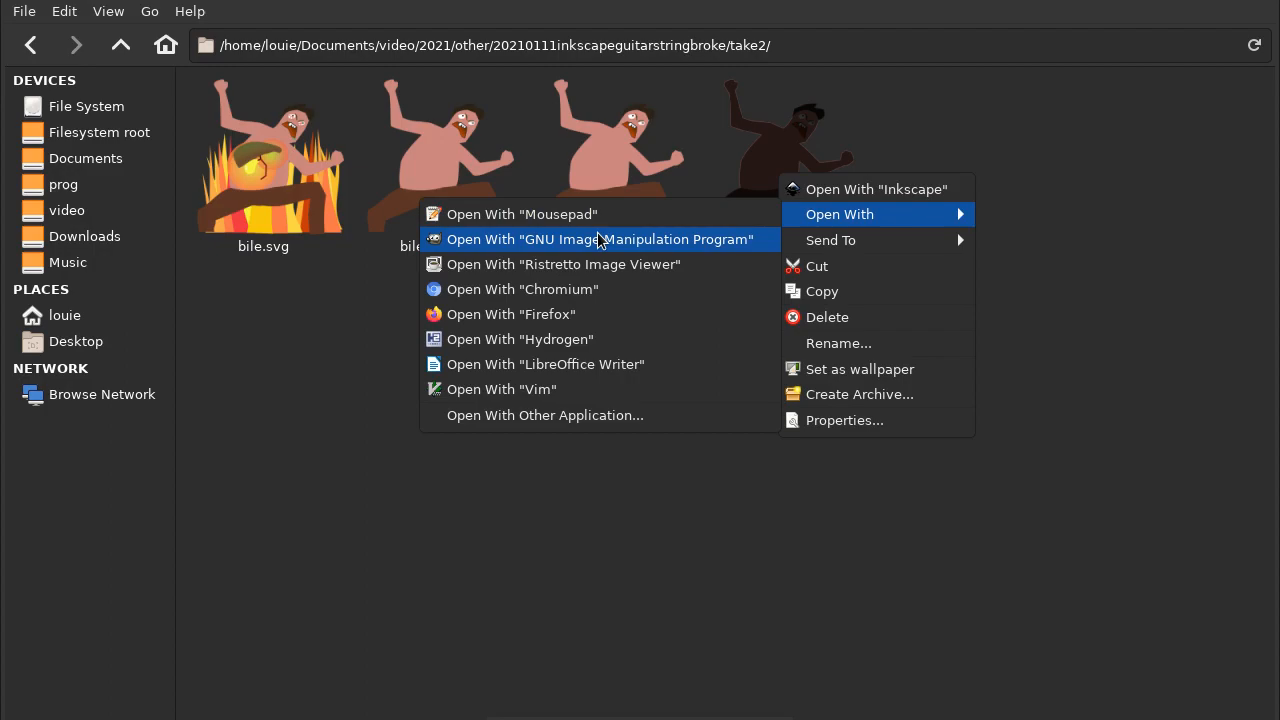
Step: Open bile03.svg with Ristretto Image Viewer
{"action": "left_click", "coordinate": [600, 239]}
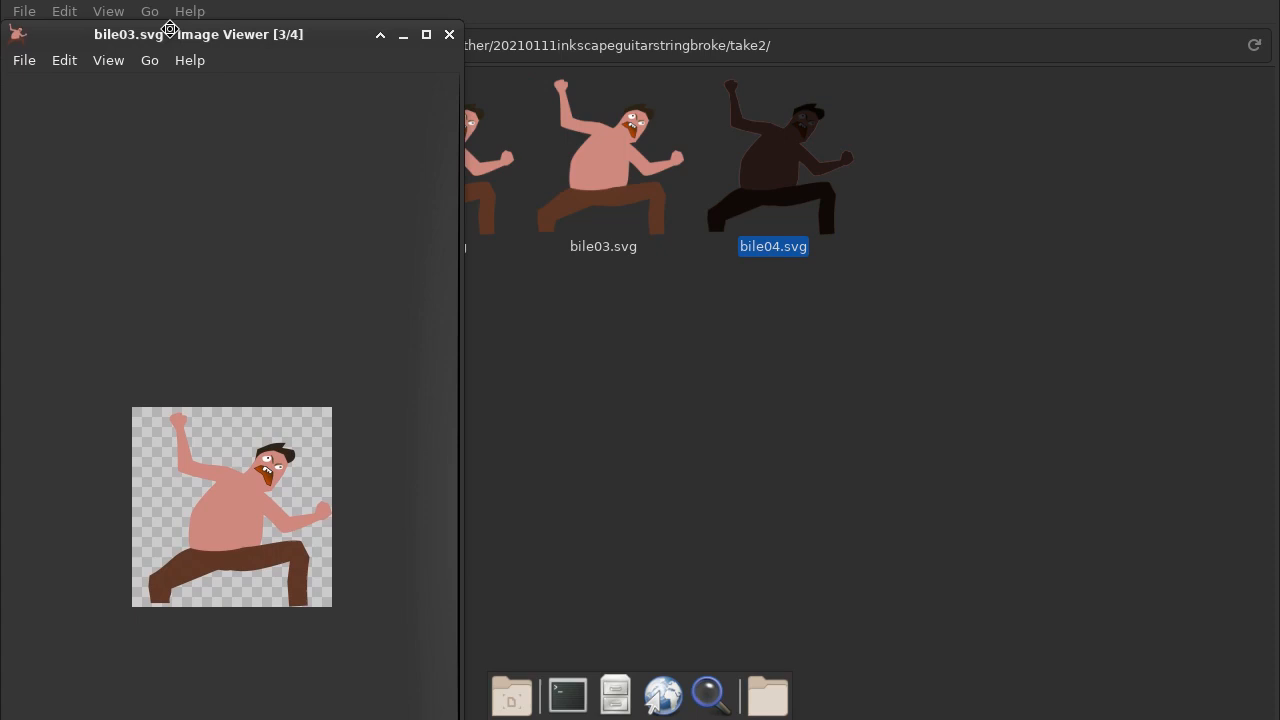
Step: Maximise the Ristretto window to view bile03.svg full screen
{"action": "left_click", "coordinate": [424, 34]}
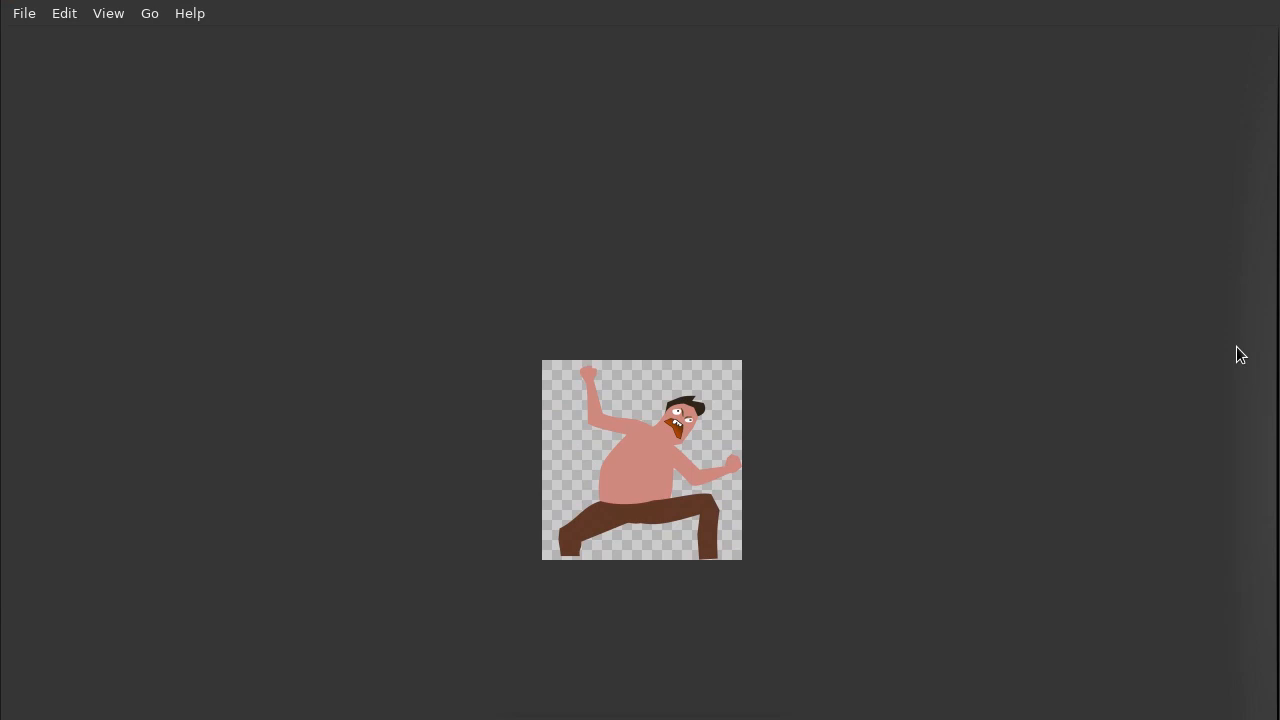
{"action": "mouse_move", "coordinate": [541, 118]}
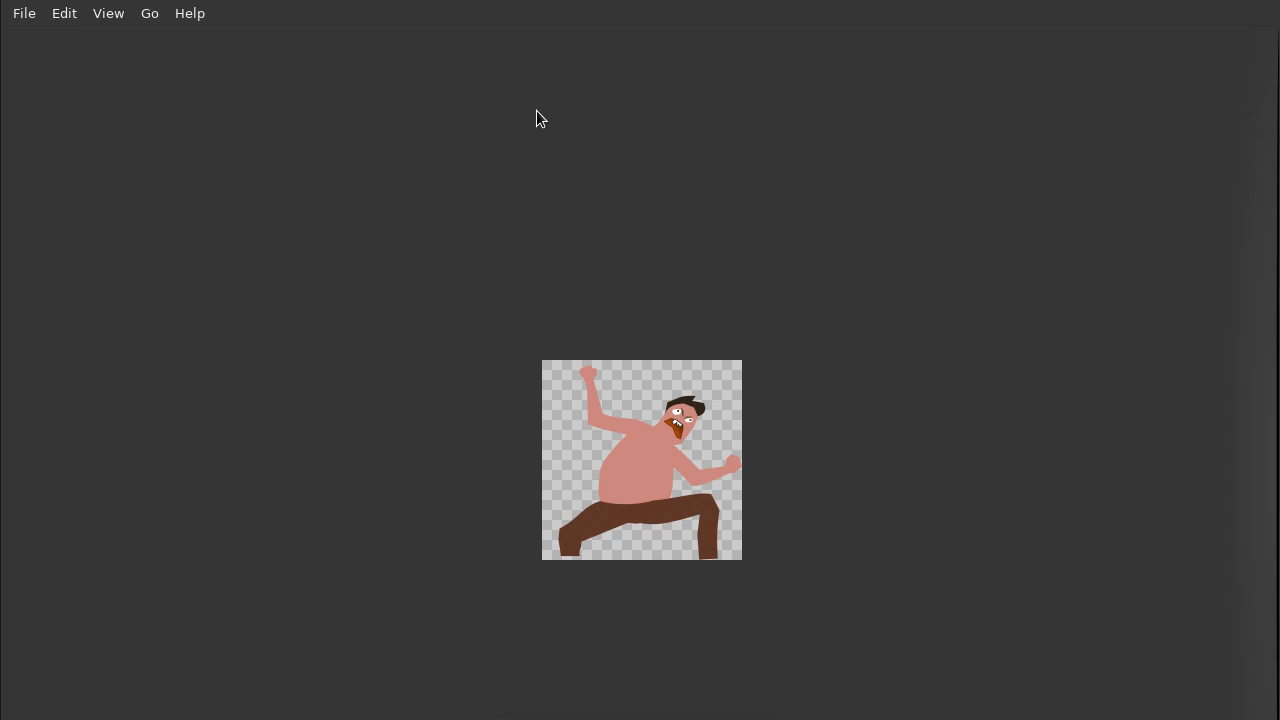
{"action": "mouse_move", "coordinate": [417, 387]}
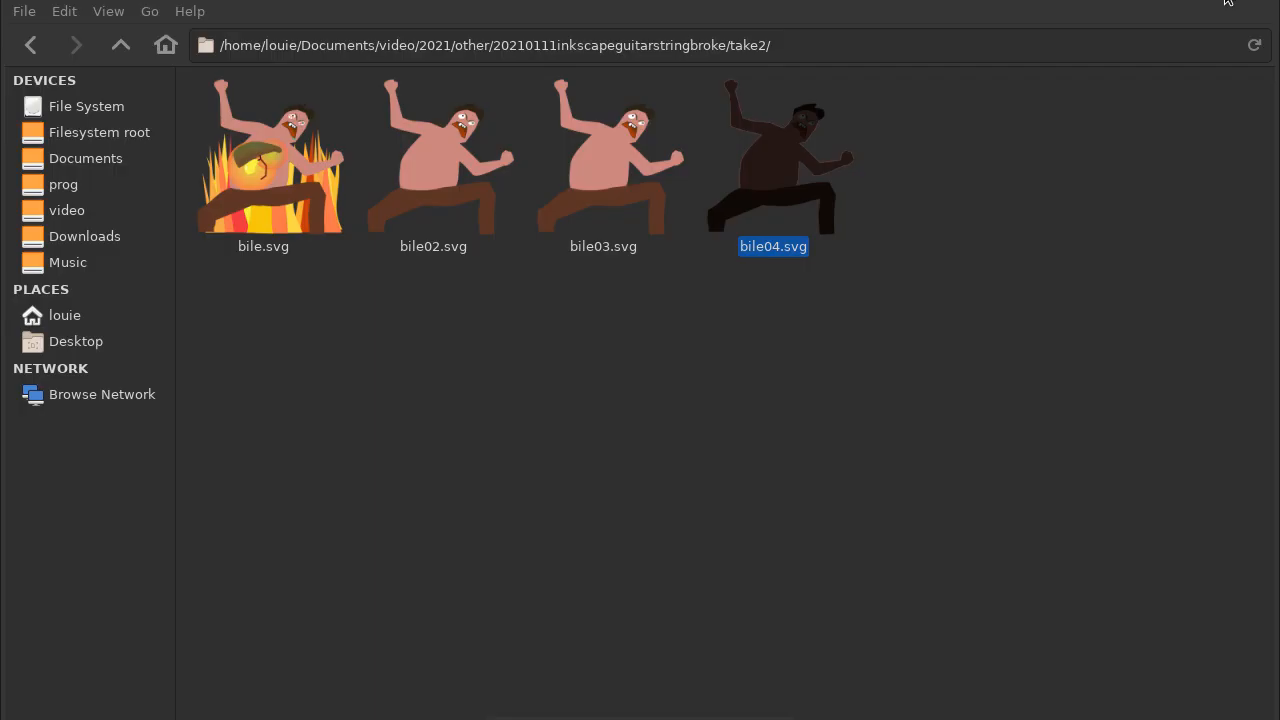
Step: Reopen the cartoon man SVG drawing in Inkscape via File > Open
{"action": "left_click", "coordinate": [613, 349]}
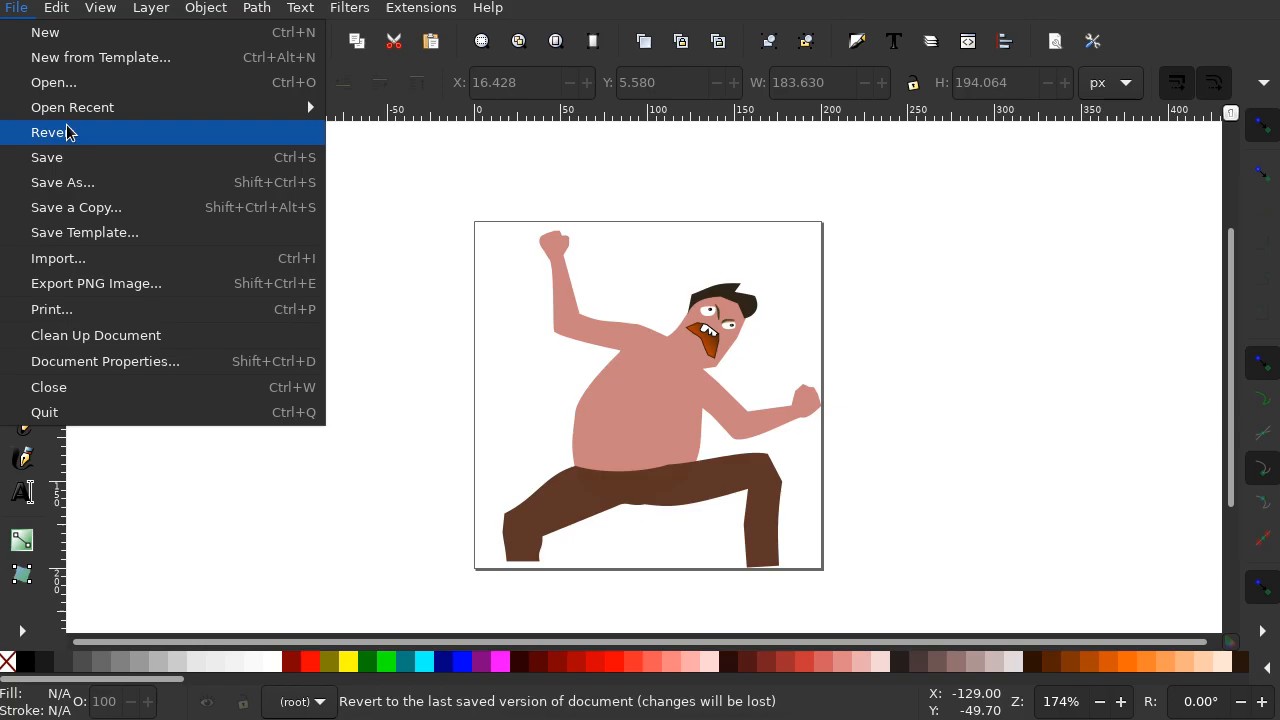
{"action": "left_click", "coordinate": [53, 82]}
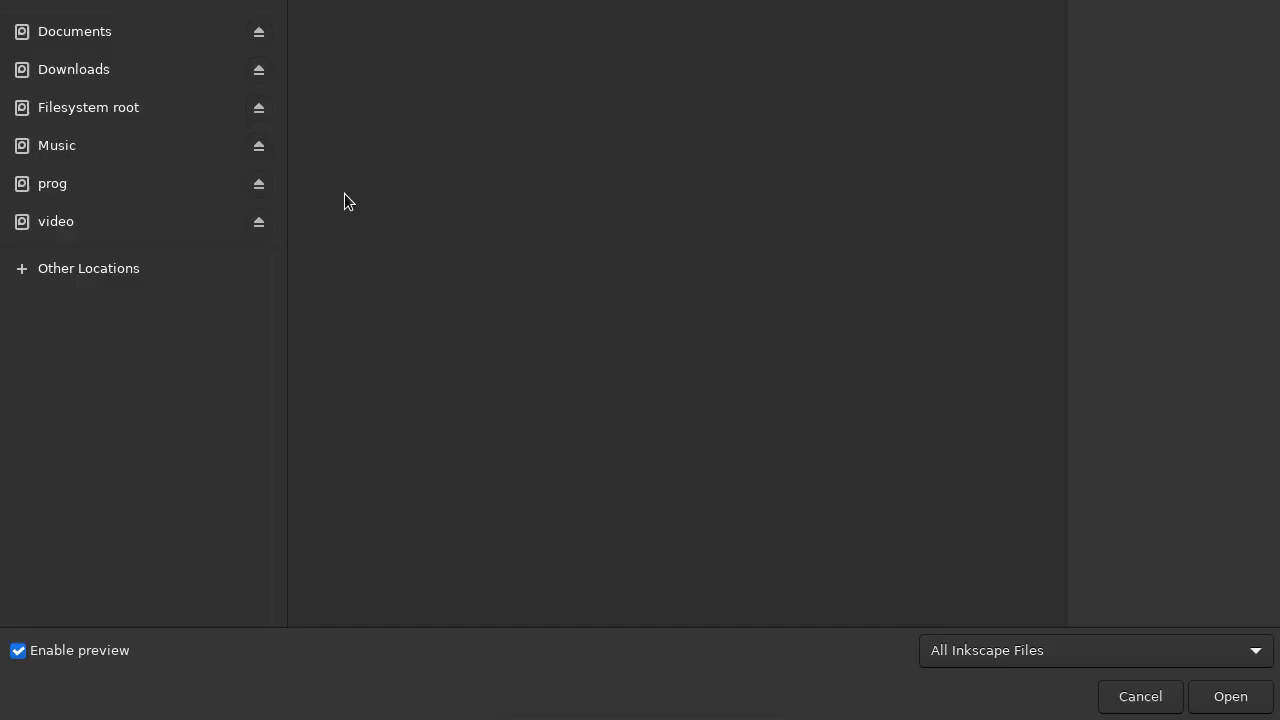
{"action": "left_click", "coordinate": [1230, 696]}
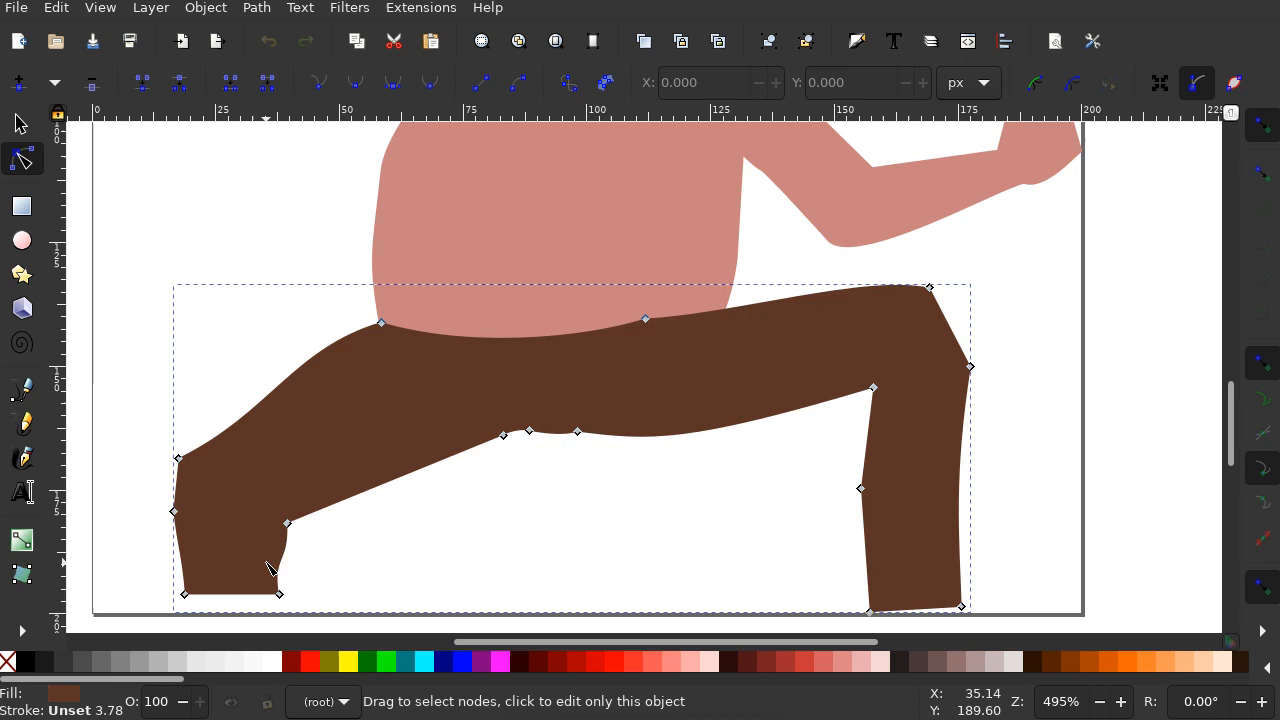
{"action": "mouse_move", "coordinate": [420, 536]}
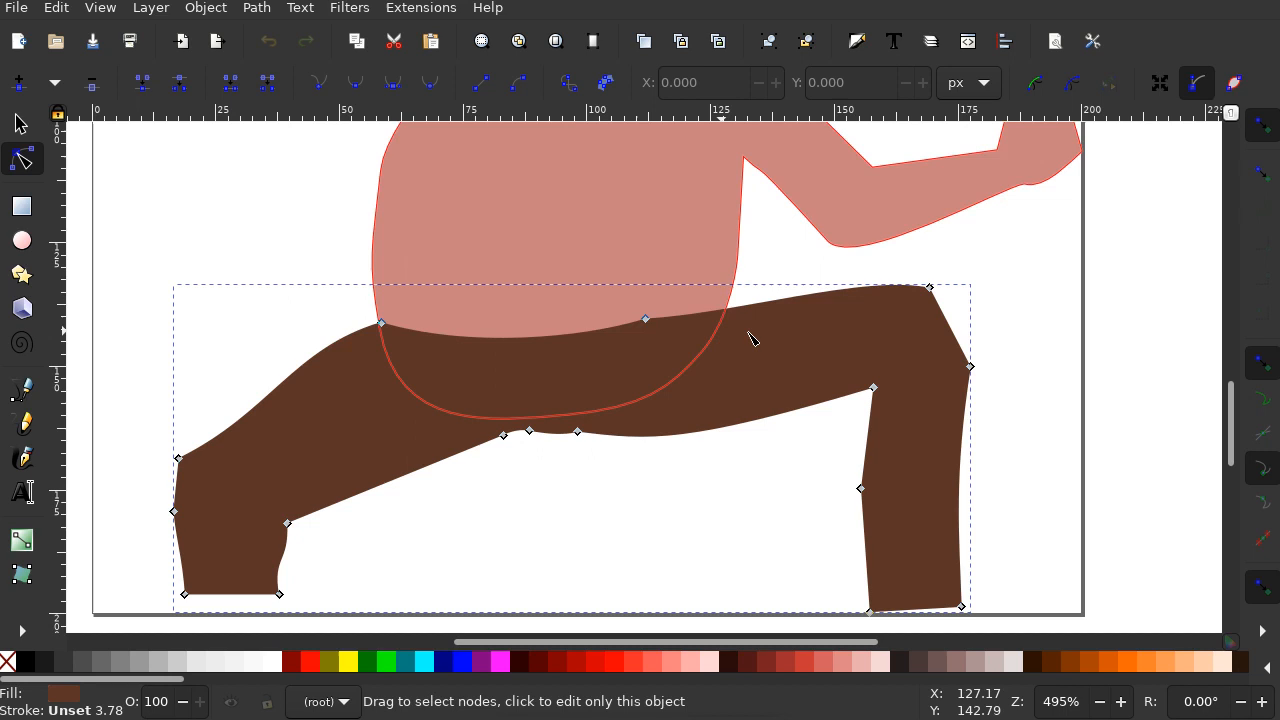
Step: Select the trousers path to read its 16-node count
{"action": "scroll", "scroll_direction": "down", "scroll_amount": 3}
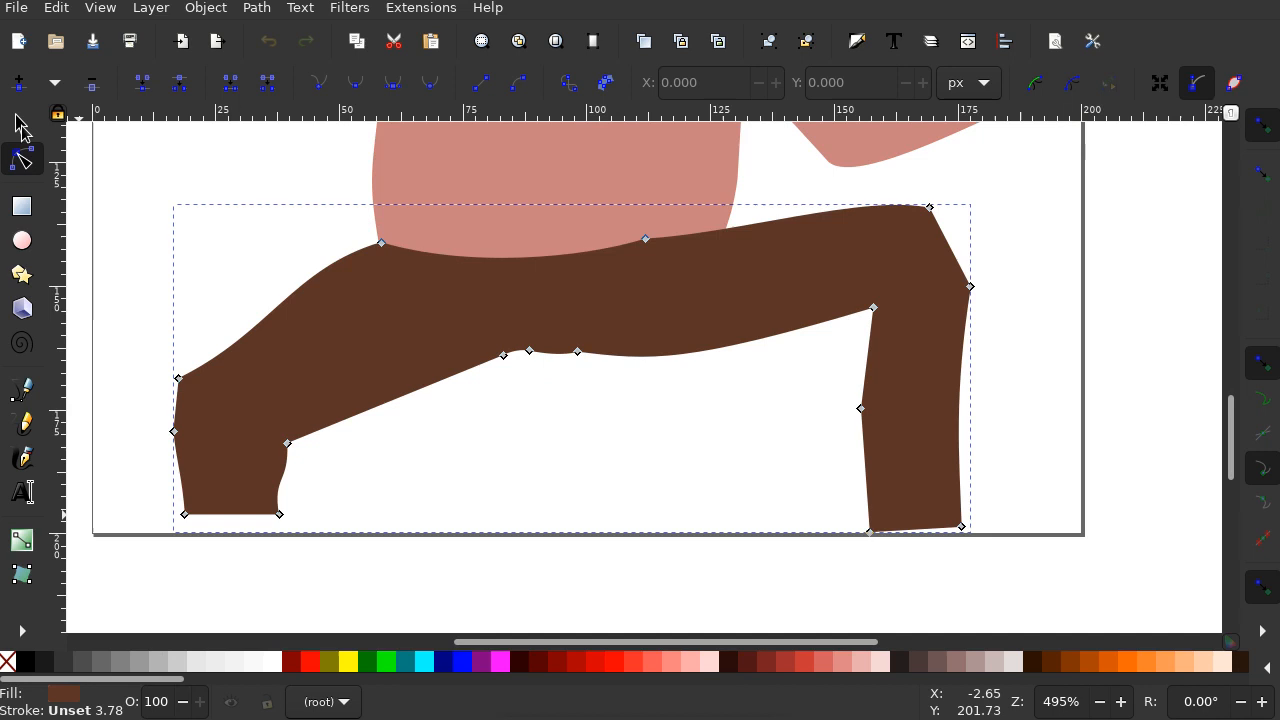
{"action": "left_click", "coordinate": [22, 124]}
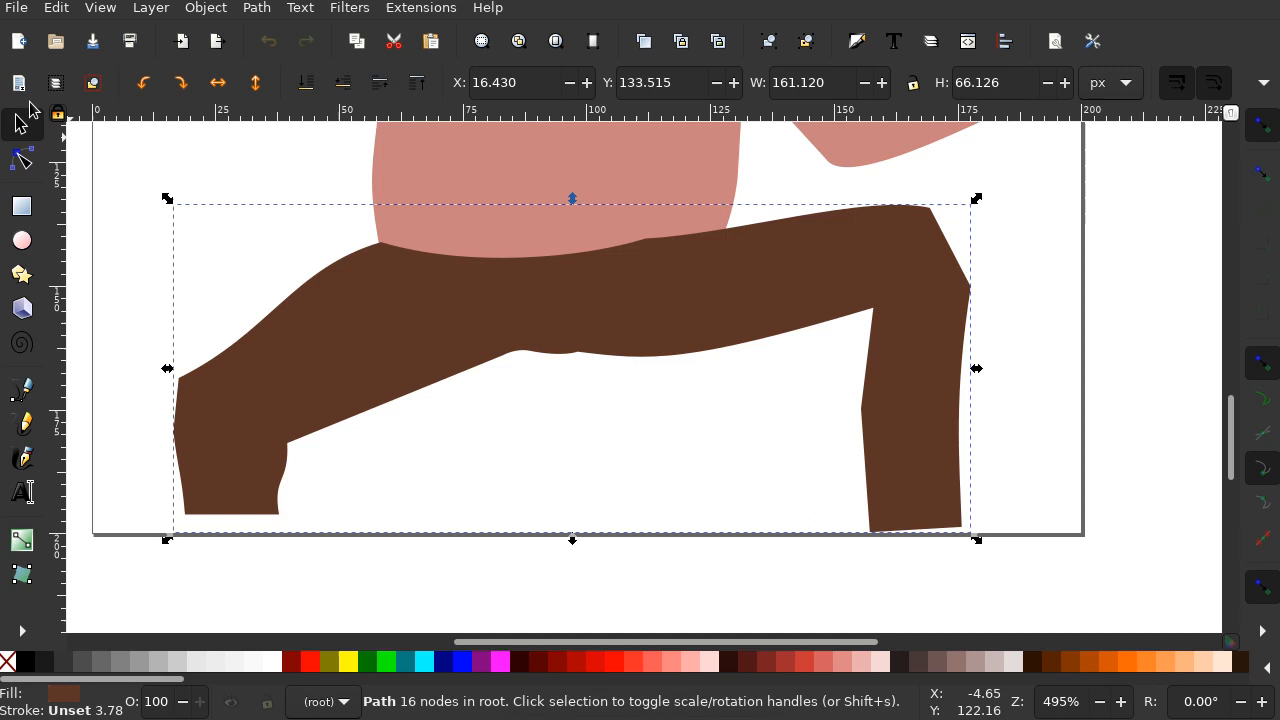
{"action": "left_click", "coordinate": [22, 158]}
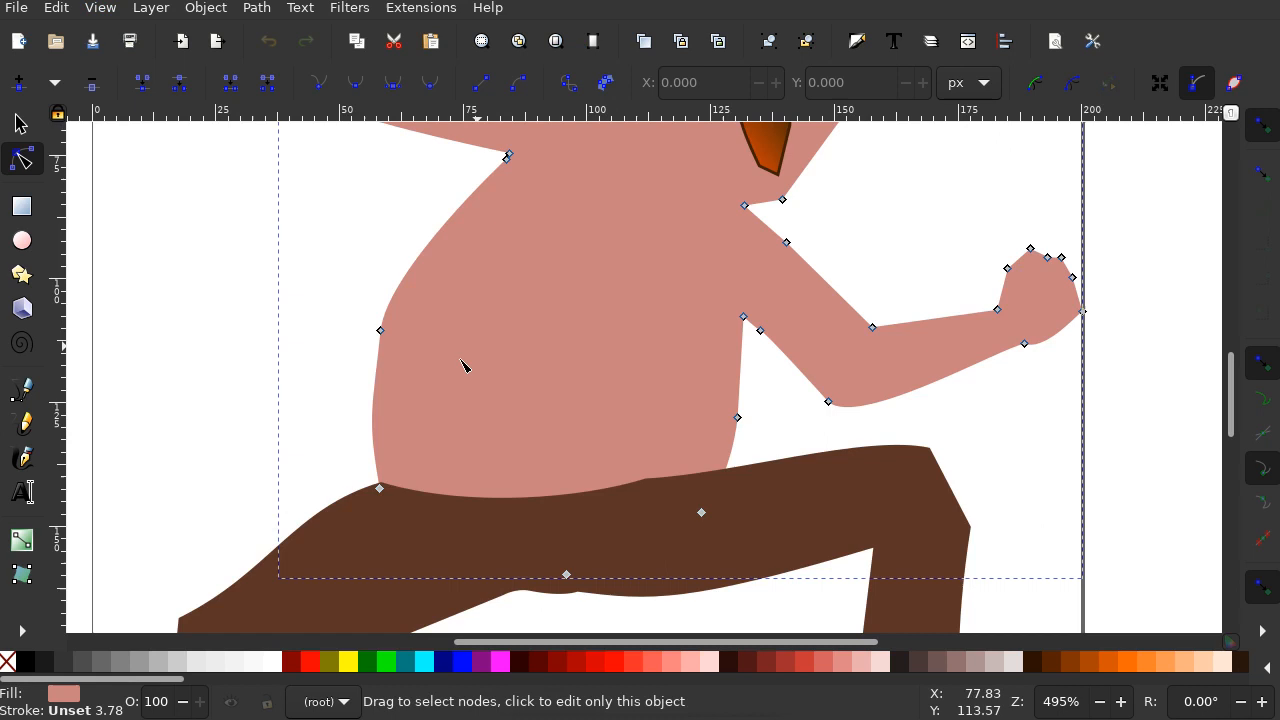
{"action": "mouse_move", "coordinate": [397, 493]}
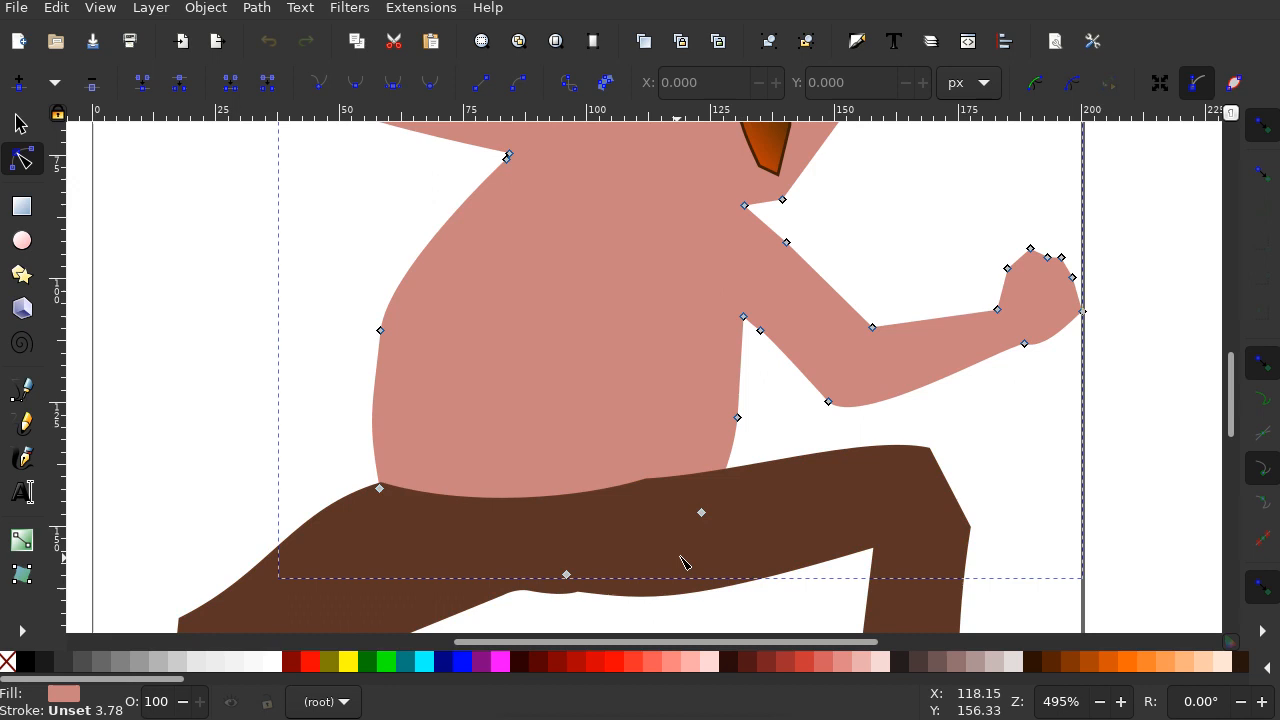
{"action": "mouse_move", "coordinate": [828, 403]}
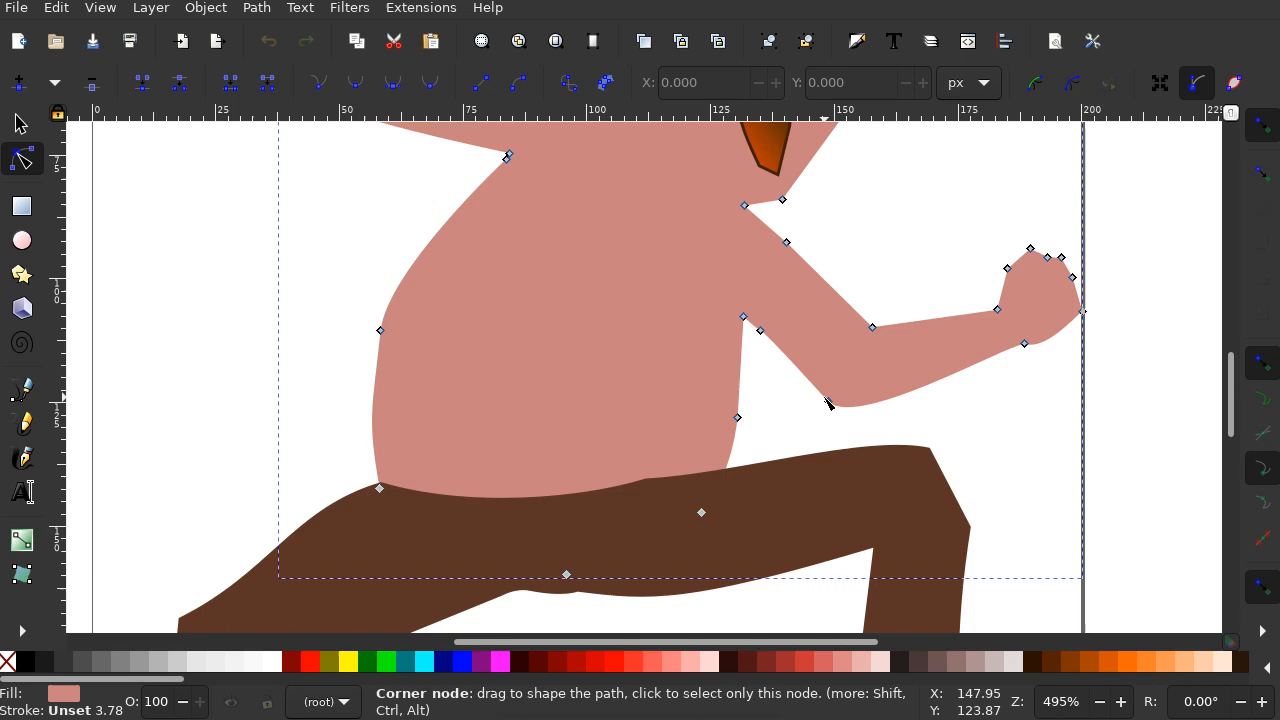
Step: Select the torso-and-arms body path and read '42 nodes' in the status bar
{"action": "scroll", "scroll_direction": "down", "scroll_amount": 3}
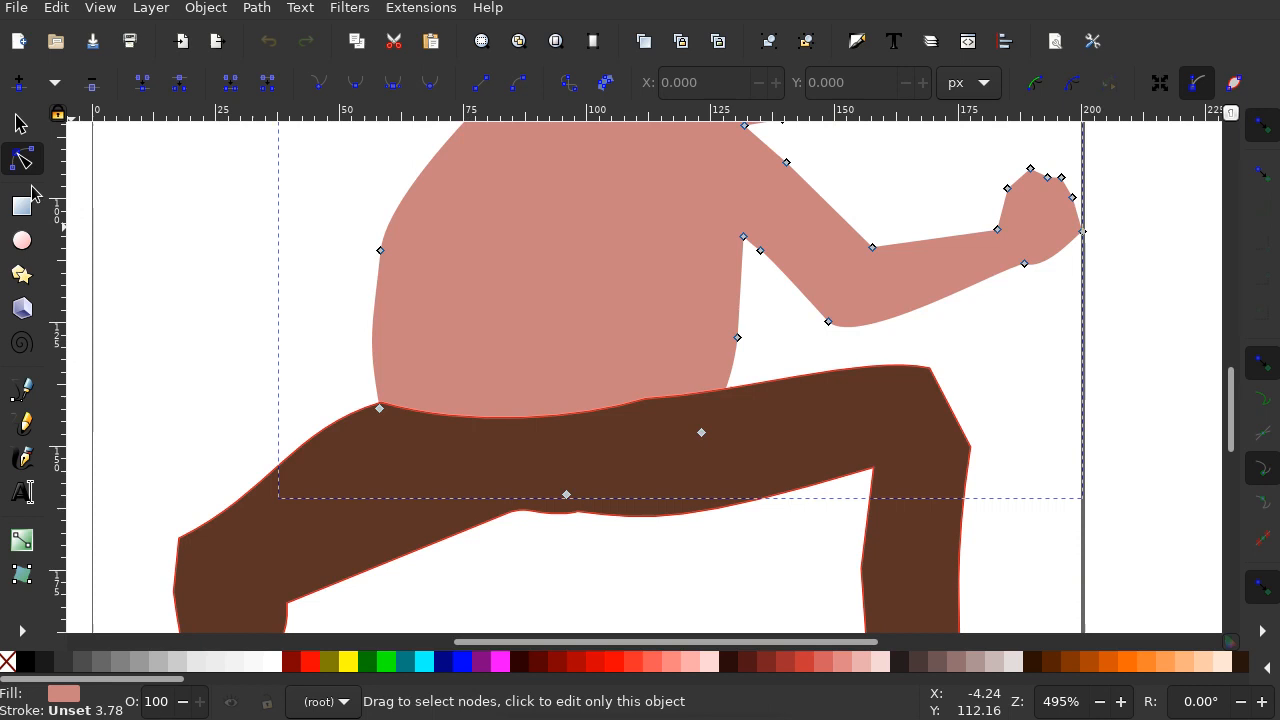
{"action": "left_click", "coordinate": [20, 123]}
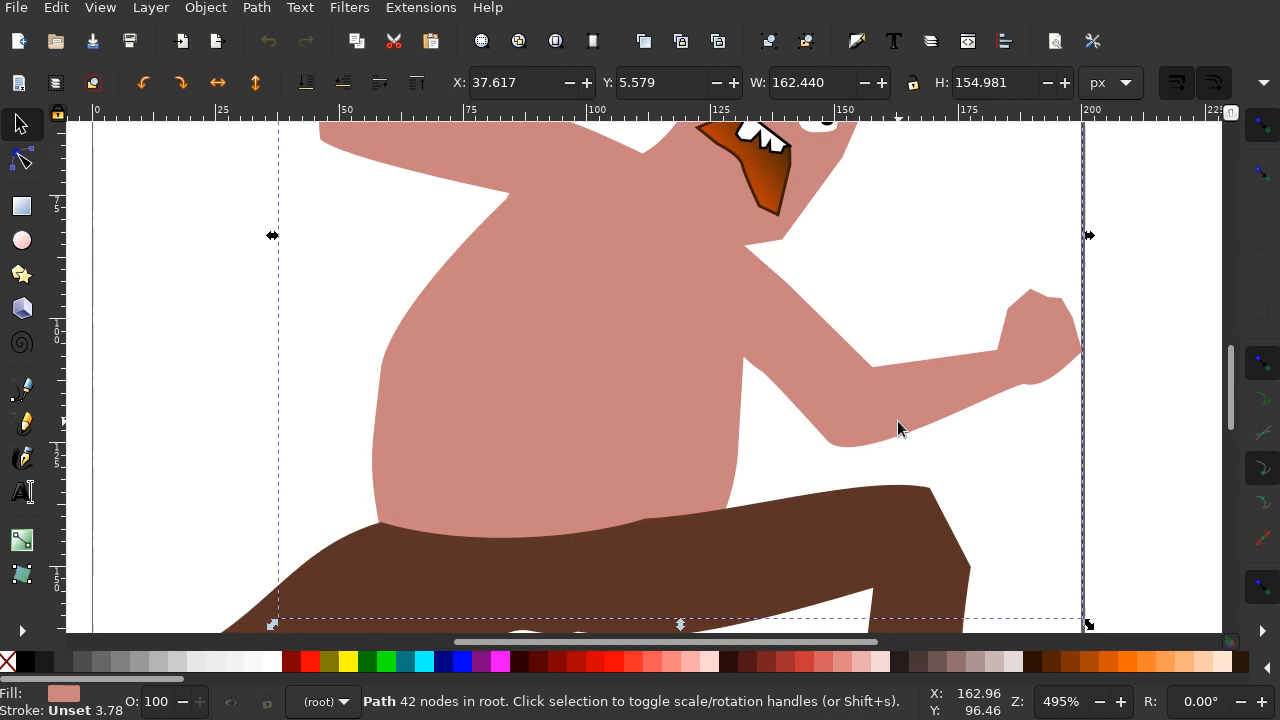
{"action": "left_click", "coordinate": [21, 159]}
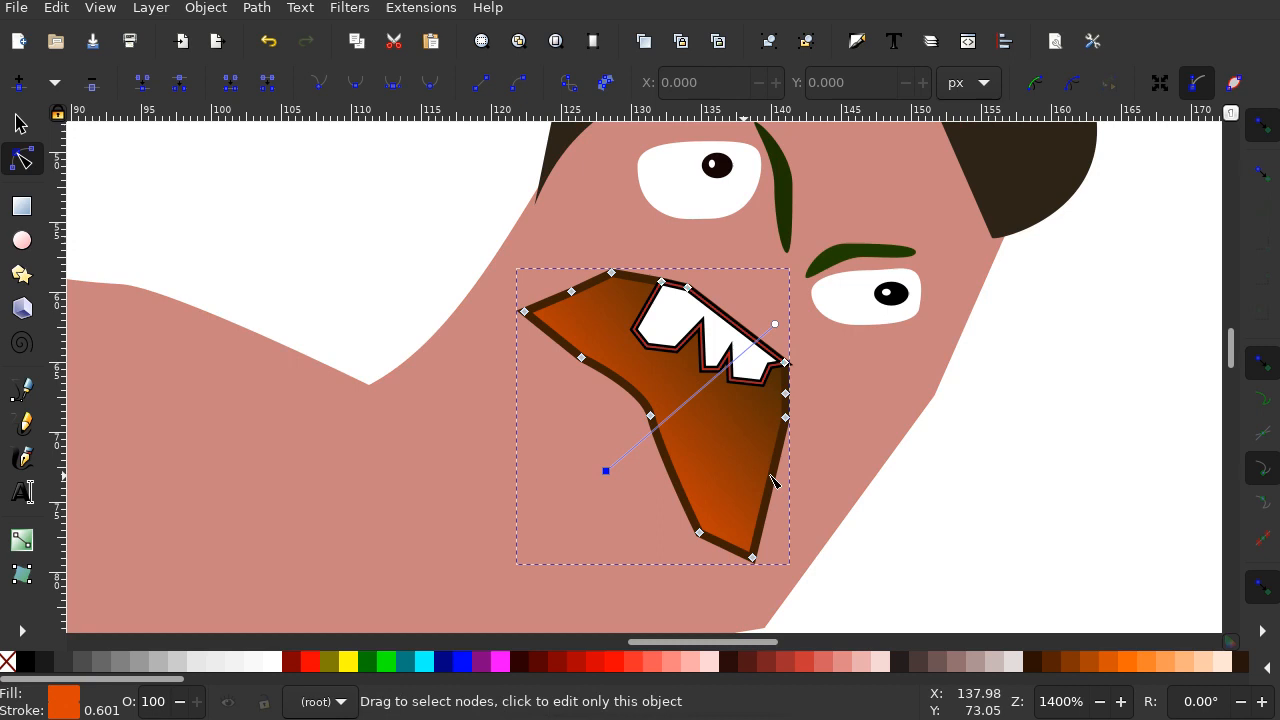
{"action": "mouse_move", "coordinate": [685, 288]}
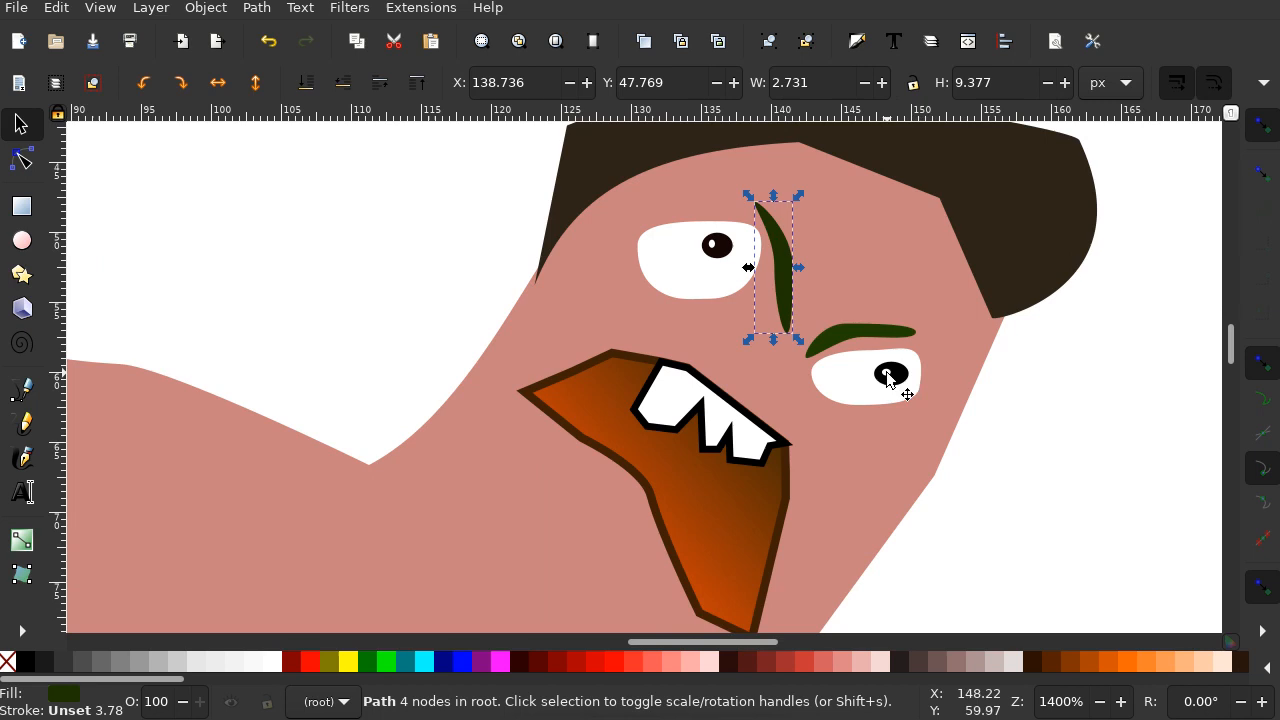
Step: Inspect the mouth and the 4-node eyebrow paths on the face
{"action": "left_click", "coordinate": [717, 245]}
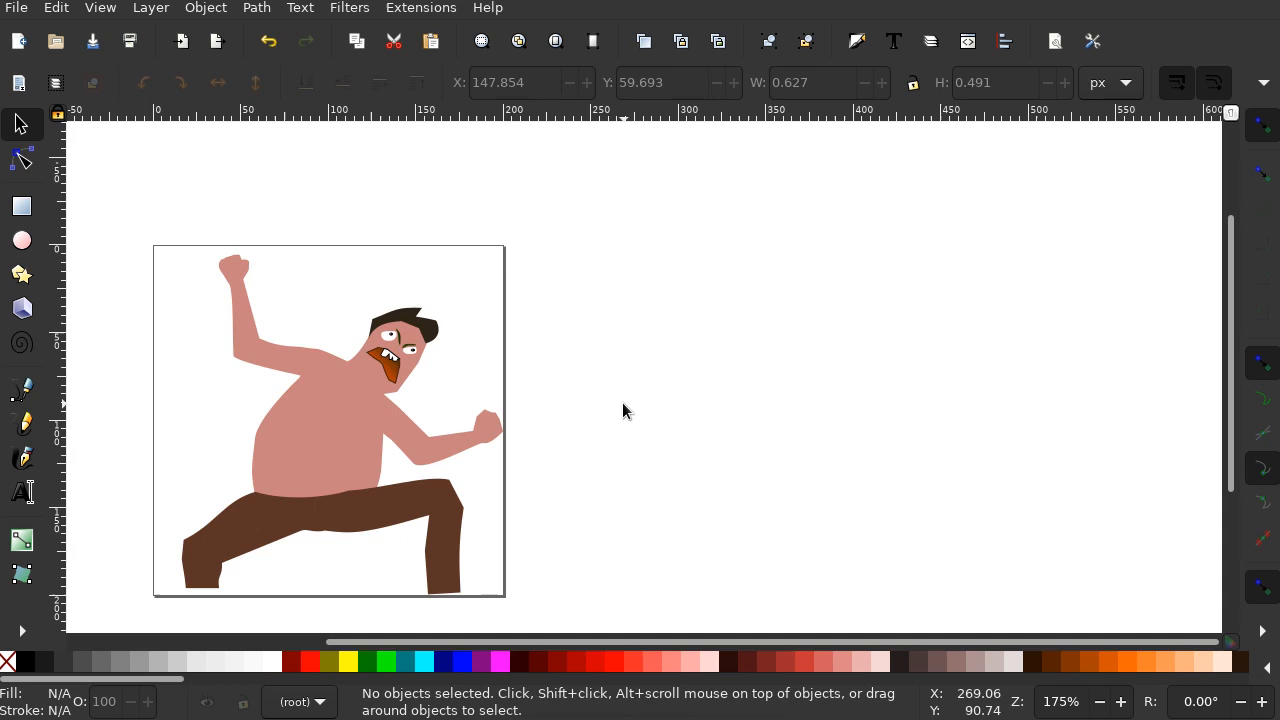
{"action": "mouse_move", "coordinate": [566, 297]}
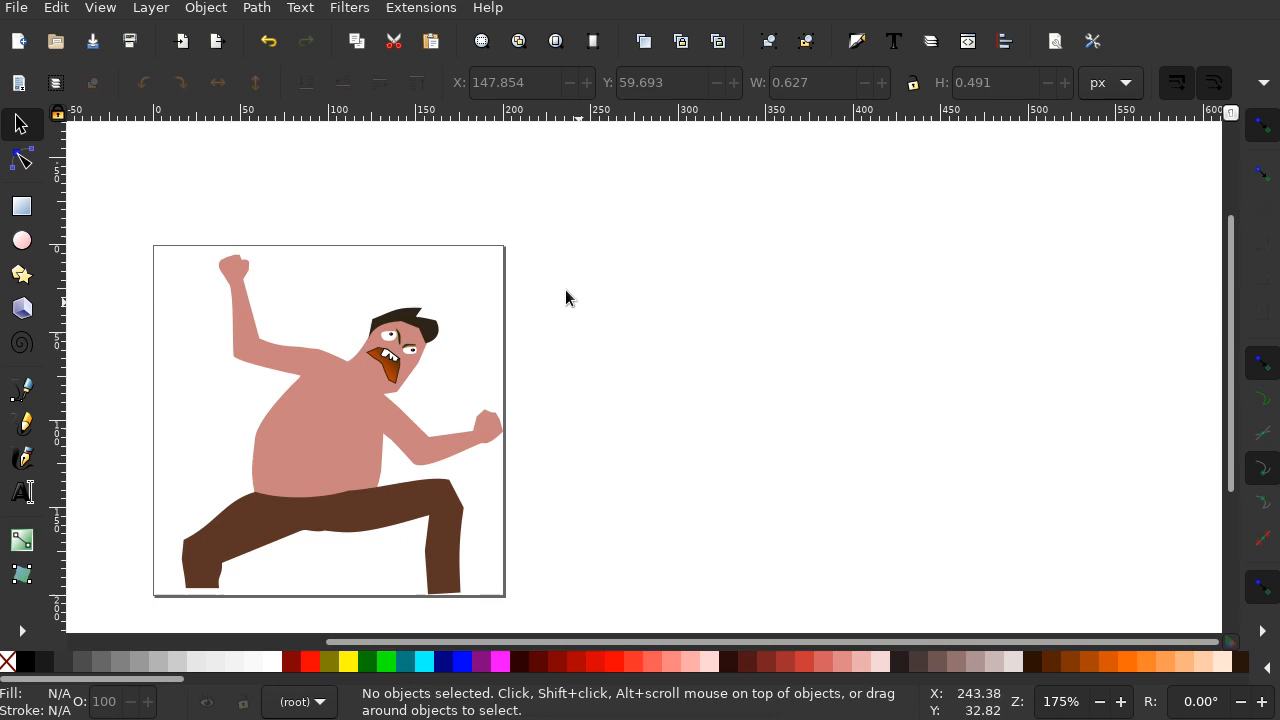
Step: Save the drawing as Plain SVG (*.svg) under a new name
{"action": "left_click", "coordinate": [16, 8]}
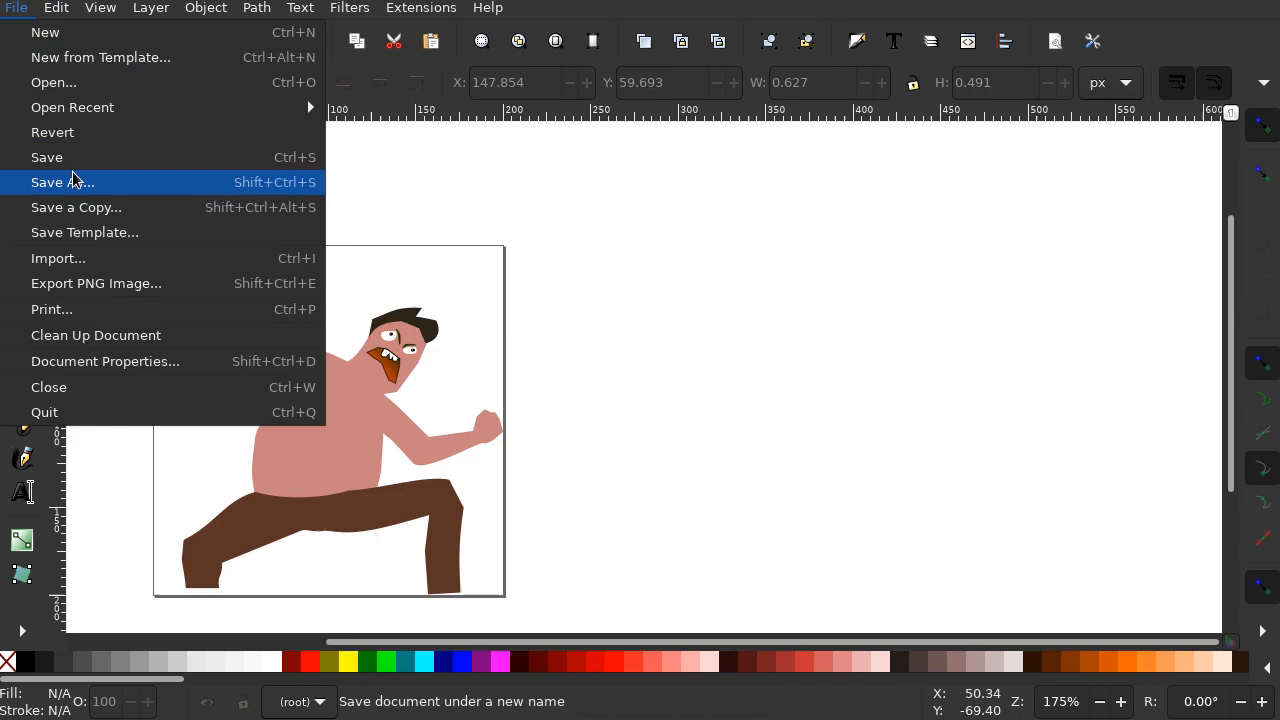
{"action": "left_click", "coordinate": [62, 182]}
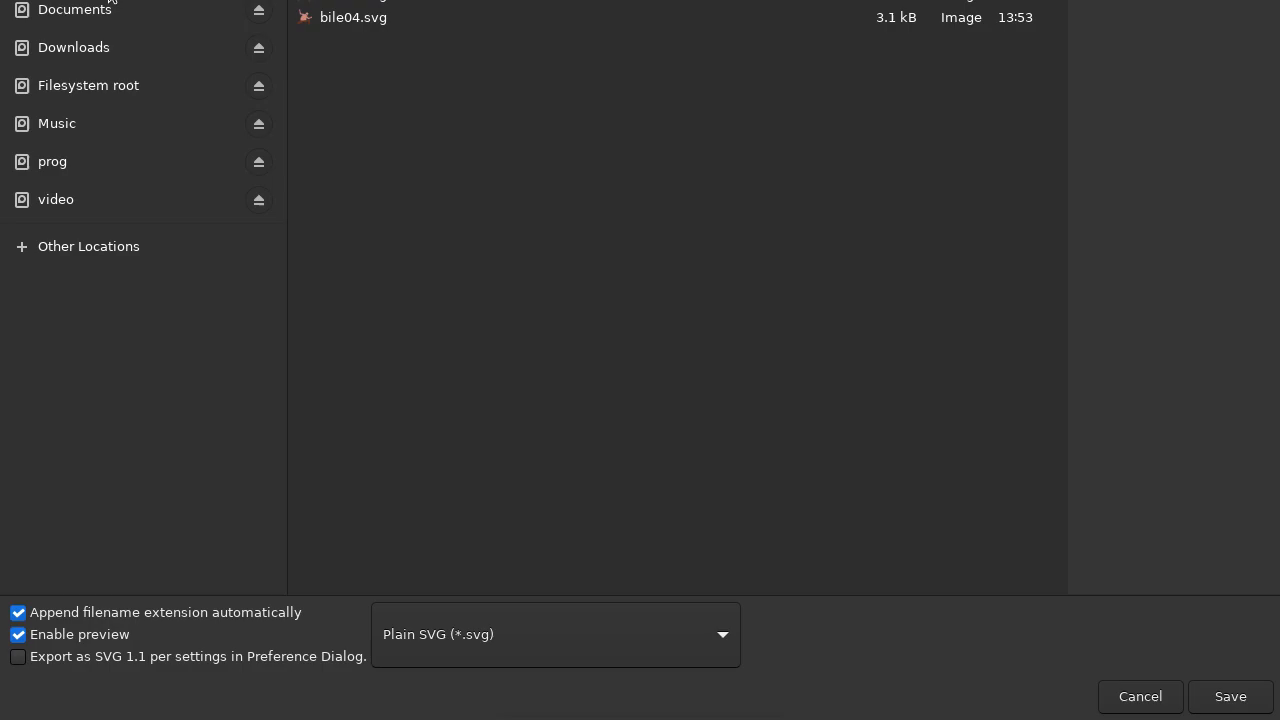
{"action": "left_click", "coordinate": [1231, 696]}
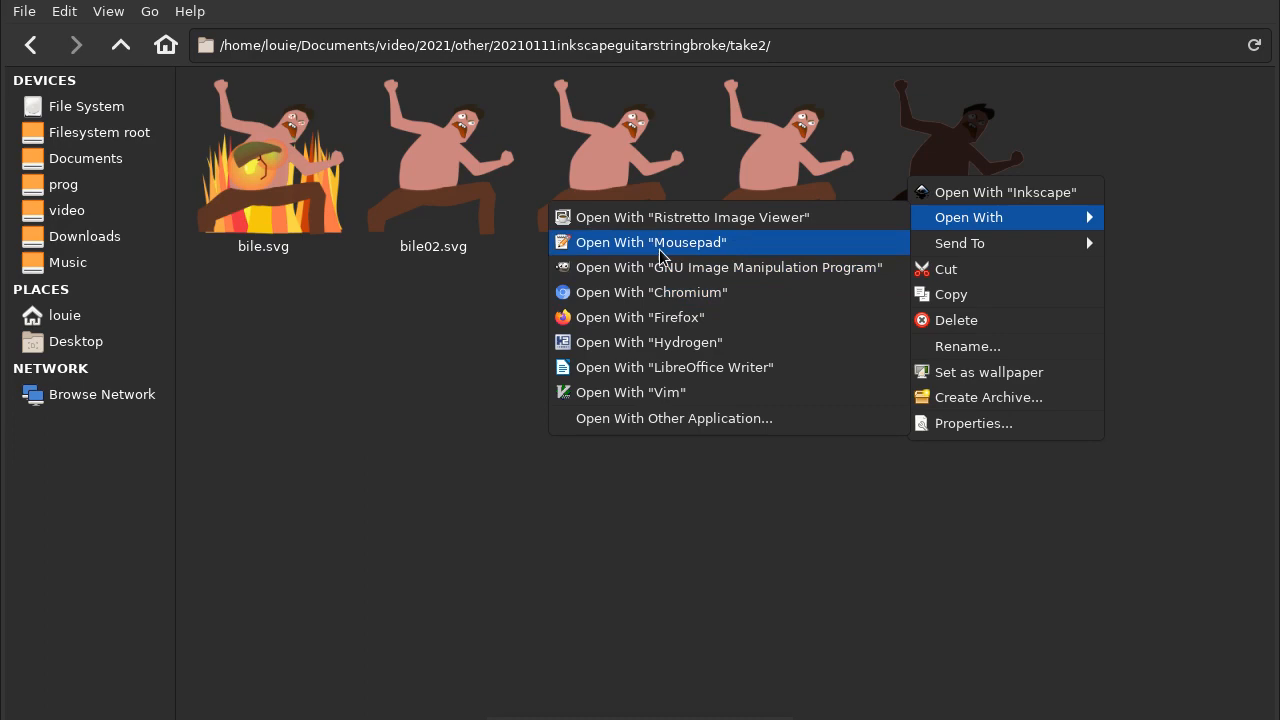
Step: Open the saved SVG in Mousepad and search for 'stroke'
{"action": "left_click", "coordinate": [650, 242]}
{"action": "type", "text": "stroke"}
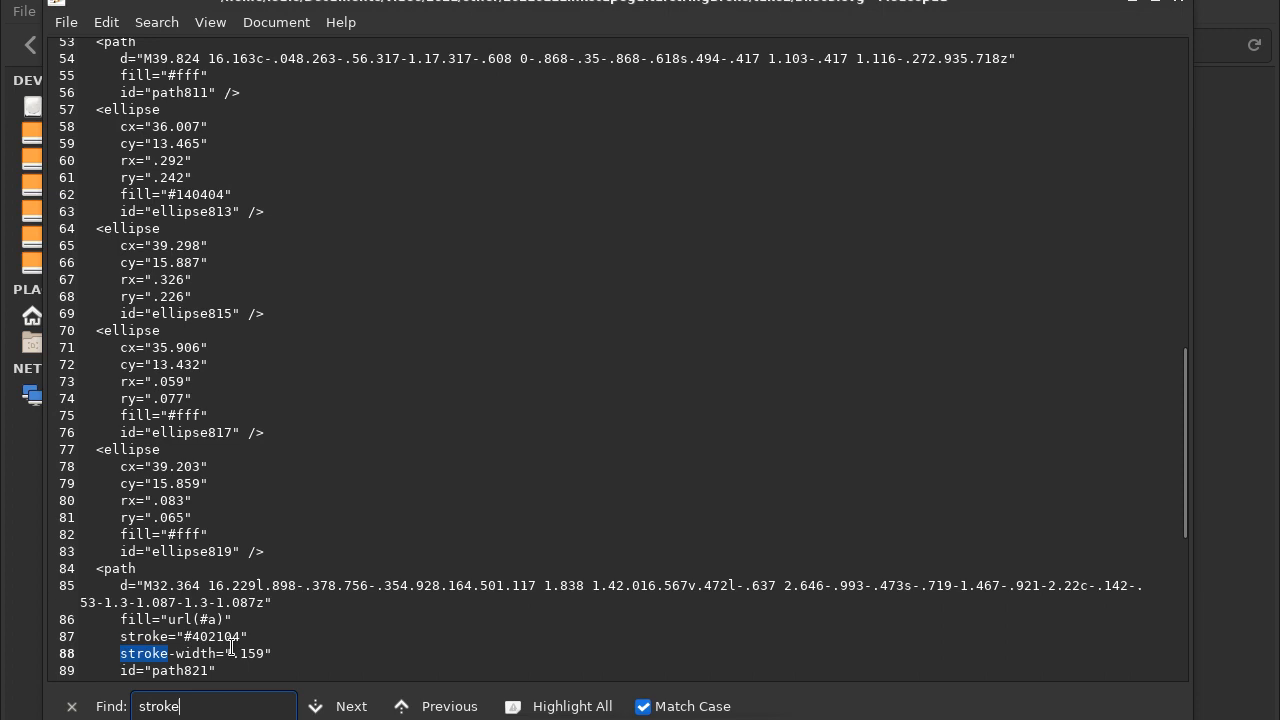
{"action": "left_click", "coordinate": [340, 706]}
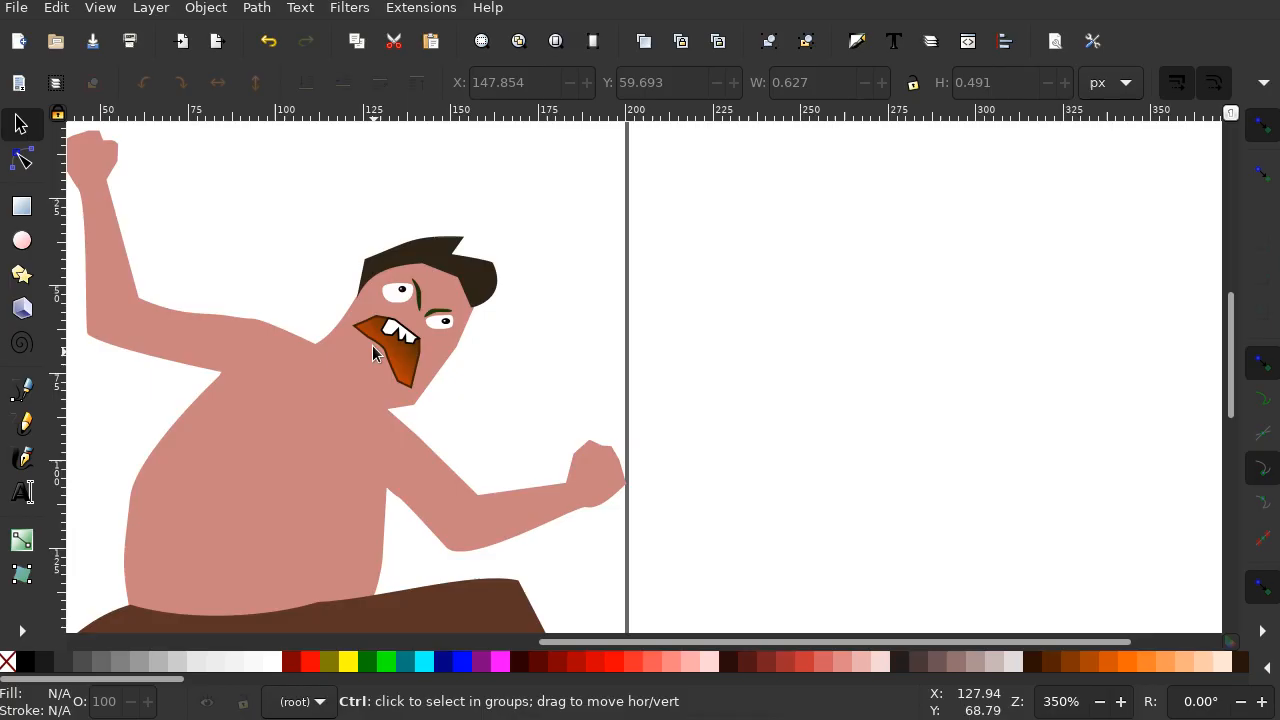
Step: Open the XML Editor and inspect the mouth and trousers path attributes and data
{"action": "scroll", "scroll_direction": "up", "scroll_amount": 3}
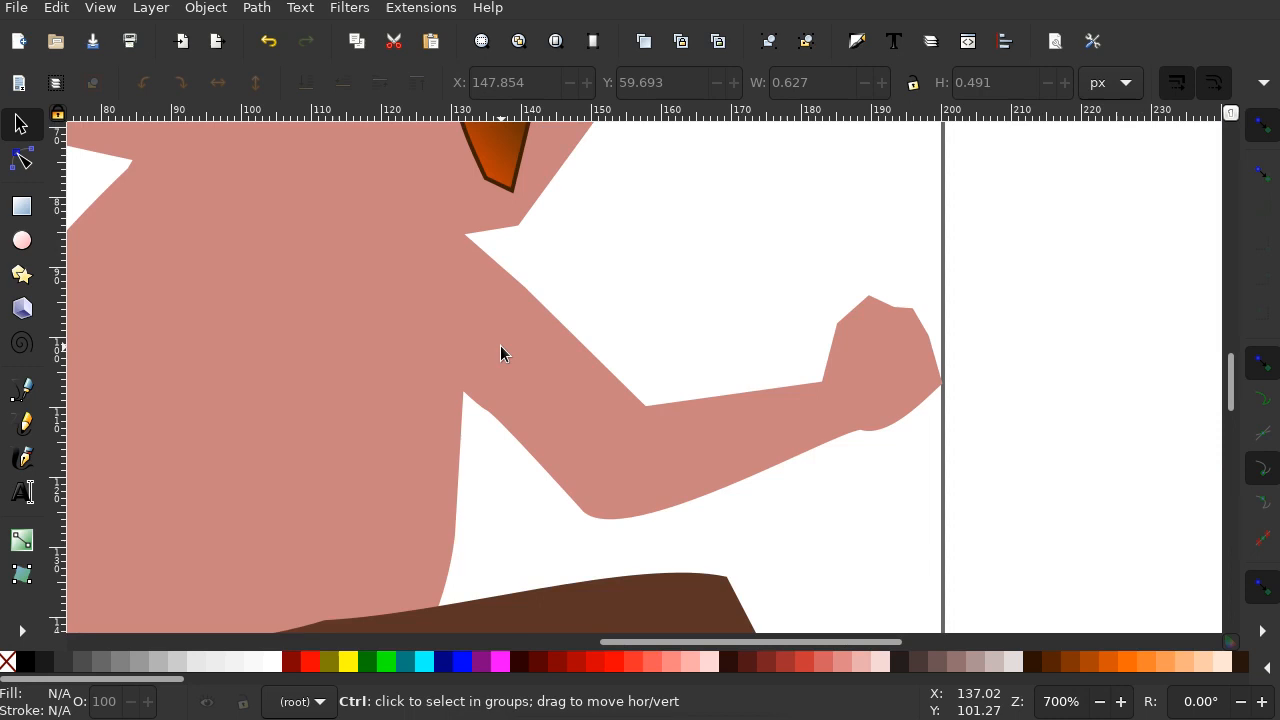
{"action": "key", "text": "ctrl+shift+x"}
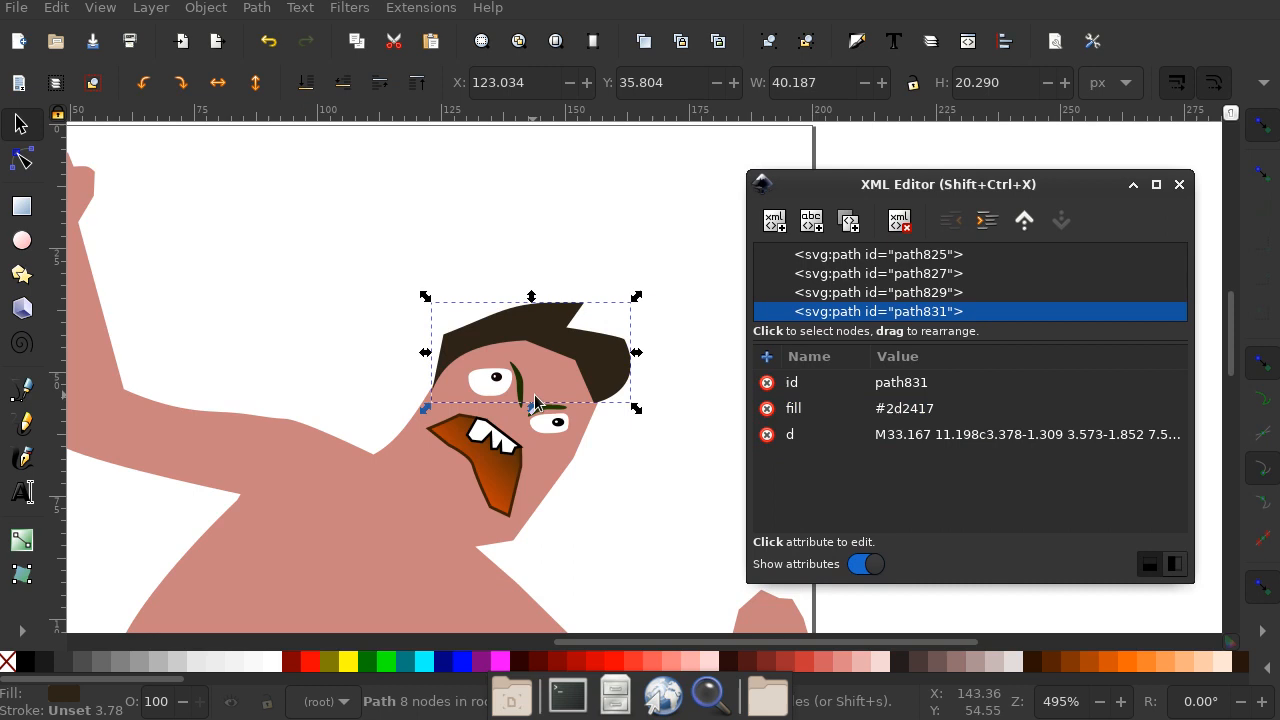
{"action": "left_click", "coordinate": [480, 430]}
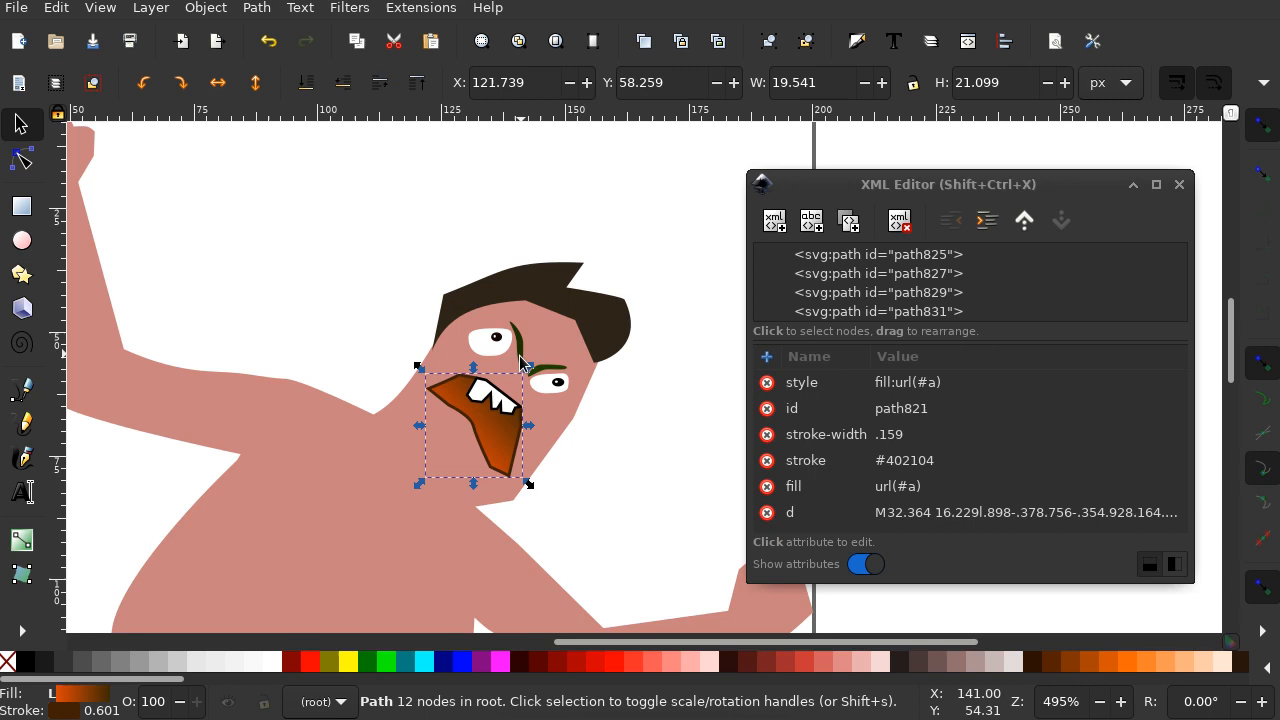
{"action": "left_click", "coordinate": [877, 311]}
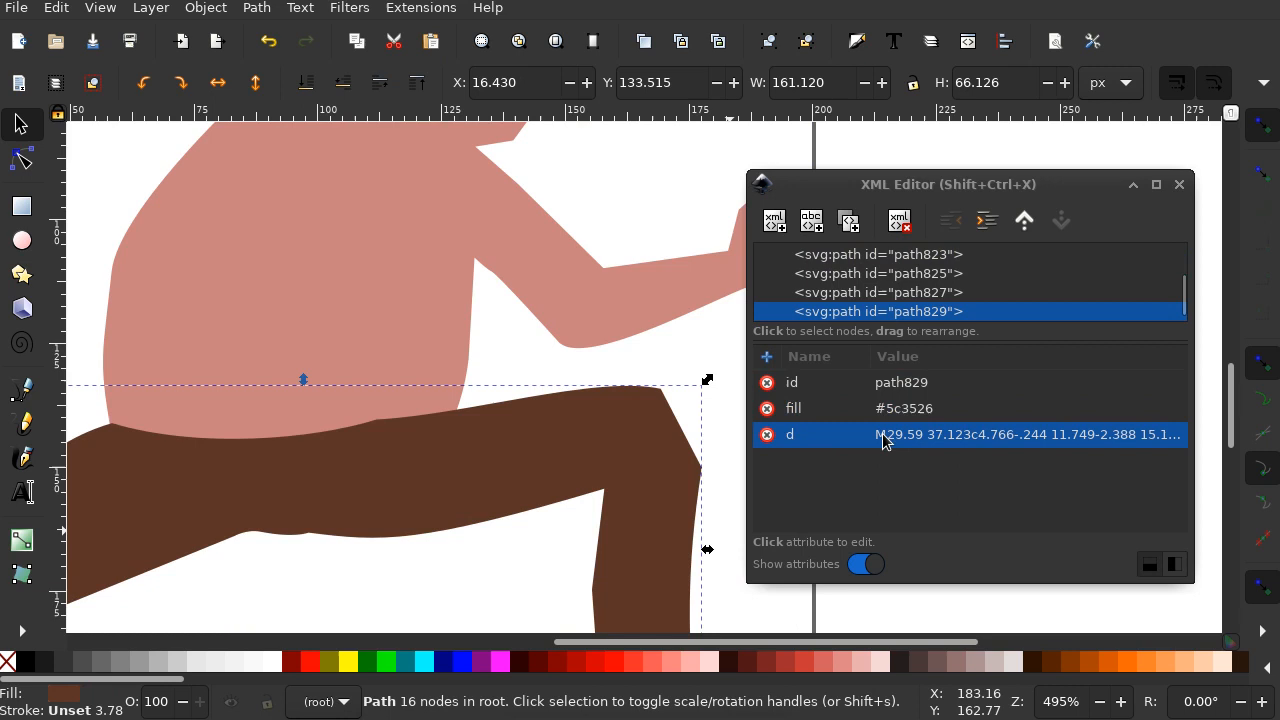
{"action": "left_click", "coordinate": [877, 292]}
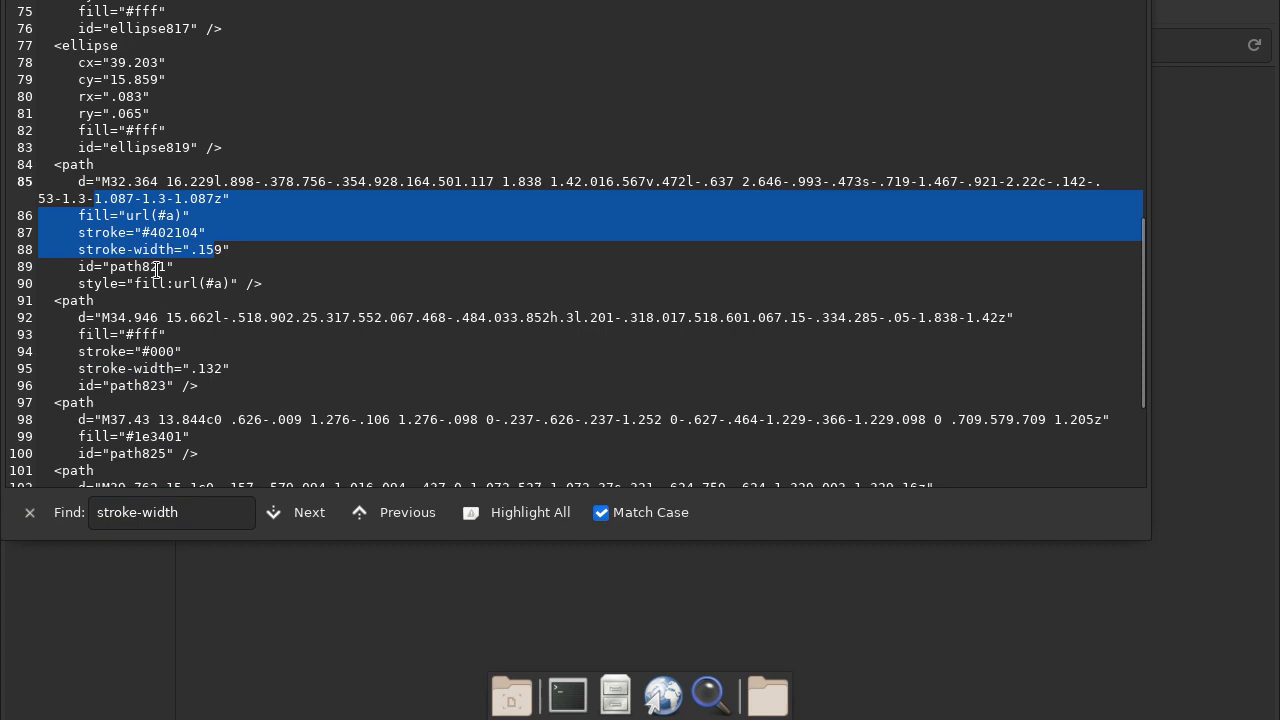
Step: Select path823's stroke attributes: black stroke, 0.132 stroke width
{"action": "left_click", "coordinate": [308, 512]}
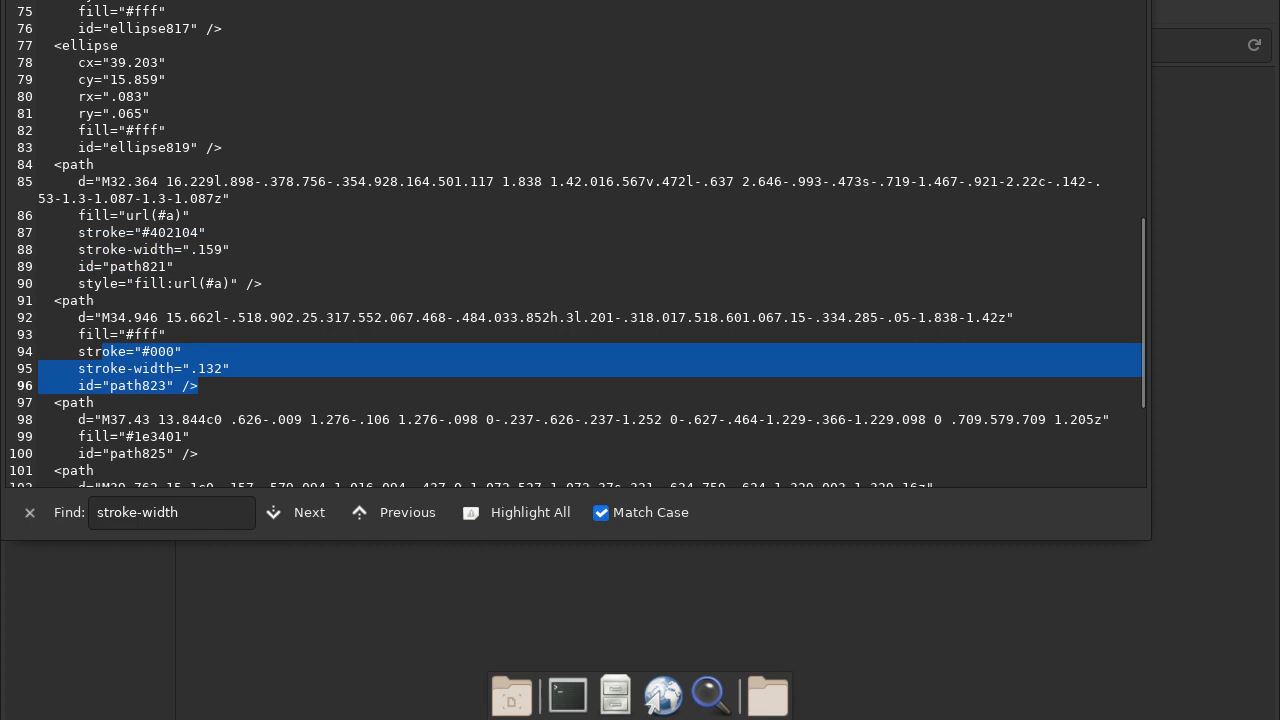